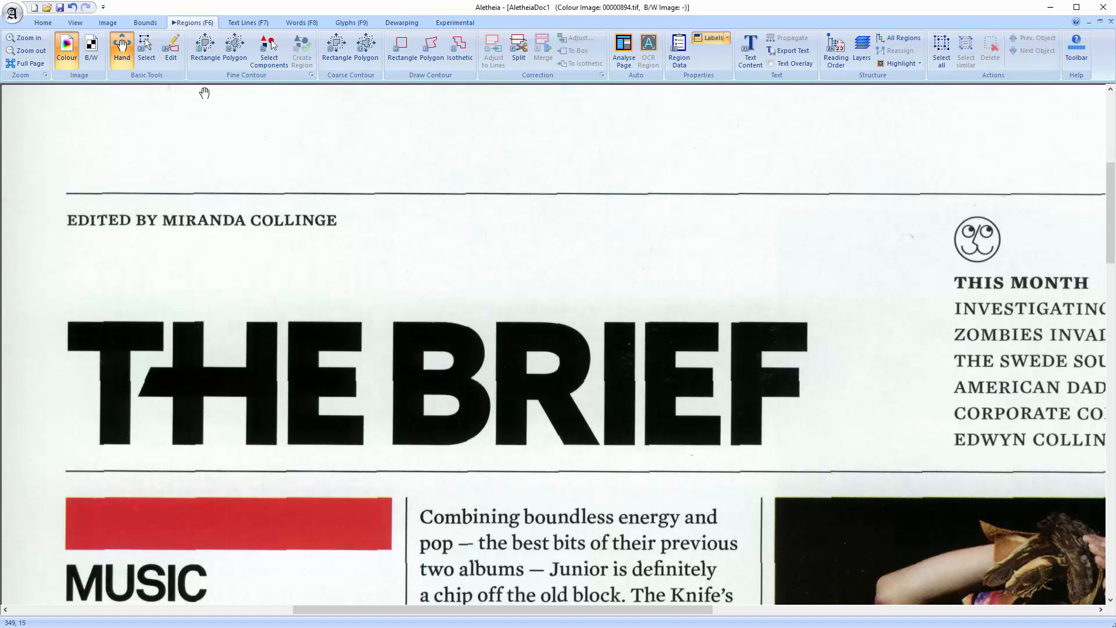
- Show the scanned magazine page full-page and switch to the Bounds tools
{"action": "left_click", "coordinate": [28, 63]}
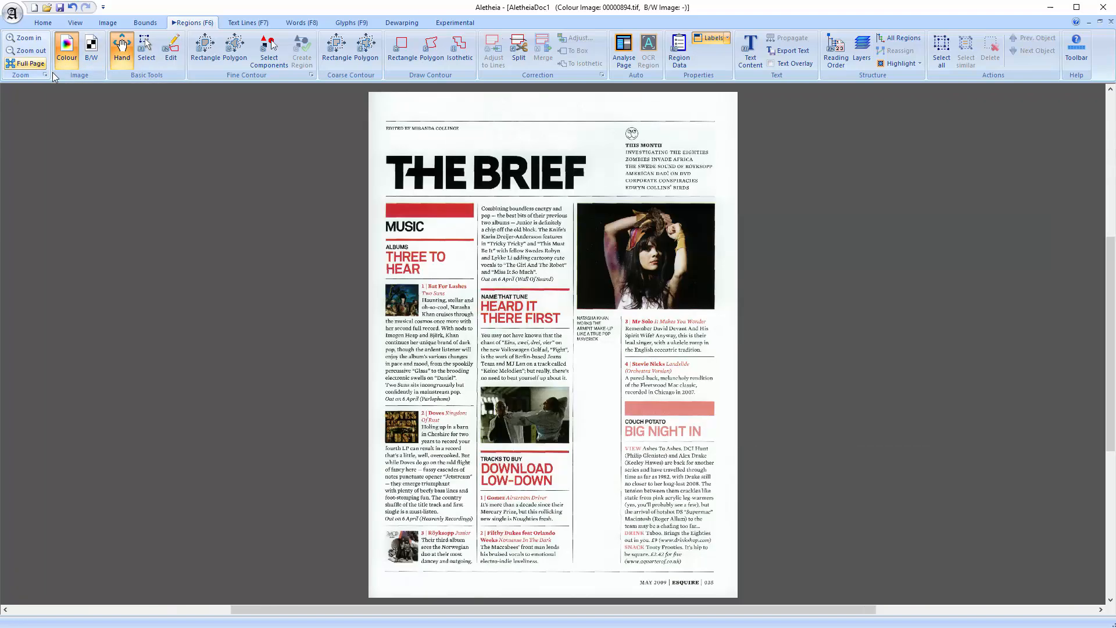
{"action": "mouse_move", "coordinate": [93, 204]}
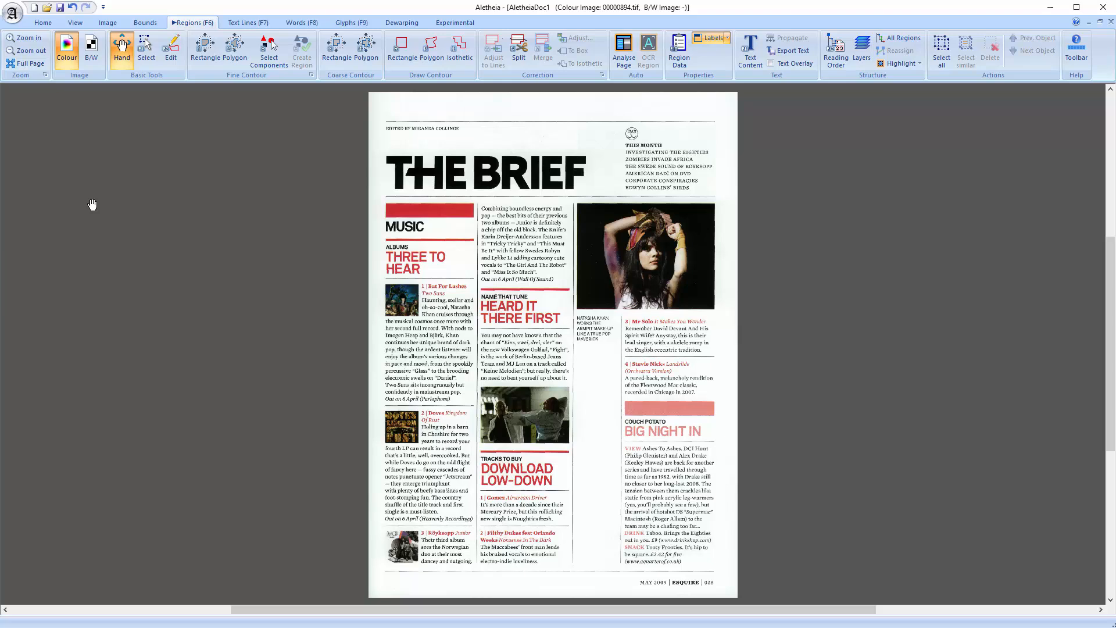
{"action": "left_click", "coordinate": [145, 22]}
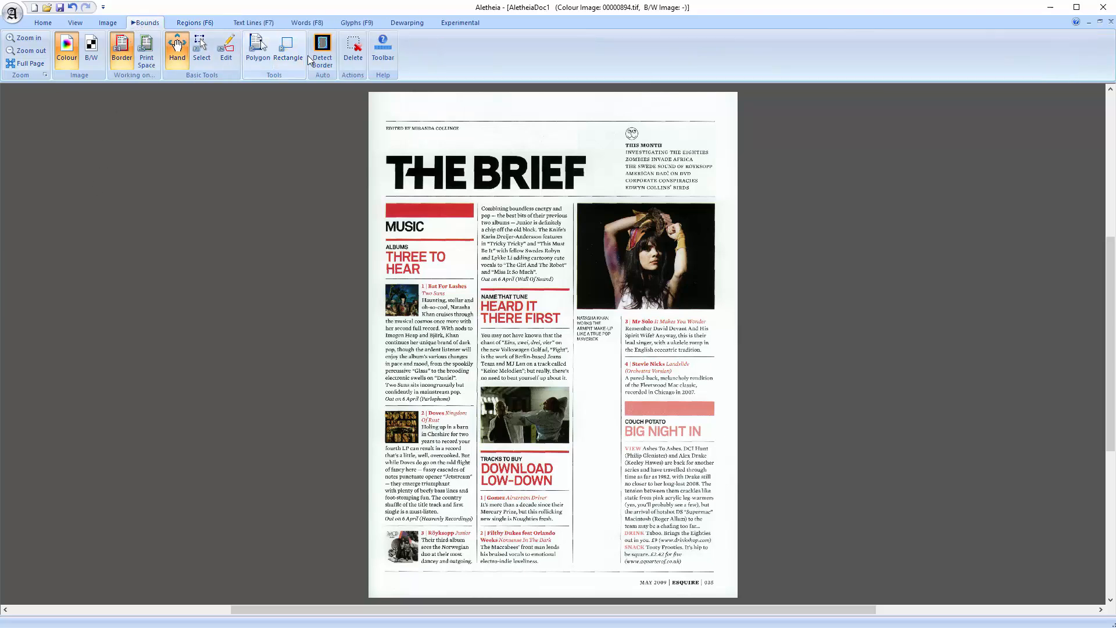
- Outline a rectangular print space around the two left columns
{"action": "left_click", "coordinate": [291, 49]}
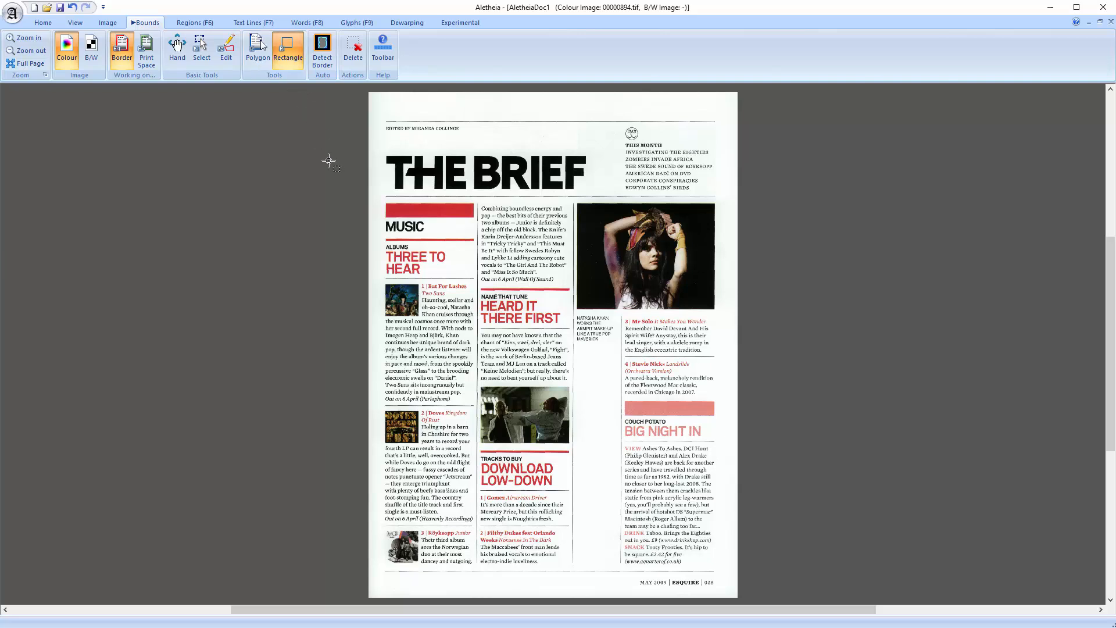
{"action": "left_click_drag", "start_coordinate": [379, 201], "coordinate": [567, 566]}
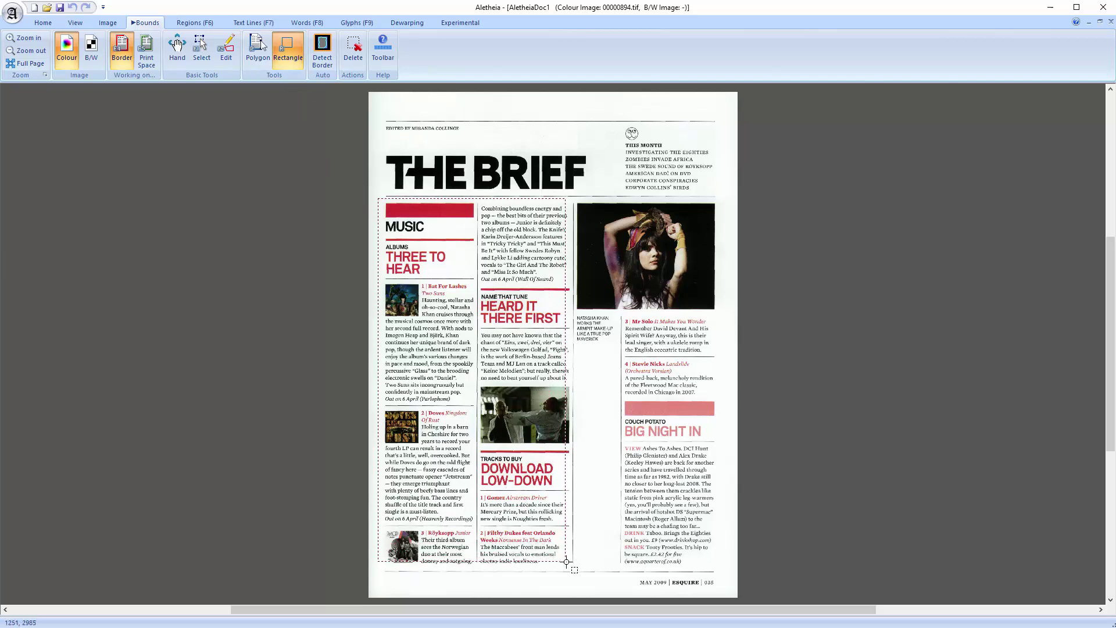
{"action": "left_click", "coordinate": [176, 46]}
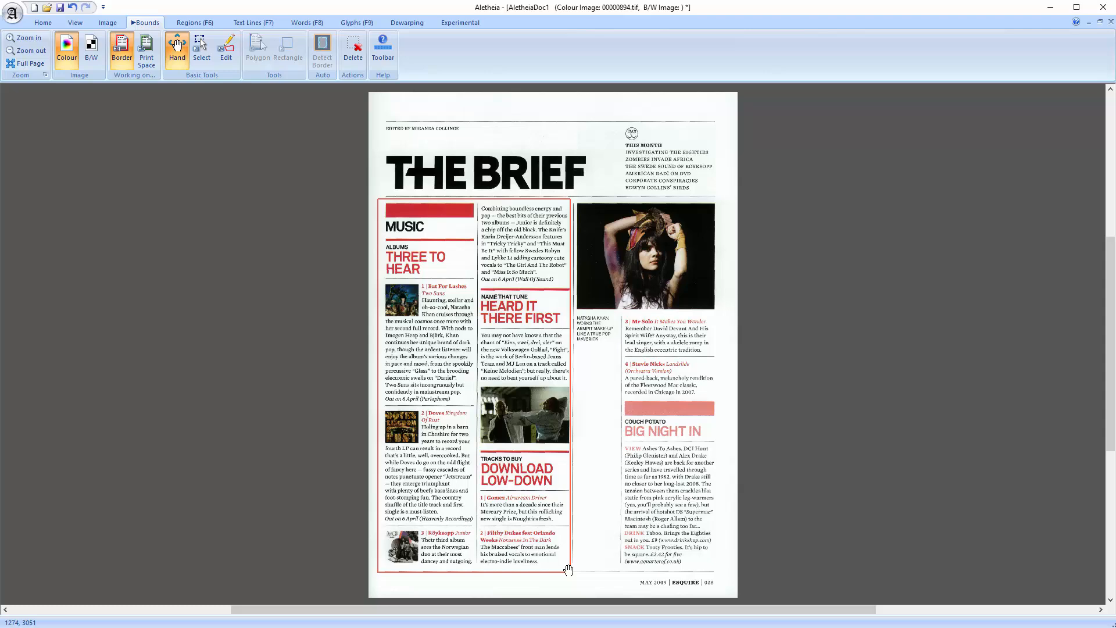
- Erase everything outside the print space from the black-and-white image
{"action": "left_click", "coordinate": [104, 23]}
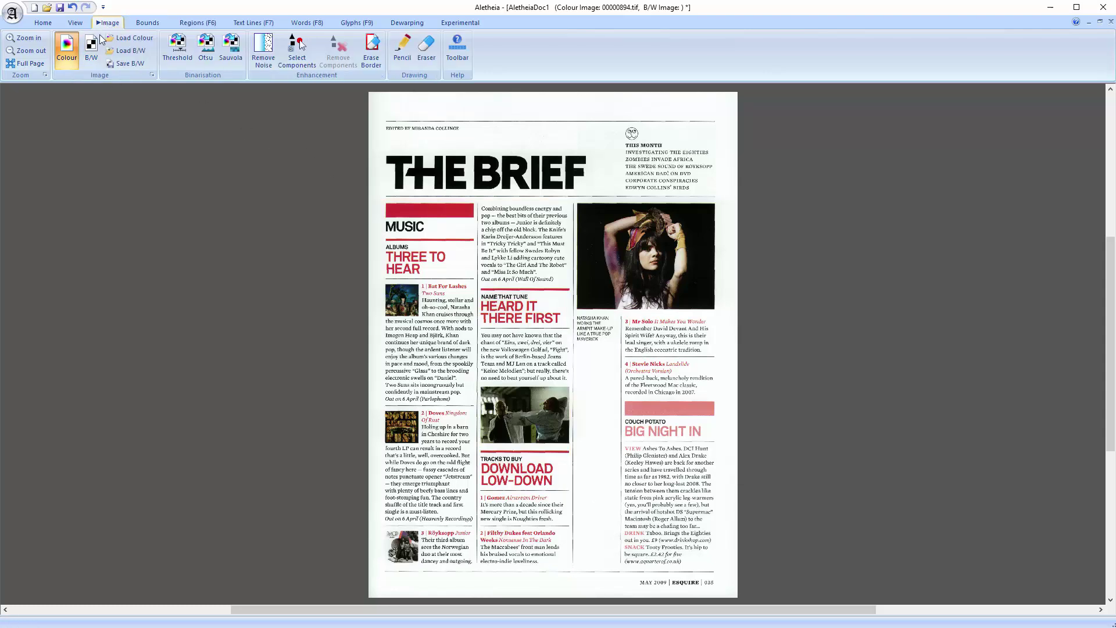
{"action": "left_click", "coordinate": [89, 47]}
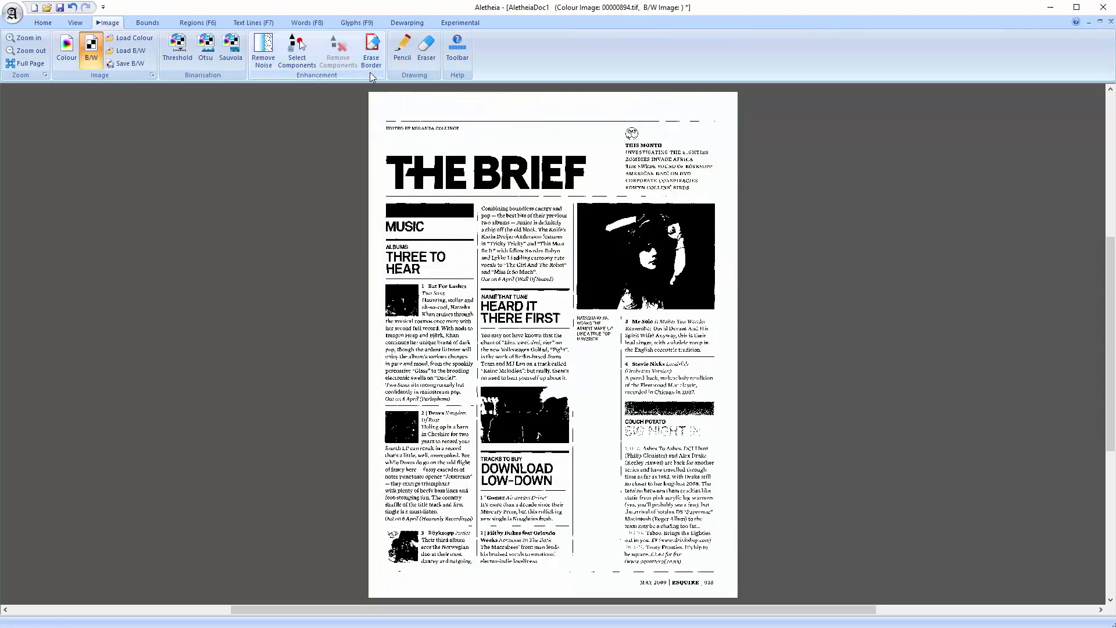
{"action": "left_click", "coordinate": [200, 22]}
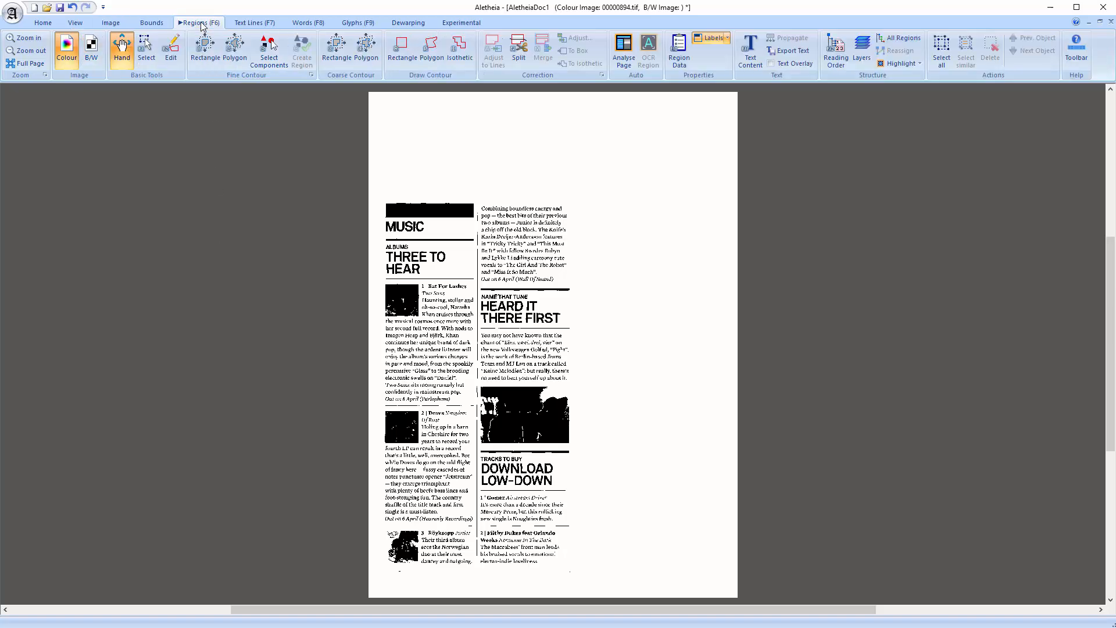
- Run automatic page analysis at 'Regions with text' depth on the left columns
{"action": "left_click", "coordinate": [623, 47]}
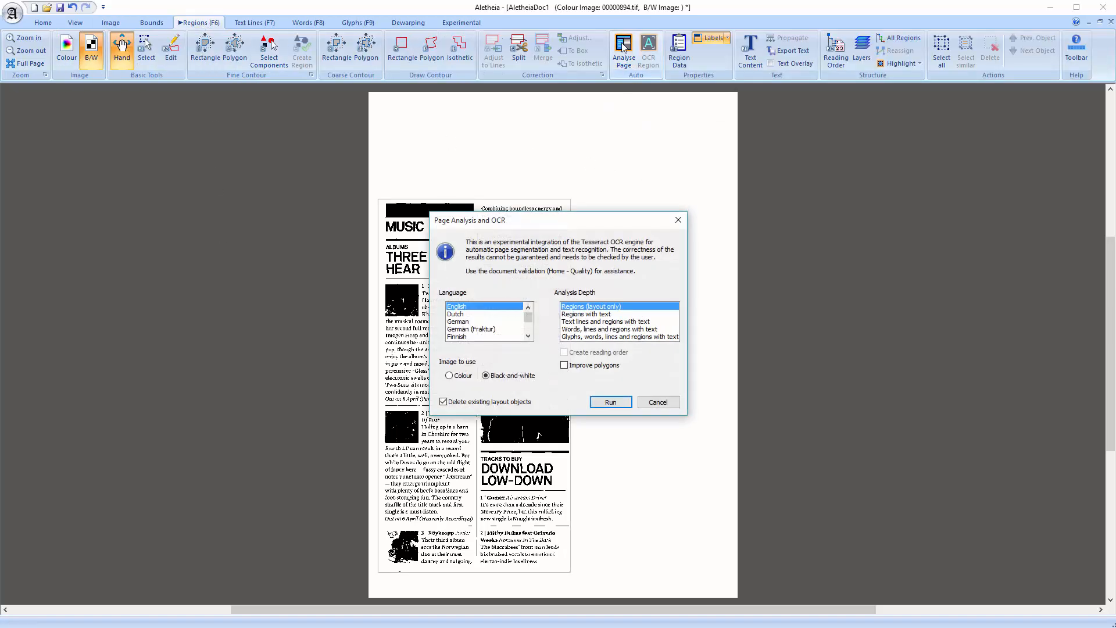
{"action": "left_click", "coordinate": [584, 314]}
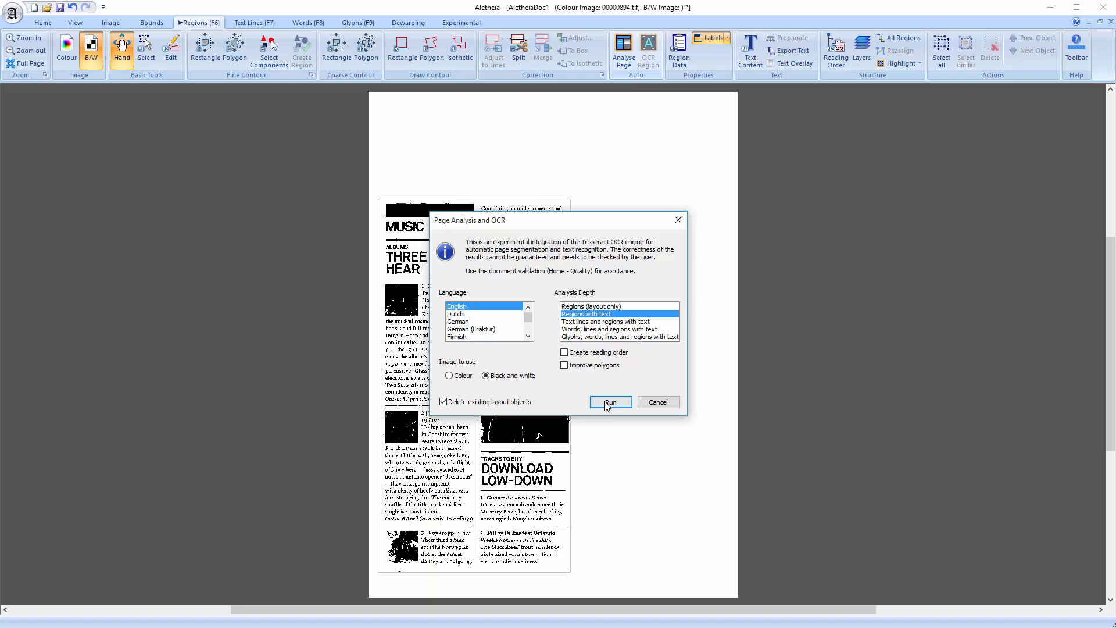
{"action": "left_click", "coordinate": [609, 401]}
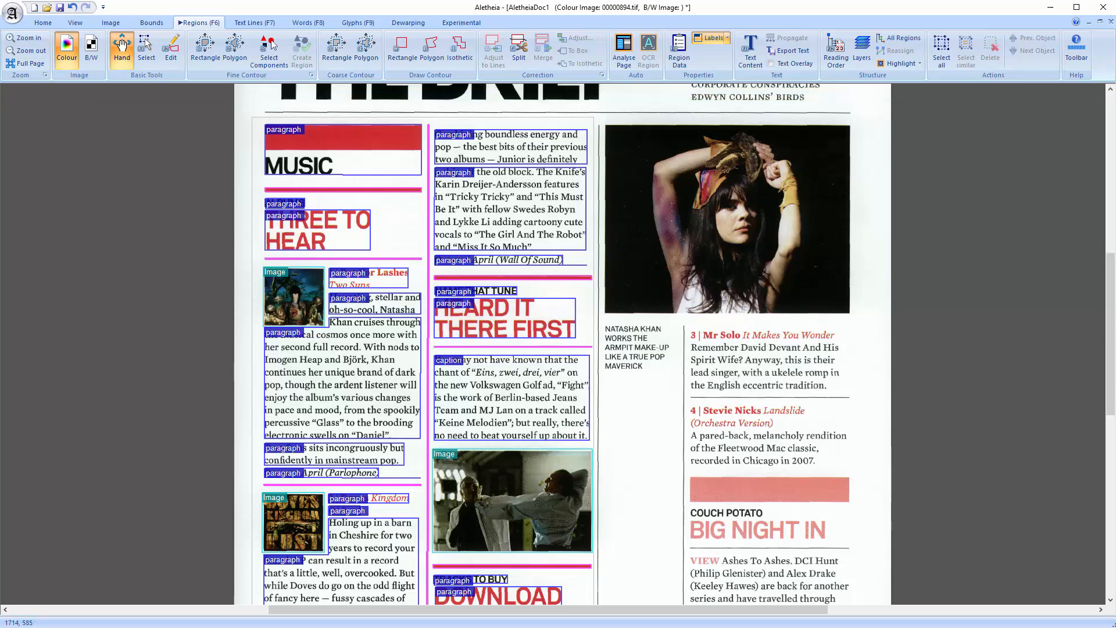
{"action": "left_click", "coordinate": [109, 22]}
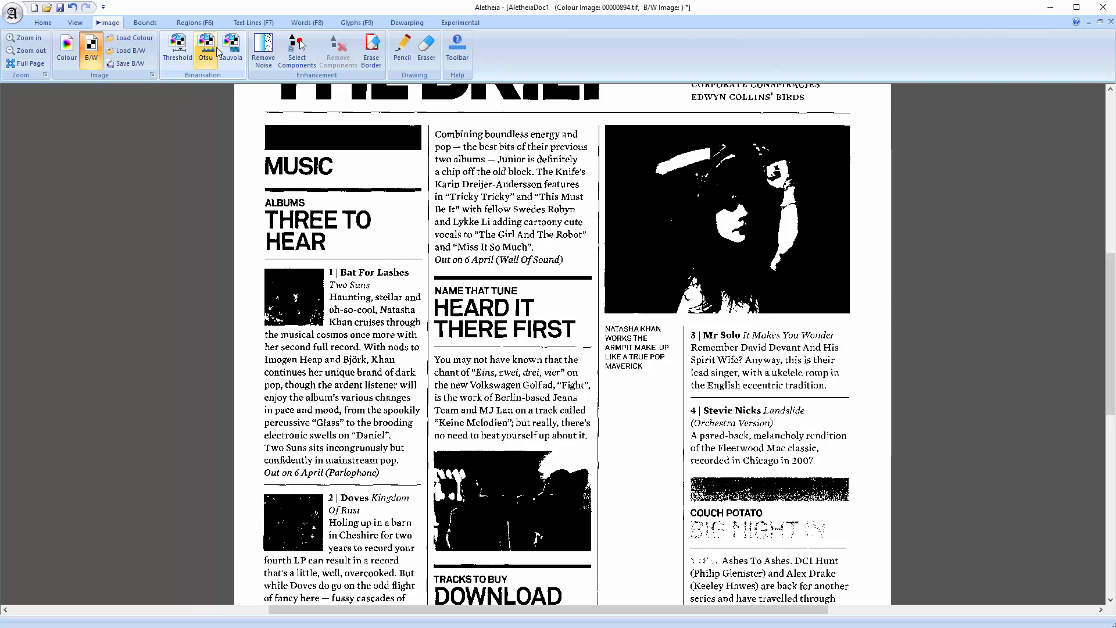
{"action": "mouse_move", "coordinate": [744, 493]}
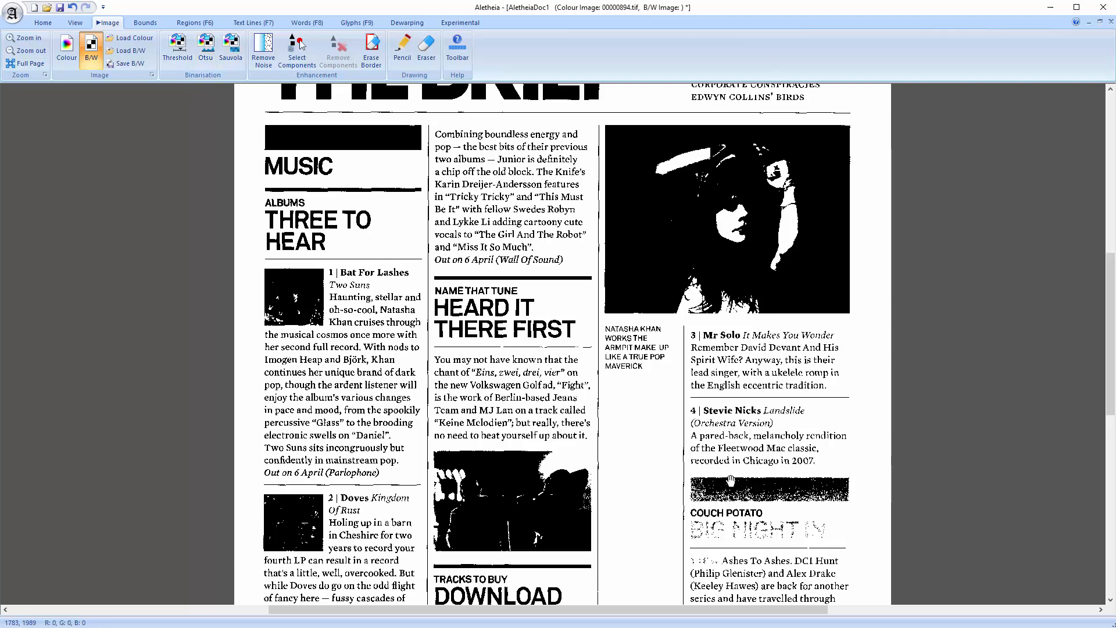
{"action": "mouse_move", "coordinate": [734, 476]}
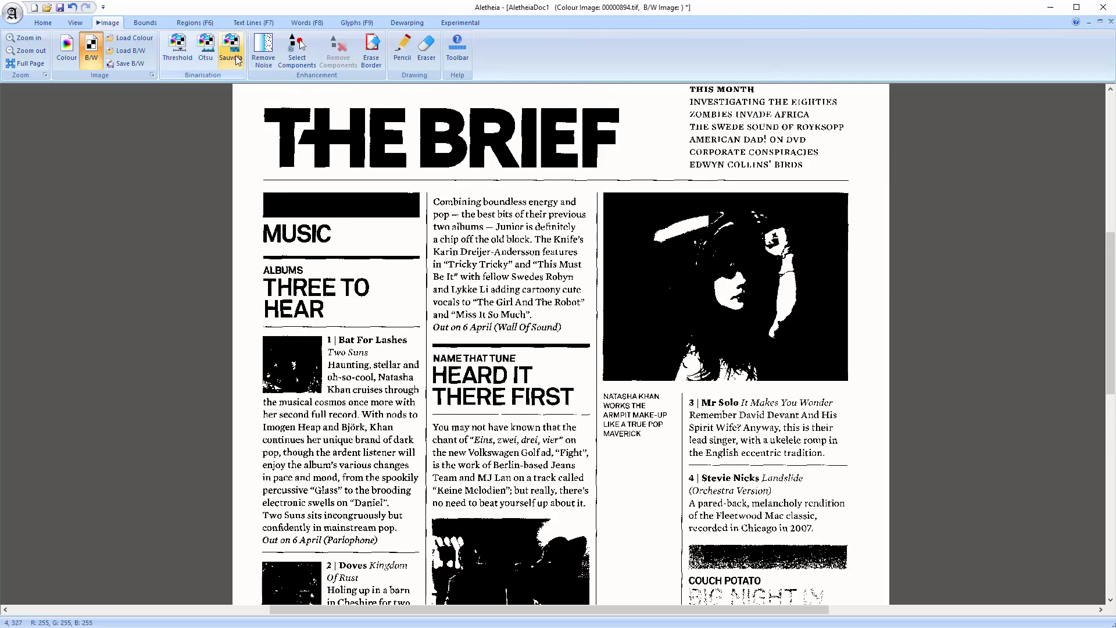
- Rebinarise the page with Sauvola, then rerun it with WindowSize 100
{"action": "left_click", "coordinate": [230, 47]}
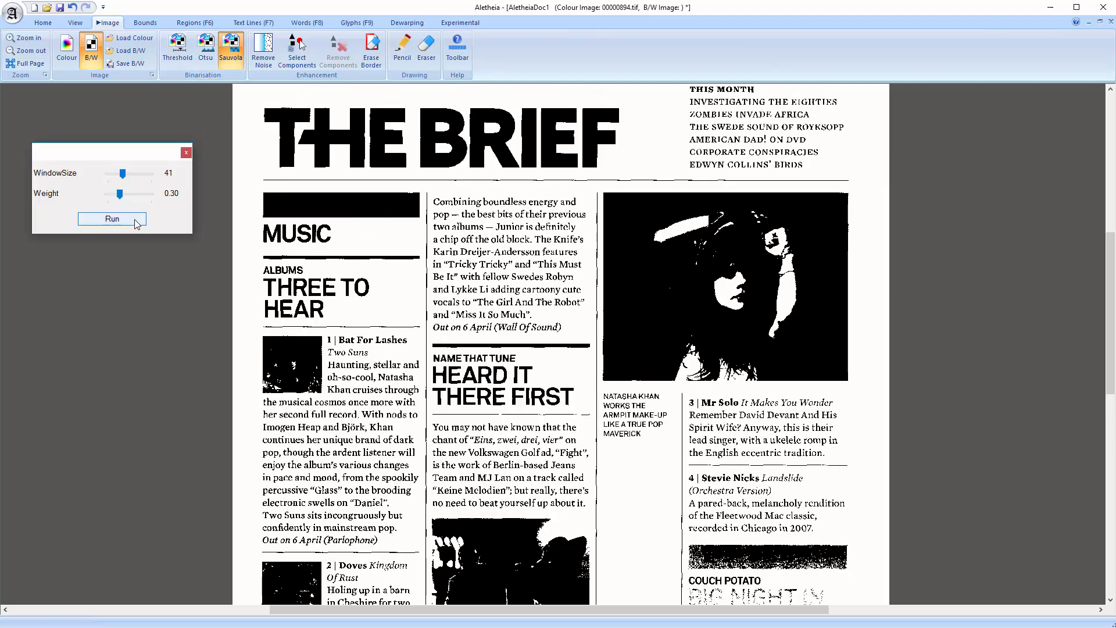
{"action": "left_click", "coordinate": [112, 218]}
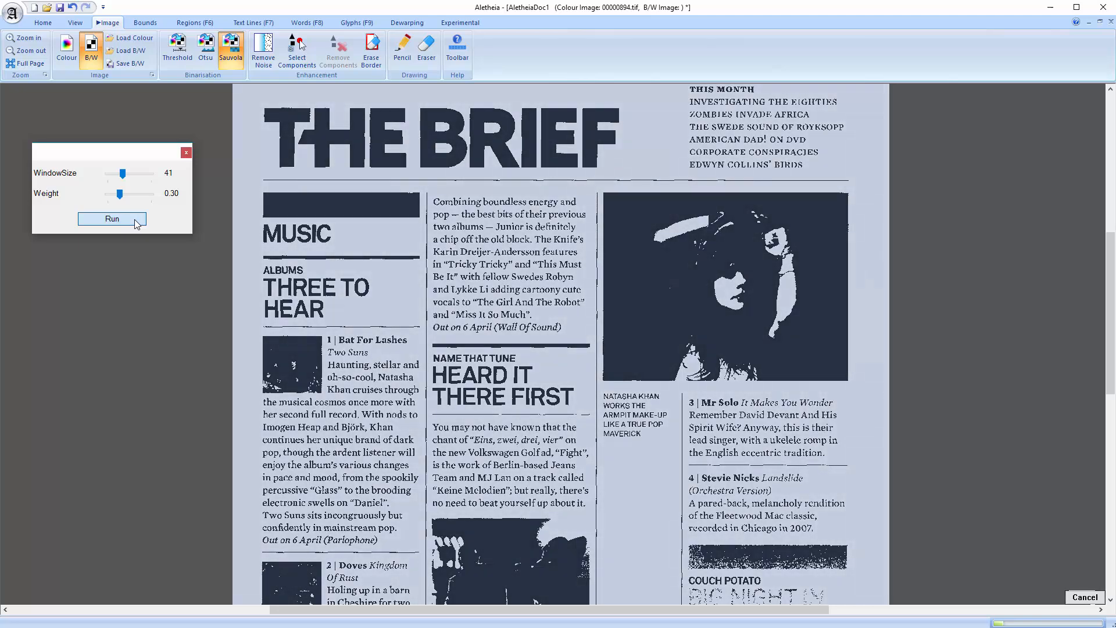
{"action": "left_click", "coordinate": [112, 218]}
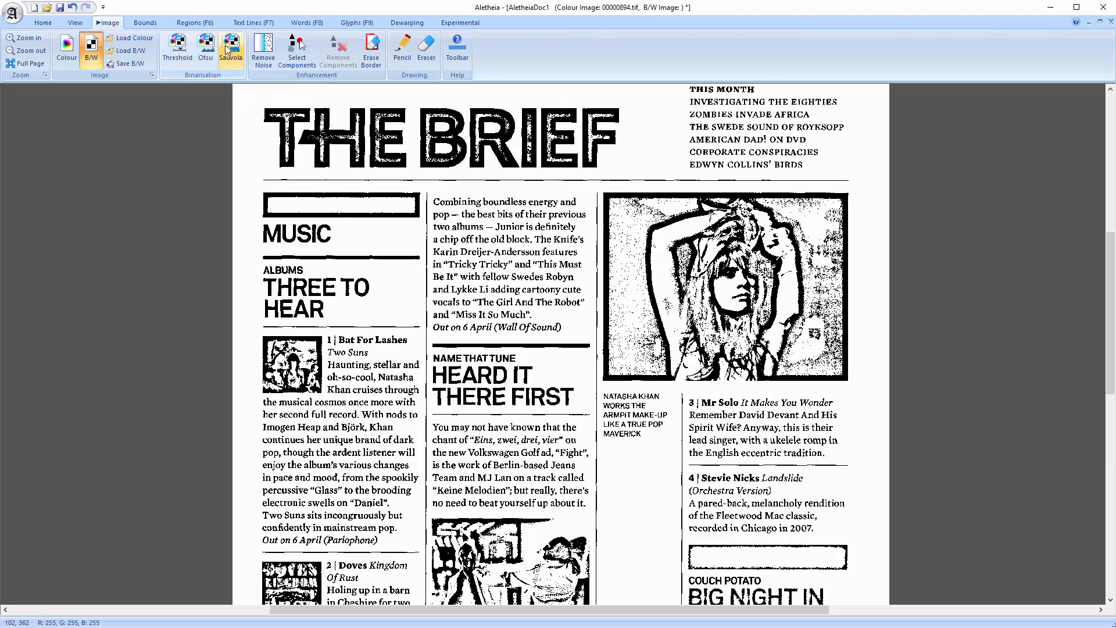
{"action": "left_click", "coordinate": [230, 49]}
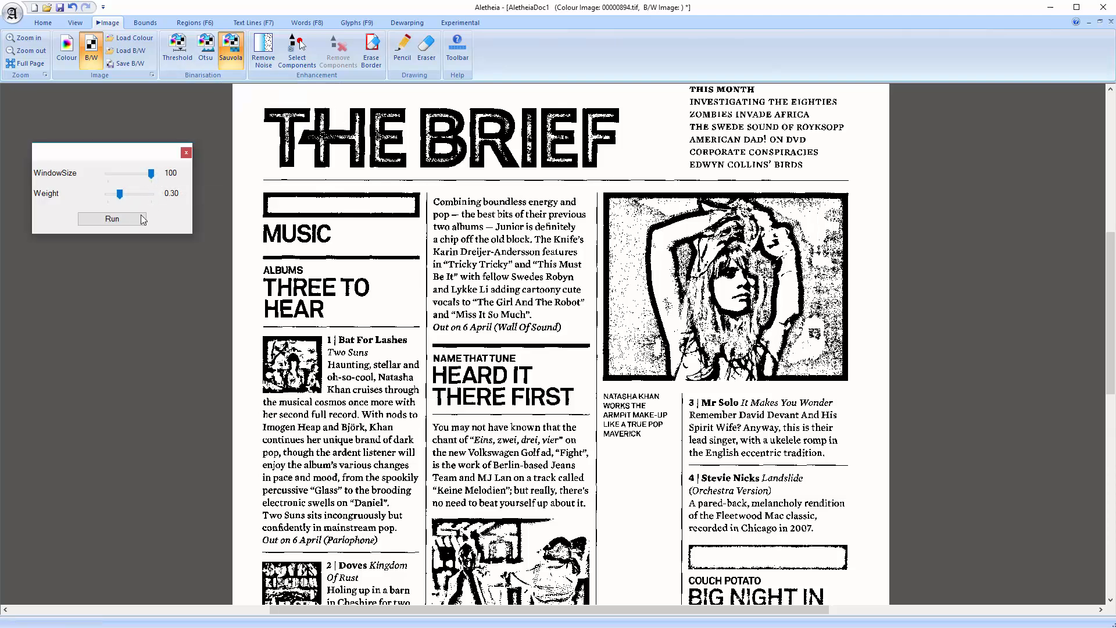
{"action": "left_click", "coordinate": [111, 218]}
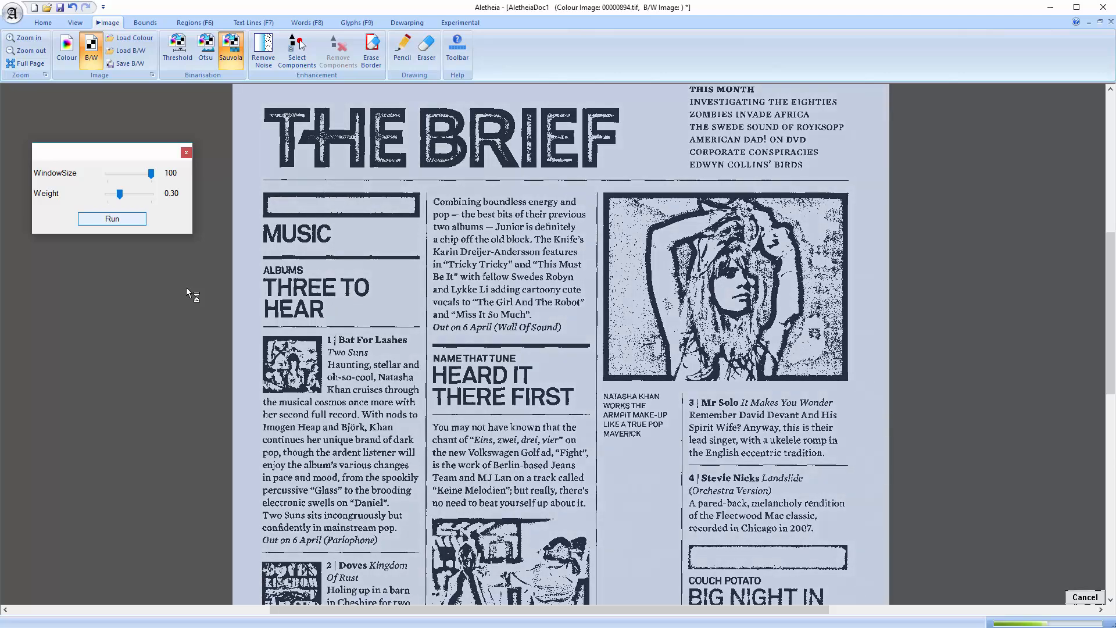
{"action": "left_click", "coordinate": [111, 219]}
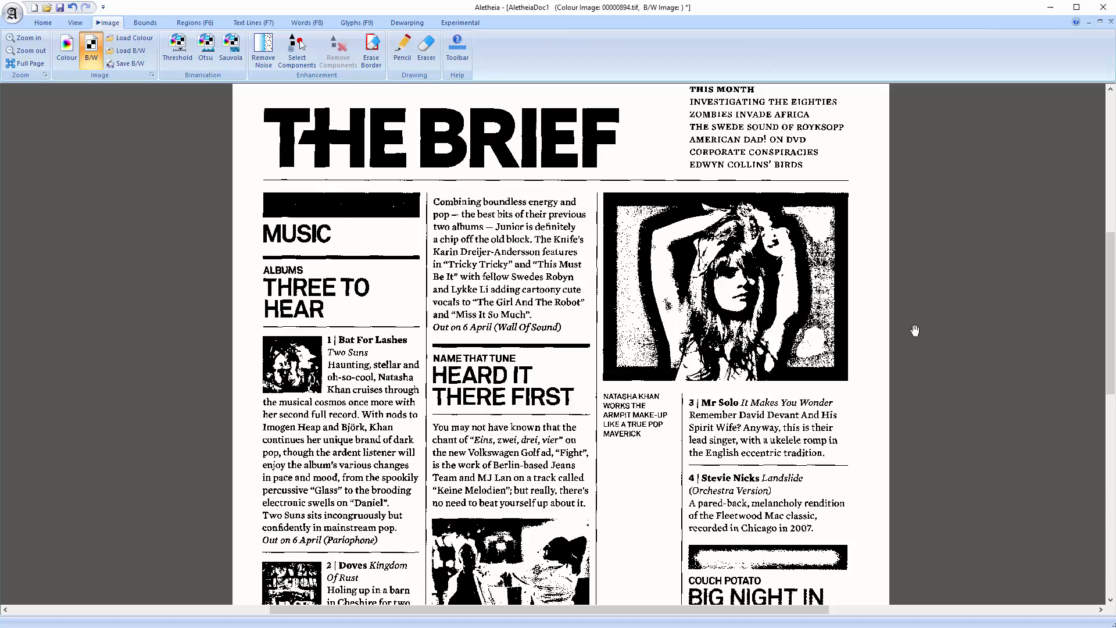
{"action": "mouse_move", "coordinate": [878, 333]}
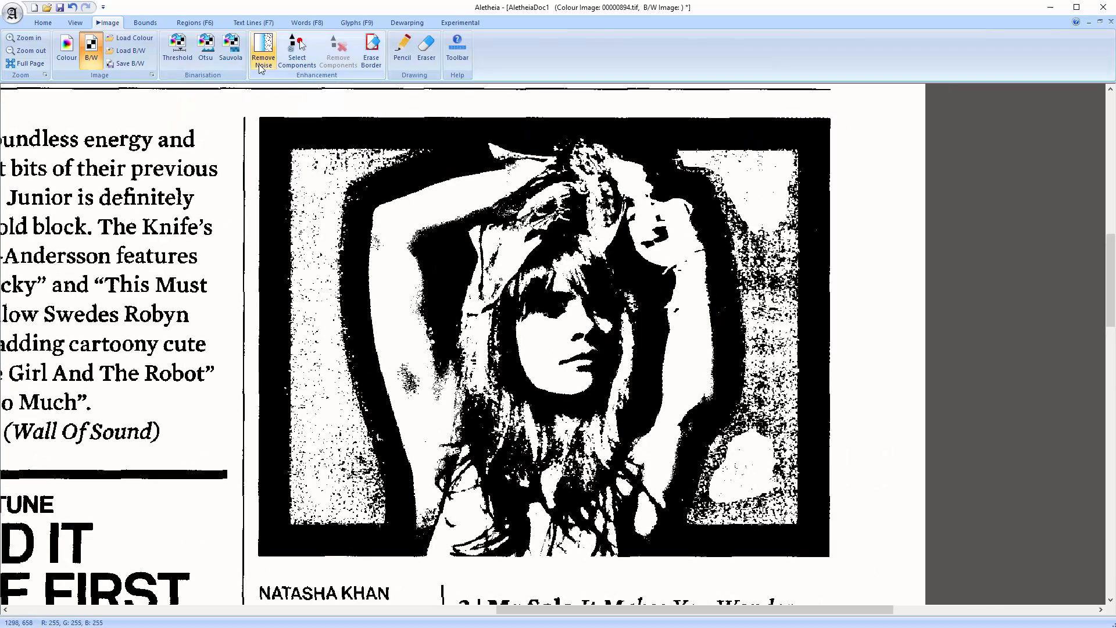
- Remove small noise specks from the B/W image and return to the colour scan with regions
{"action": "left_click", "coordinate": [263, 49]}
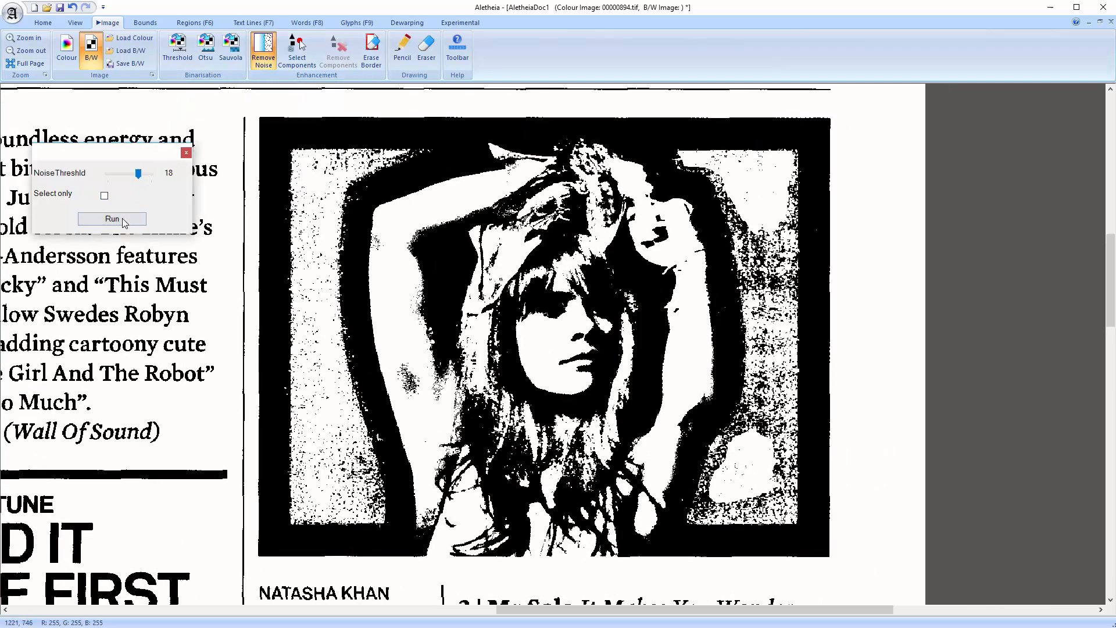
{"action": "left_click", "coordinate": [112, 218]}
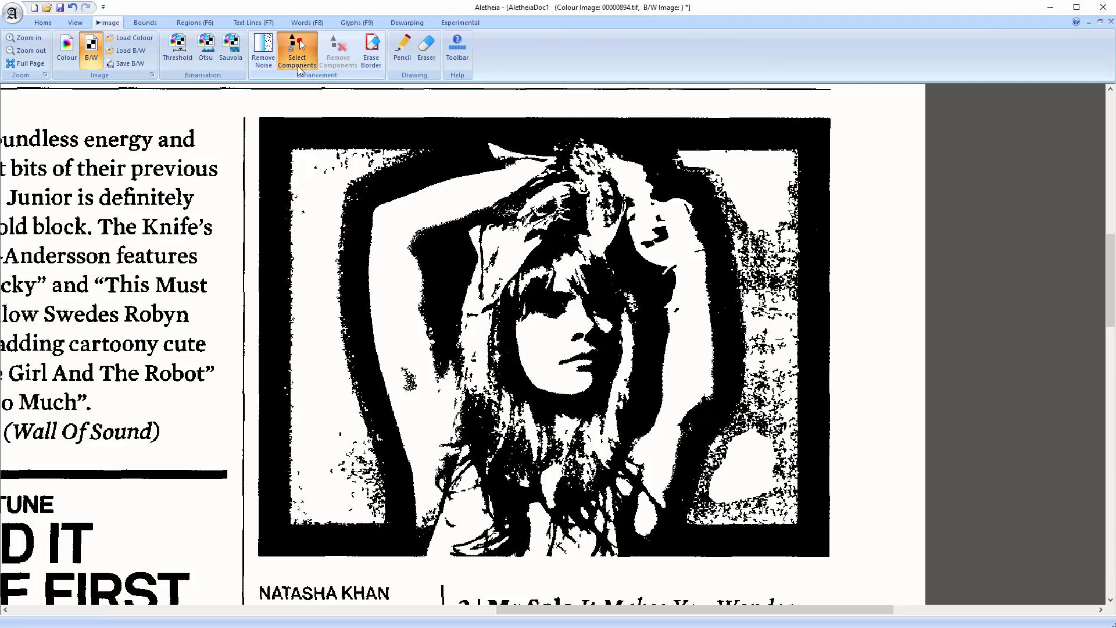
{"action": "mouse_move", "coordinate": [309, 130]}
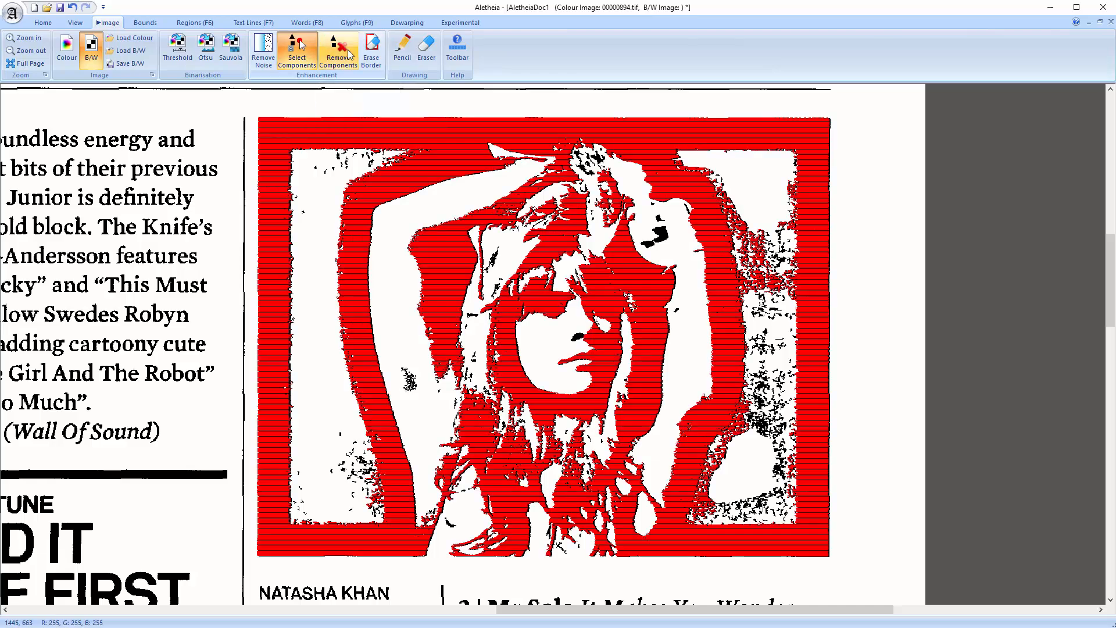
{"action": "left_click", "coordinate": [339, 49]}
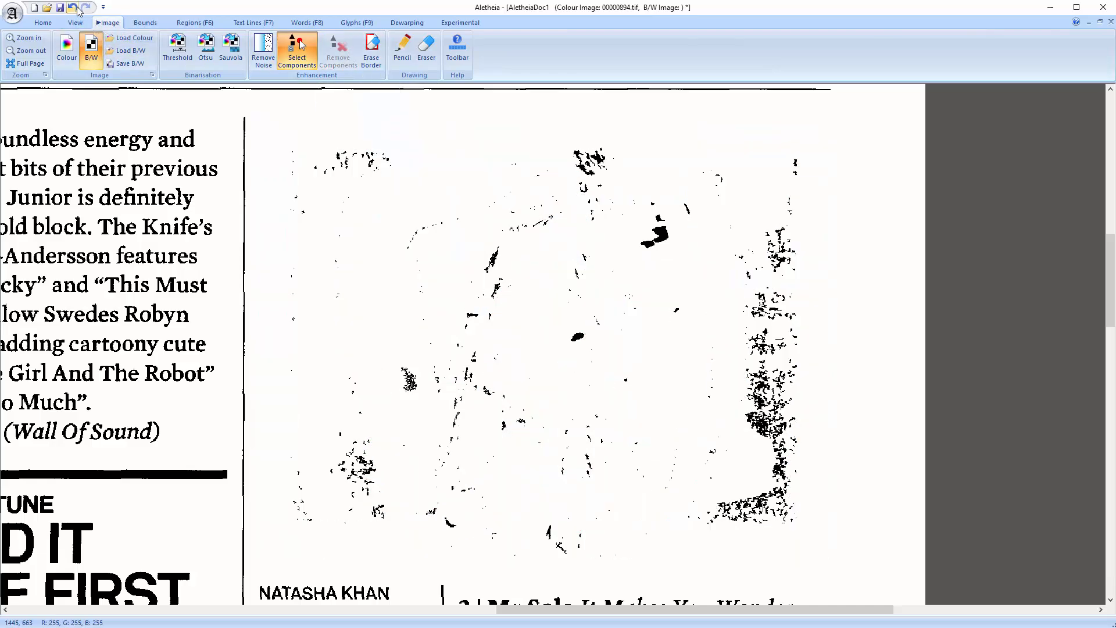
{"action": "left_click", "coordinate": [193, 23]}
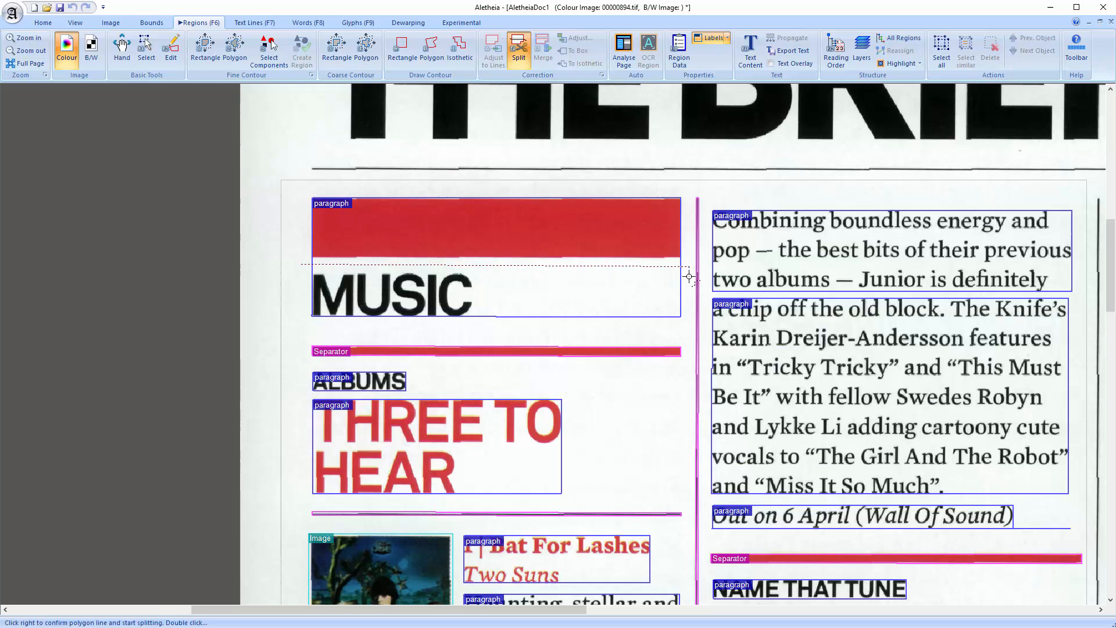
- Merge the two Bat For Lashes review paragraphs into one region
{"action": "scroll", "scroll_direction": "down", "scroll_amount": 3}
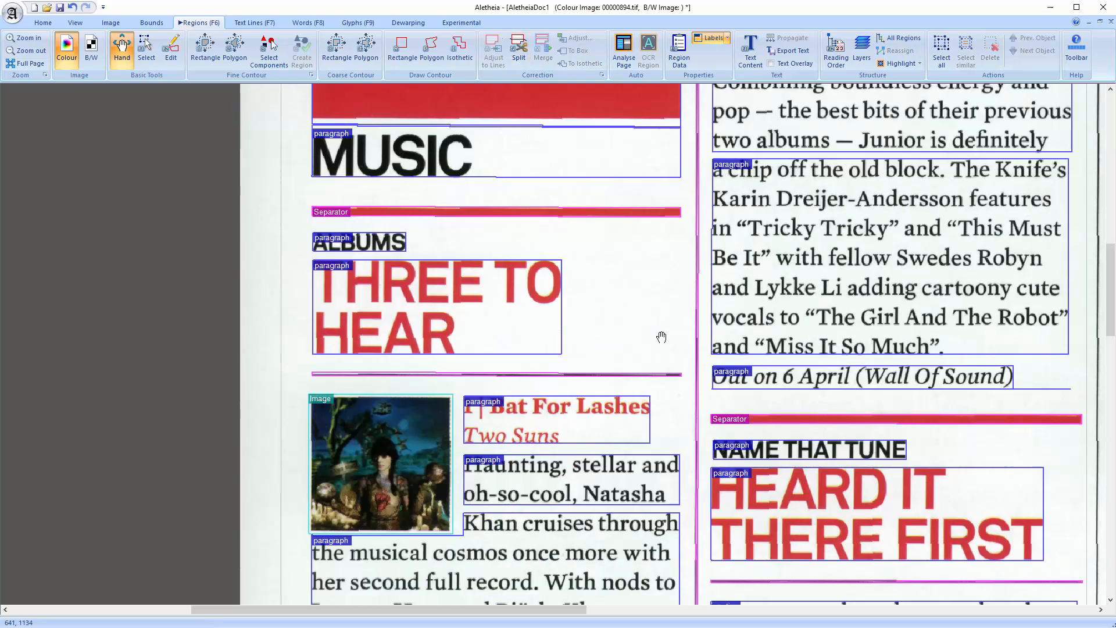
{"action": "scroll", "scroll_direction": "down", "scroll_amount": 3}
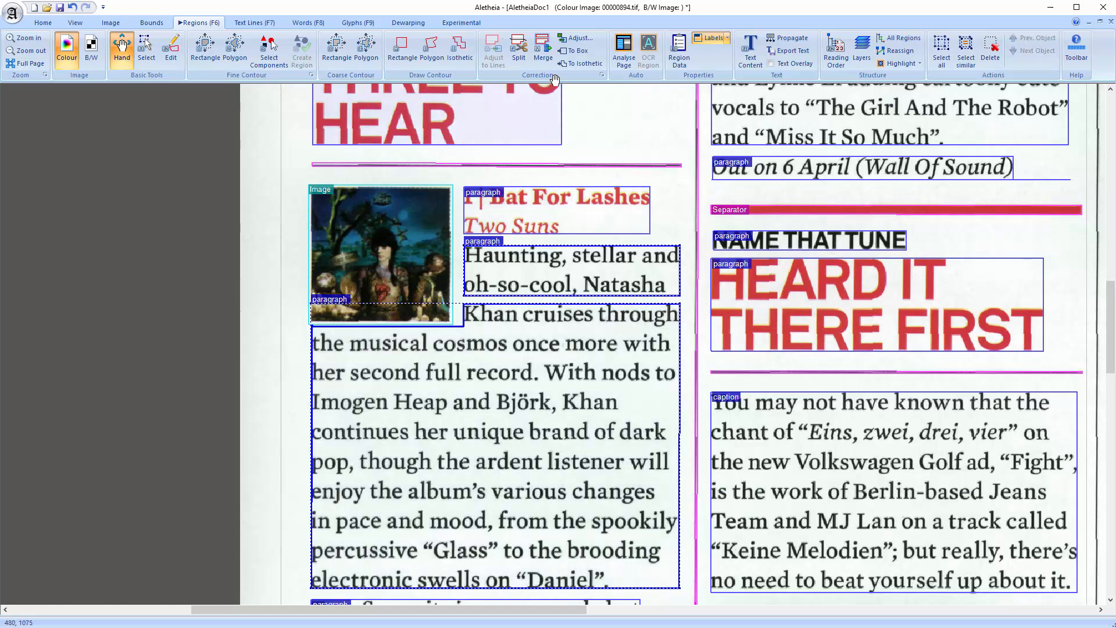
{"action": "left_click", "coordinate": [544, 47]}
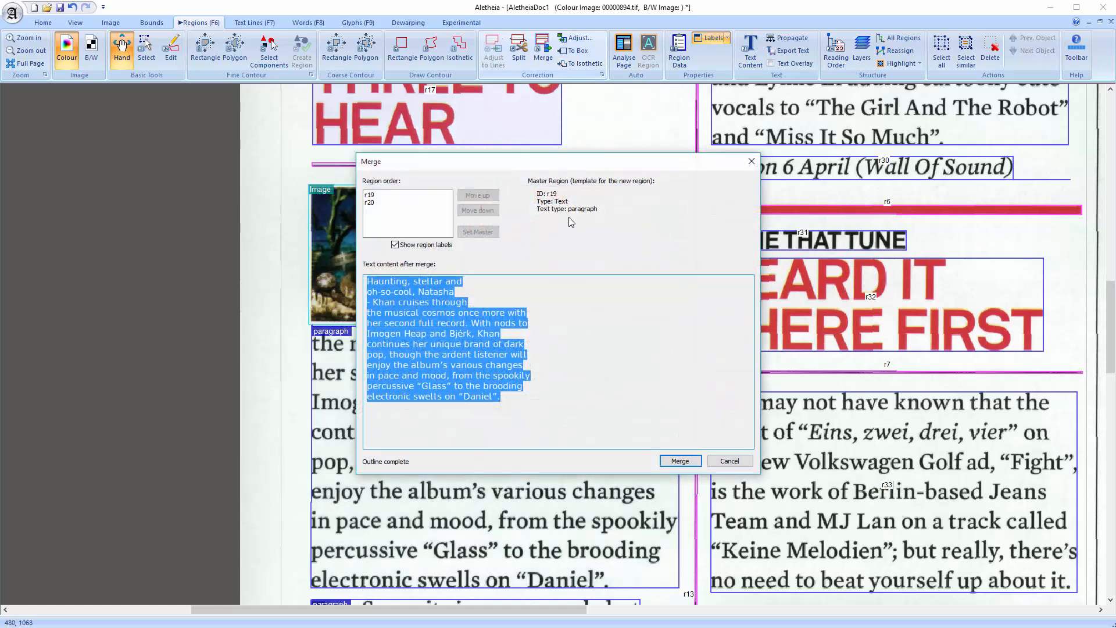
{"action": "left_click", "coordinate": [680, 460]}
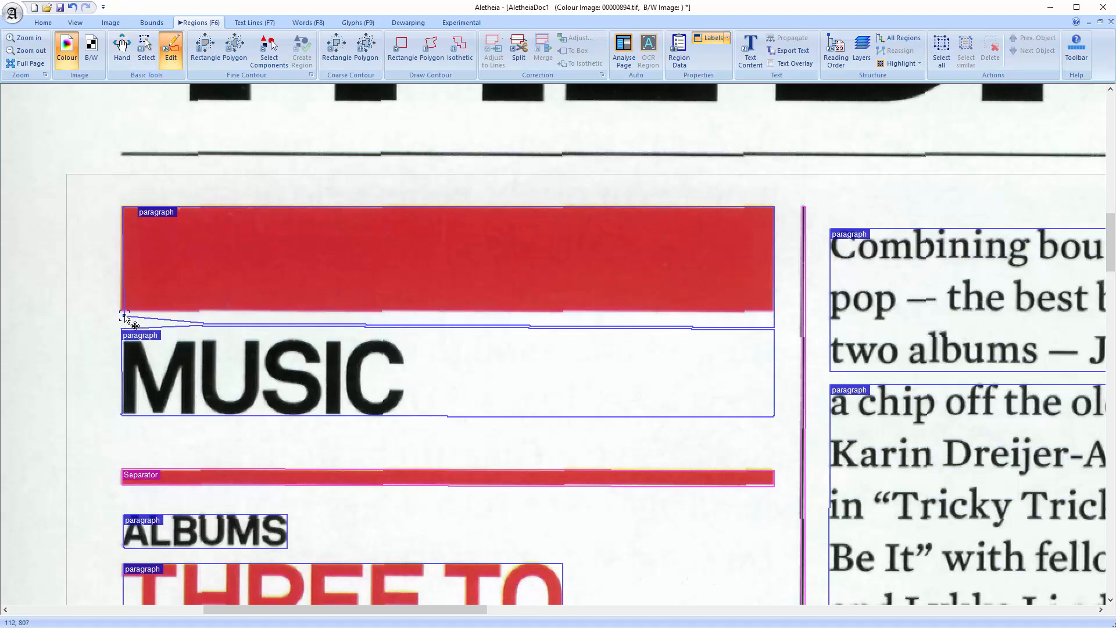
- Drag the red bar region's lower edge up to the bar's bottom, clear of MUSIC
{"action": "left_click_drag", "start_coordinate": [125, 317], "coordinate": [782, 325]}
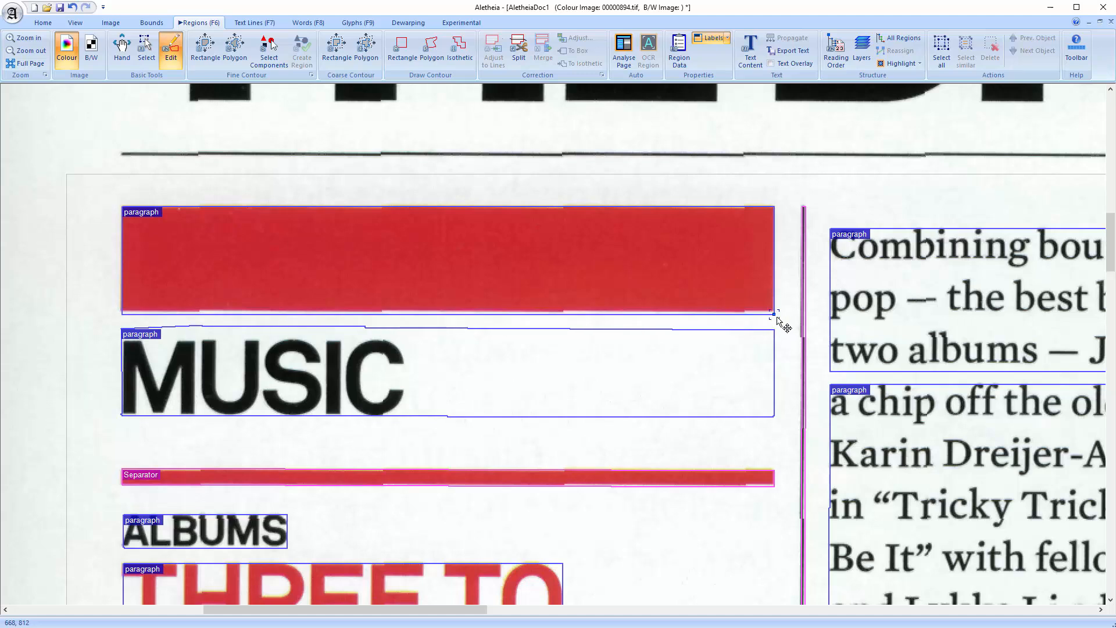
{"action": "mouse_move", "coordinate": [793, 337]}
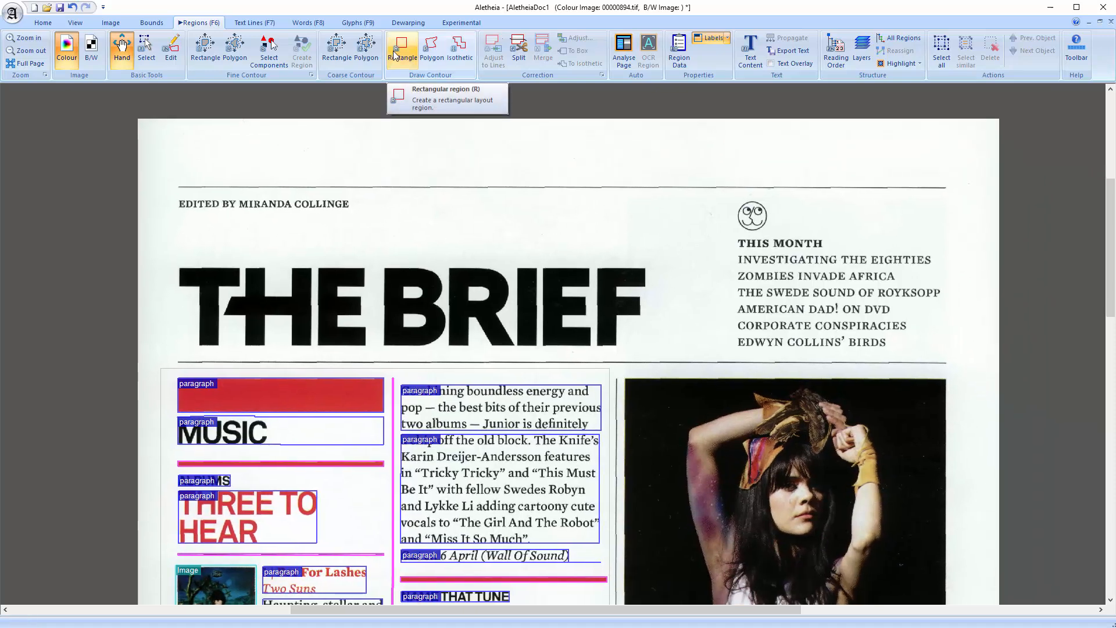
- Draw a rectangle region over the top rule line and prepare a polygon for THE BRIEF
{"action": "left_click_drag", "start_coordinate": [172, 181], "coordinate": [948, 192]}
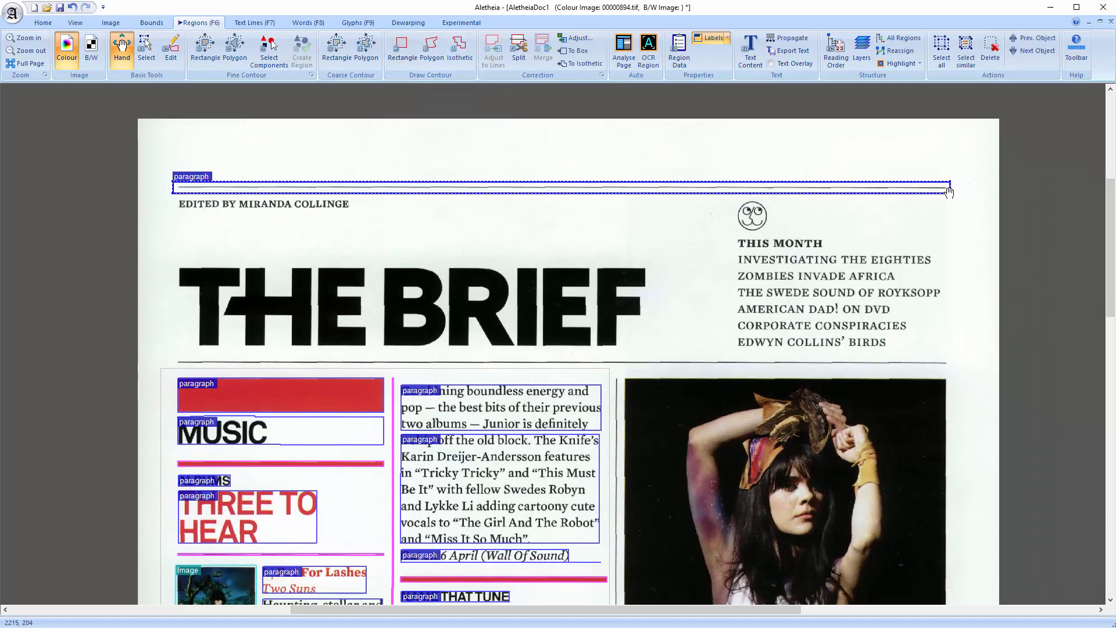
{"action": "left_click", "coordinate": [430, 47]}
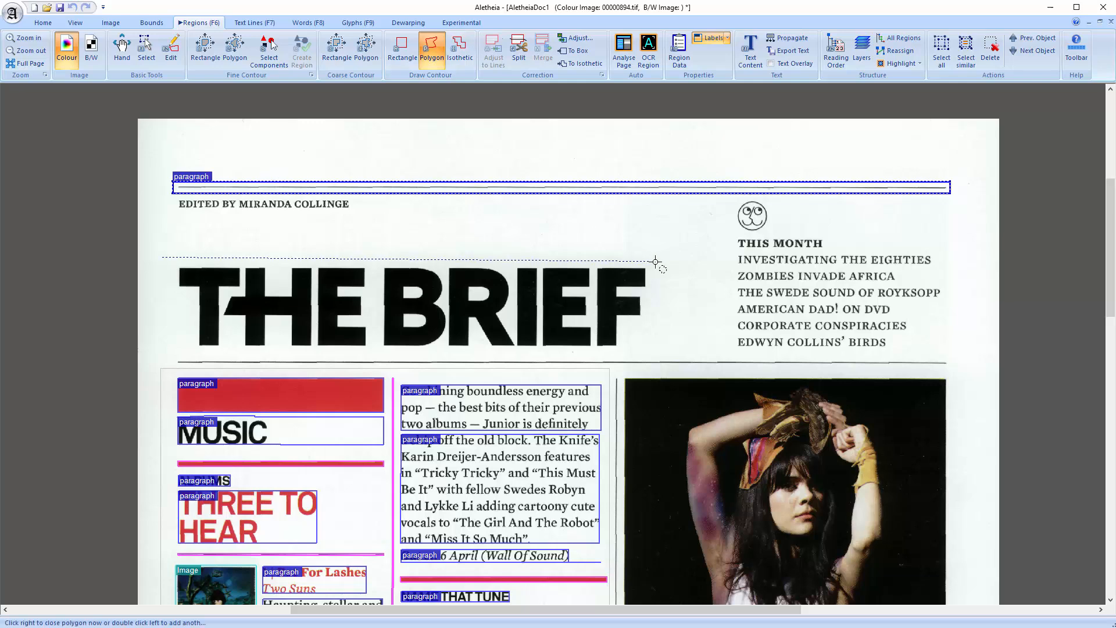
{"action": "scroll", "scroll_direction": "down", "scroll_amount": 3}
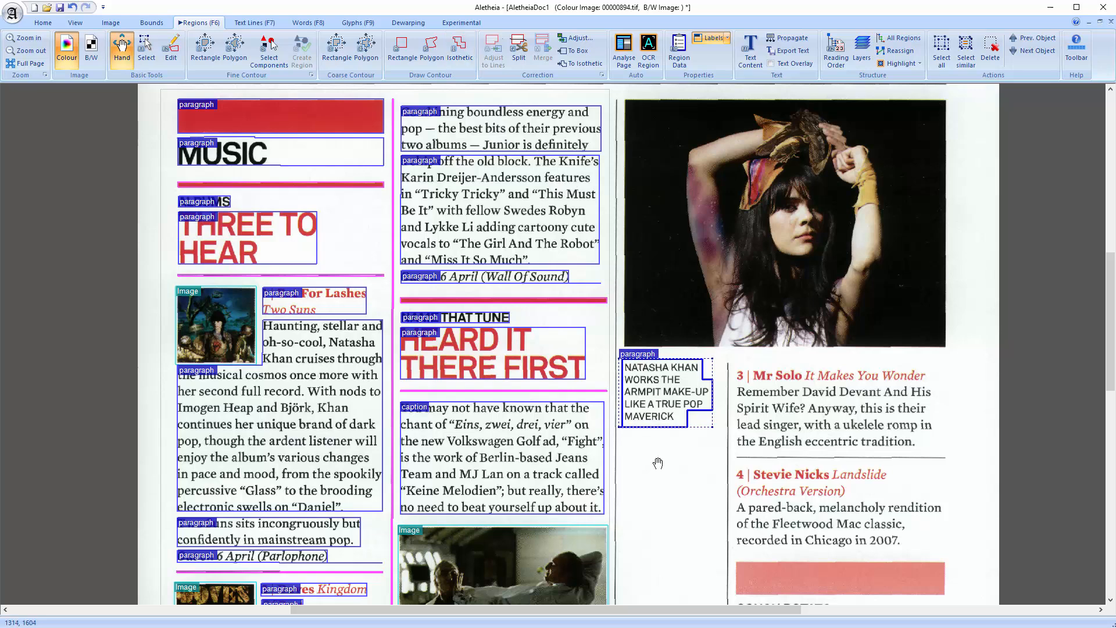
{"action": "mouse_move", "coordinate": [716, 523]}
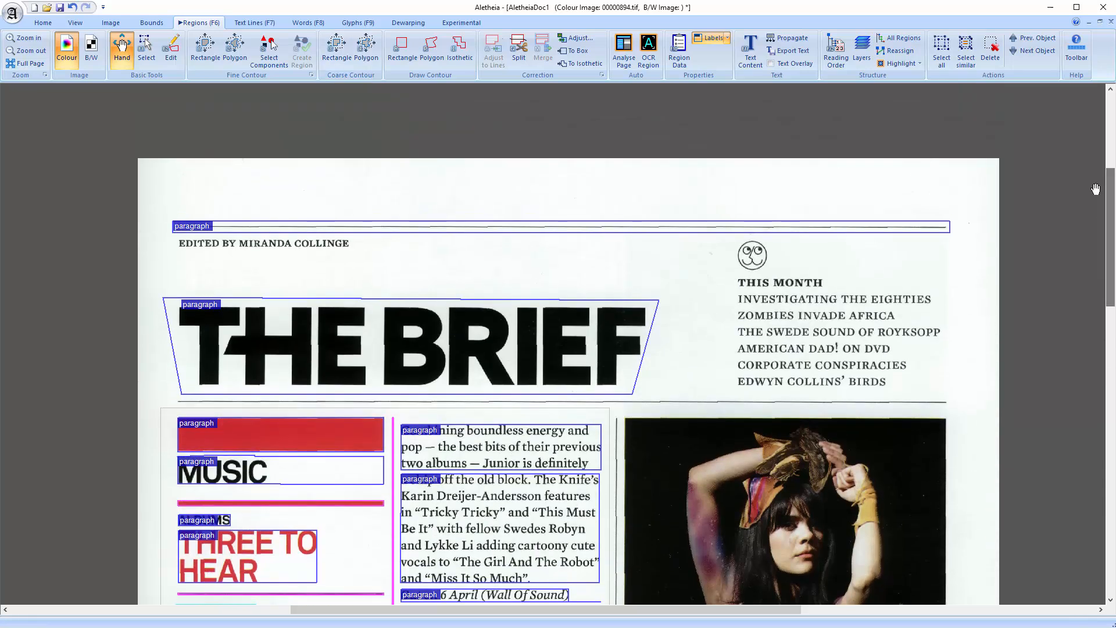
- Create the THIS MONTH list region with Coarse Contour Rectangle
{"action": "left_click", "coordinate": [335, 49]}
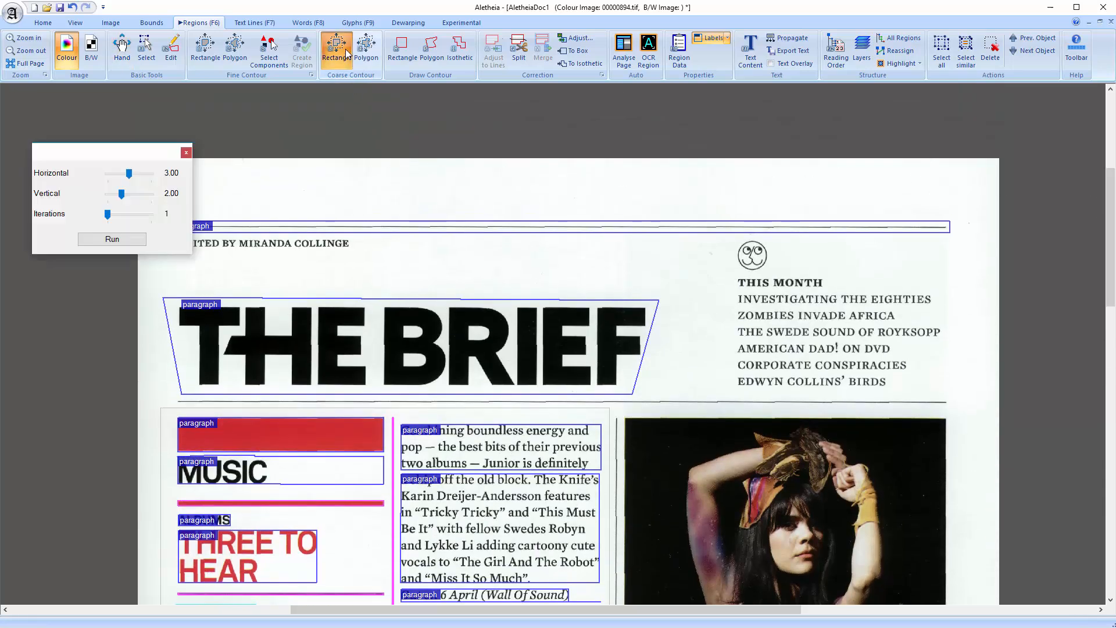
{"action": "left_click_drag", "start_coordinate": [725, 272], "coordinate": [935, 397]}
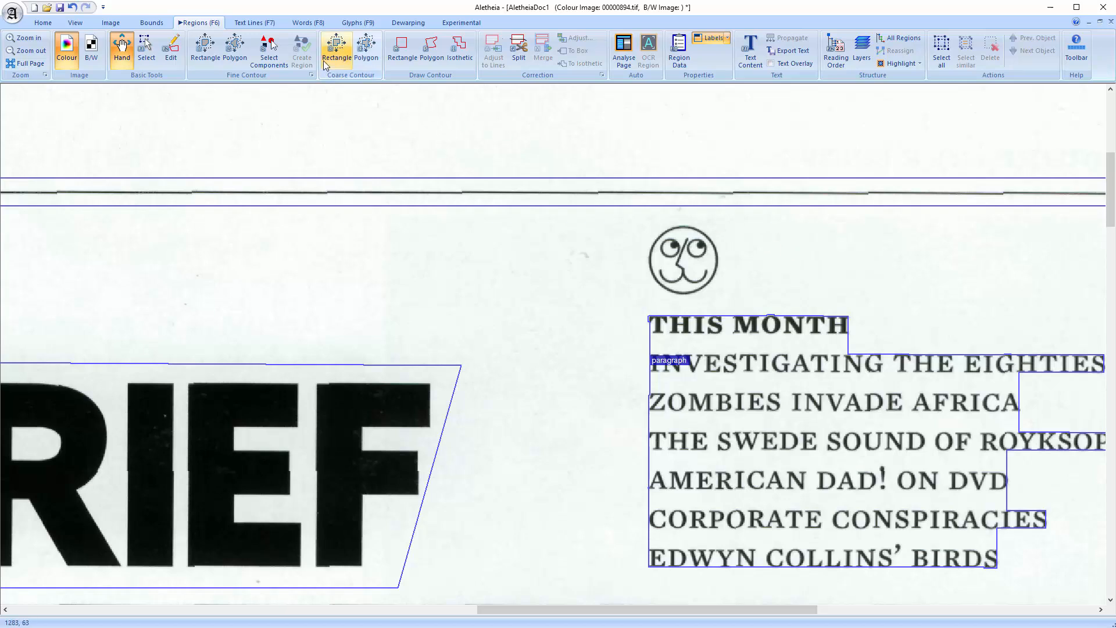
- Undo a polygon contour attempt on the smiley logo and outline it with Fine Contour Rectangle
{"action": "left_click", "coordinate": [367, 44]}
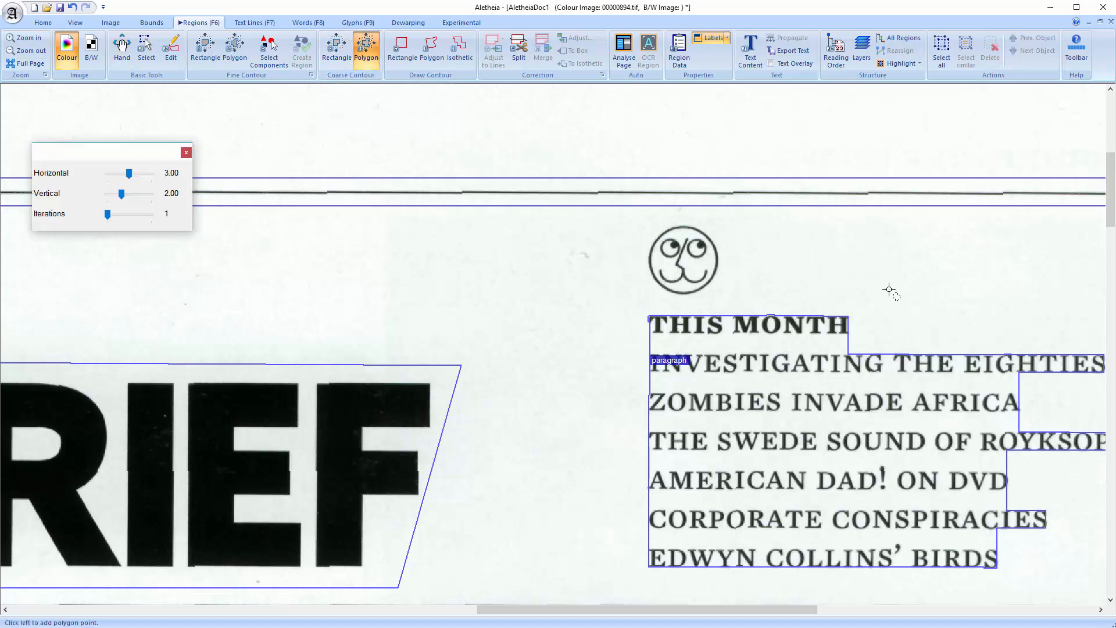
{"action": "left_click", "coordinate": [638, 219]}
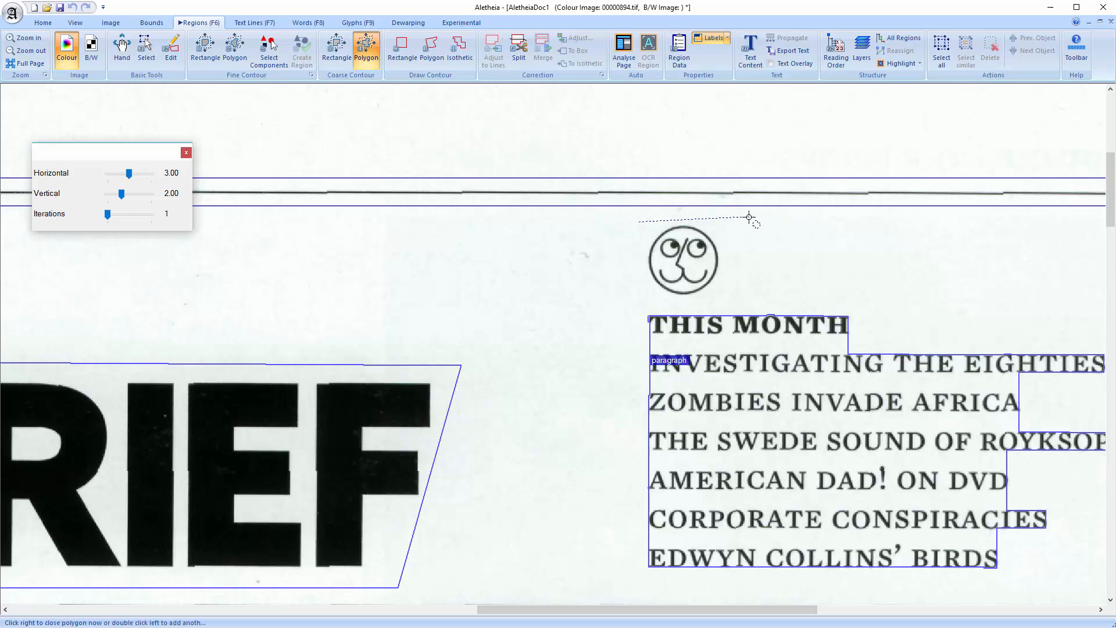
{"action": "left_click", "coordinate": [639, 300]}
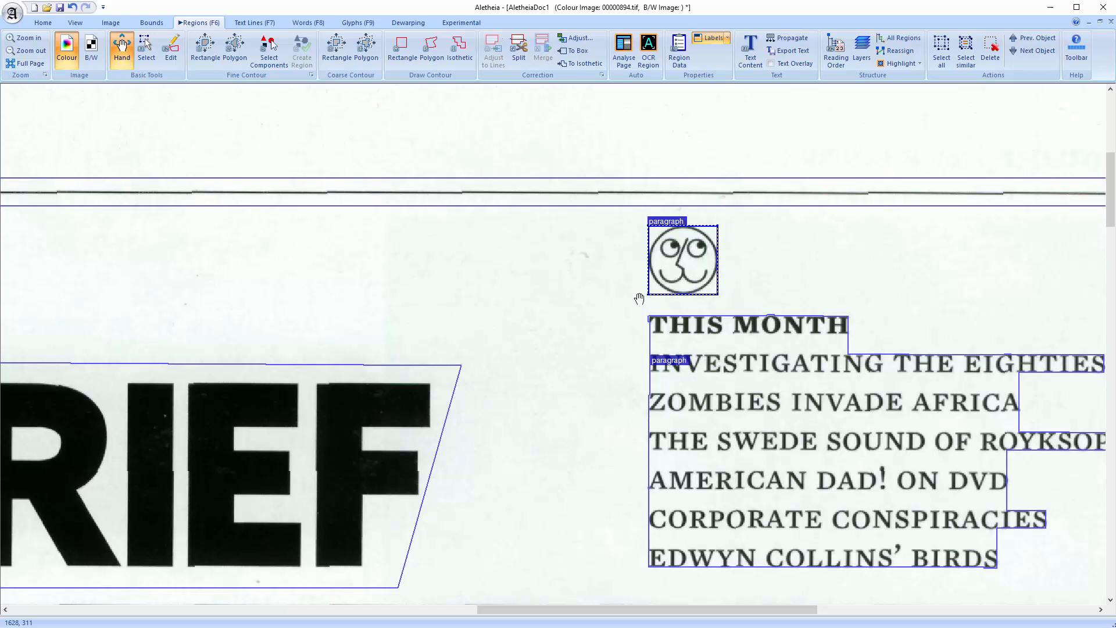
{"action": "left_click", "coordinate": [72, 7]}
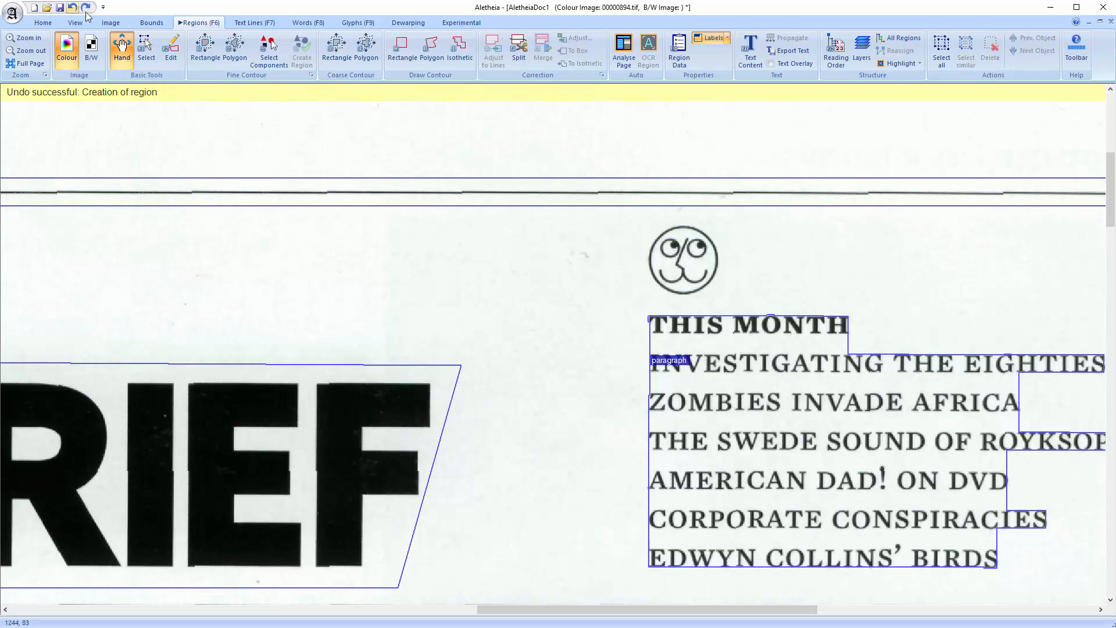
{"action": "mouse_move", "coordinate": [203, 49]}
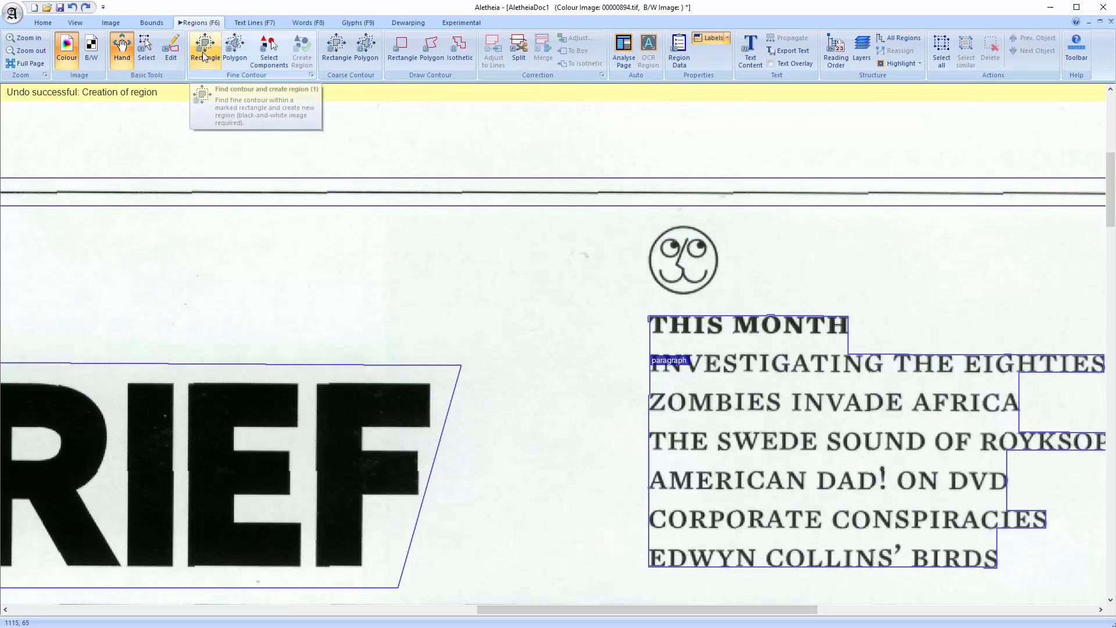
{"action": "left_click", "coordinate": [205, 46]}
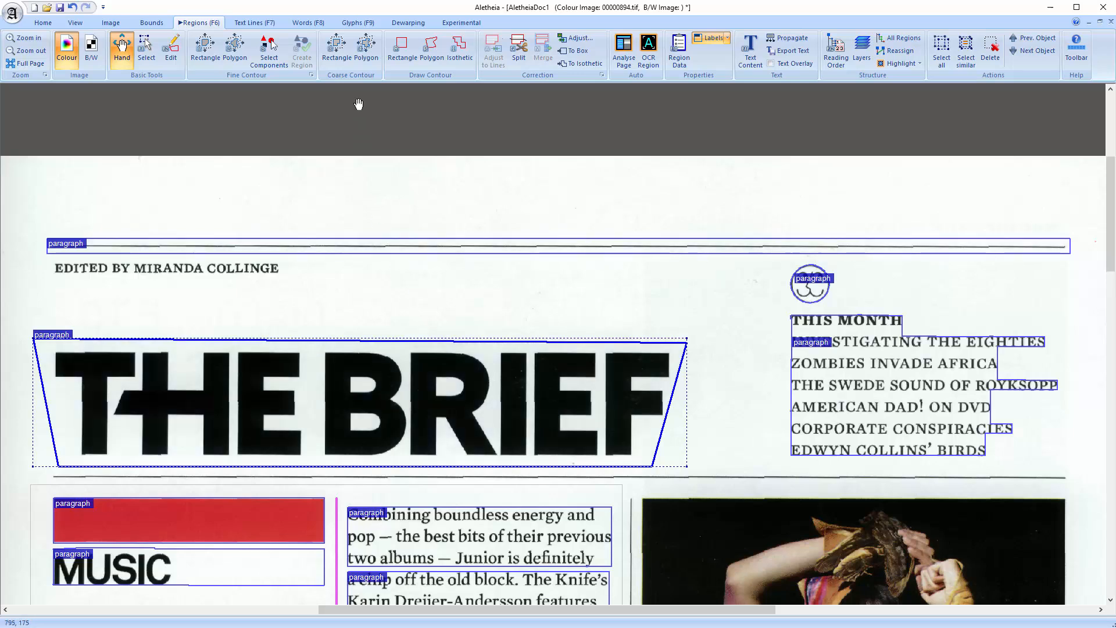
- Recompute THE BRIEF headline region with Coarse Contour so it hugs the letters
{"action": "left_click", "coordinate": [339, 49]}
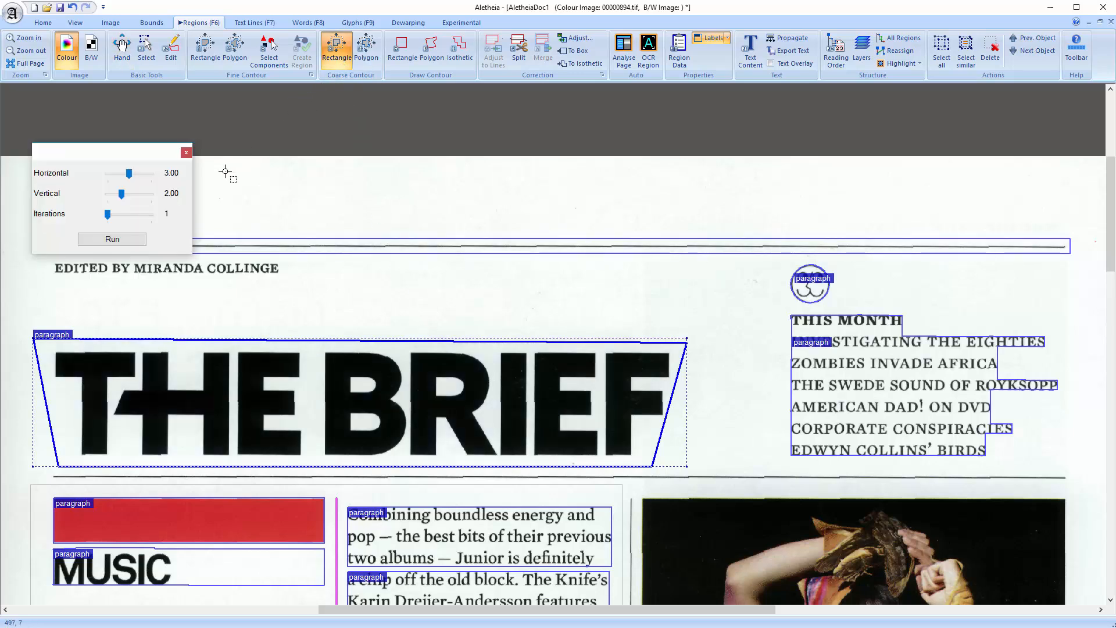
{"action": "left_click", "coordinate": [112, 239]}
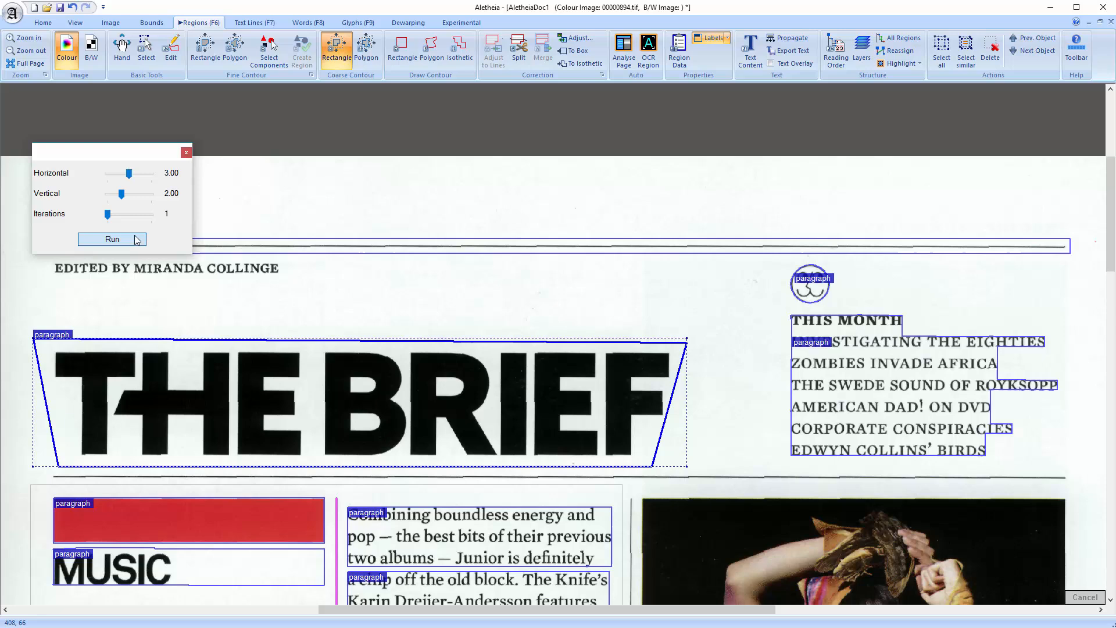
{"action": "left_click", "coordinate": [112, 239]}
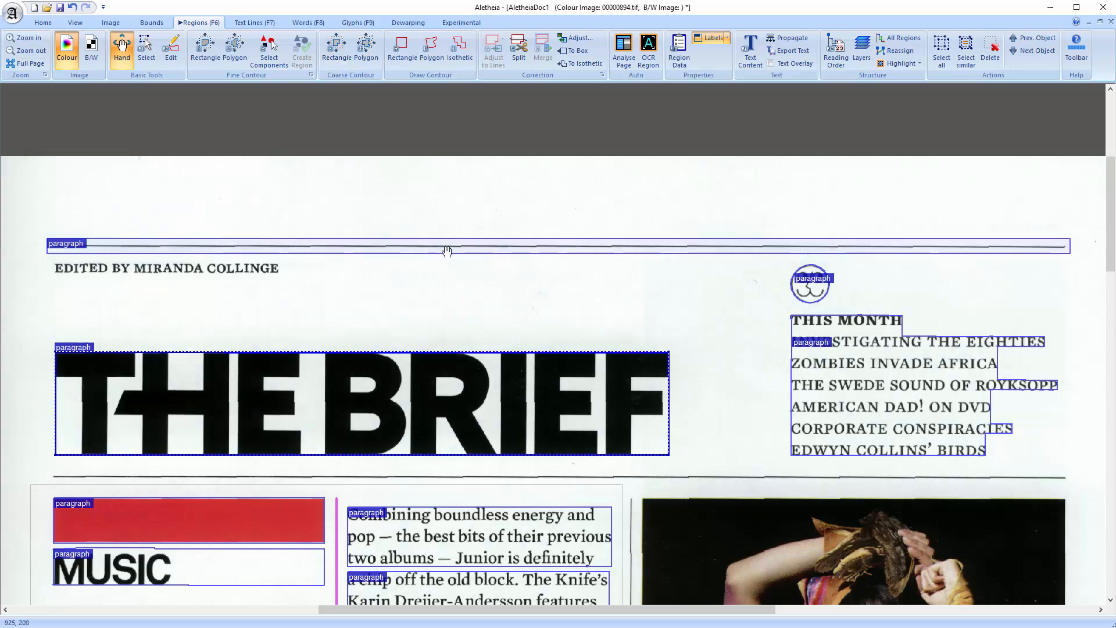
{"action": "left_click", "coordinate": [336, 46]}
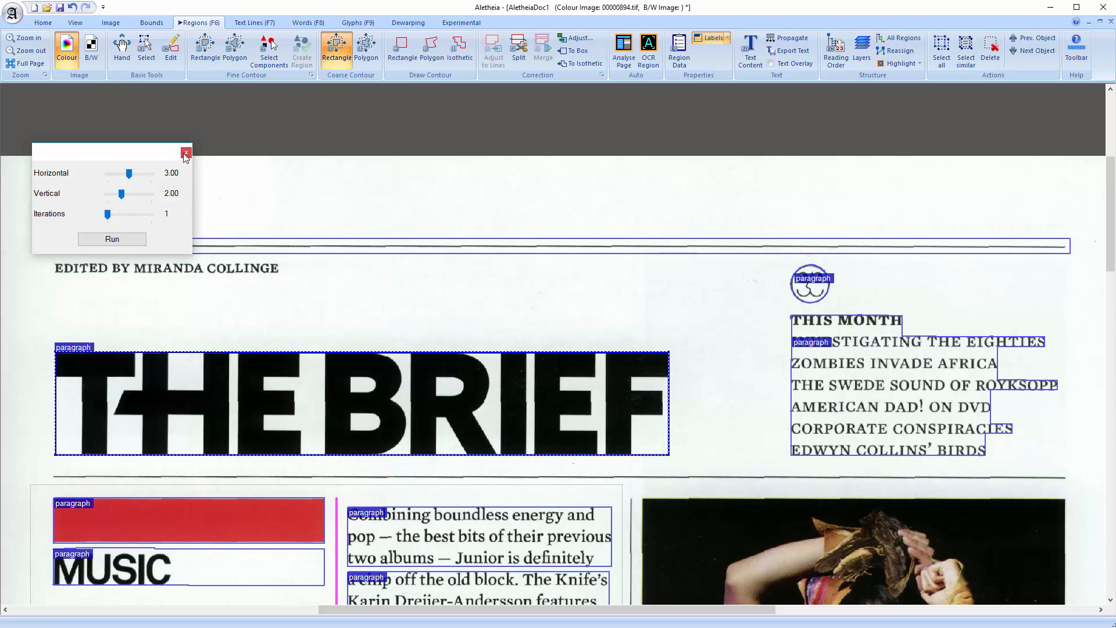
{"action": "left_click", "coordinate": [184, 155]}
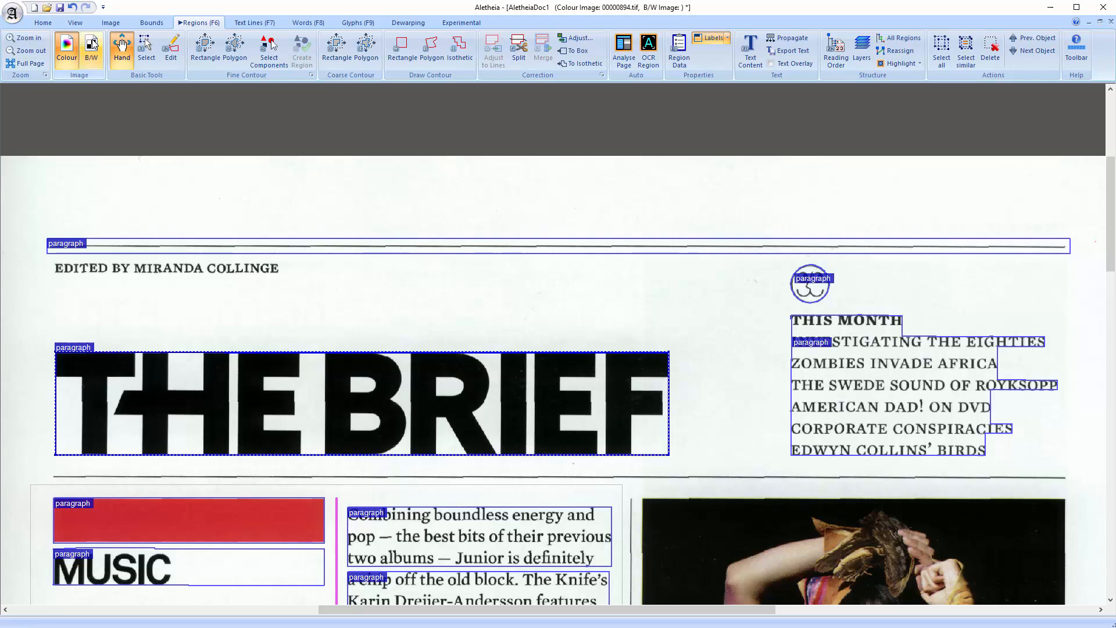
- Outline the smiley graphic from connected components on the B/W image, then return to the colour scan zoomed in
{"action": "left_click", "coordinate": [91, 44]}
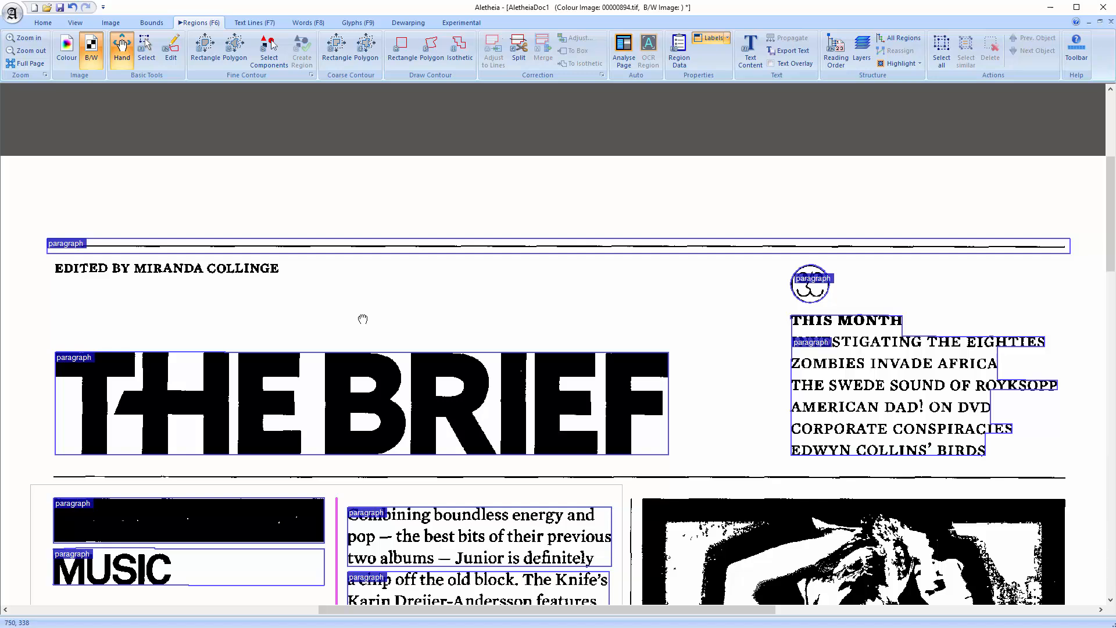
{"action": "left_click", "coordinate": [267, 48]}
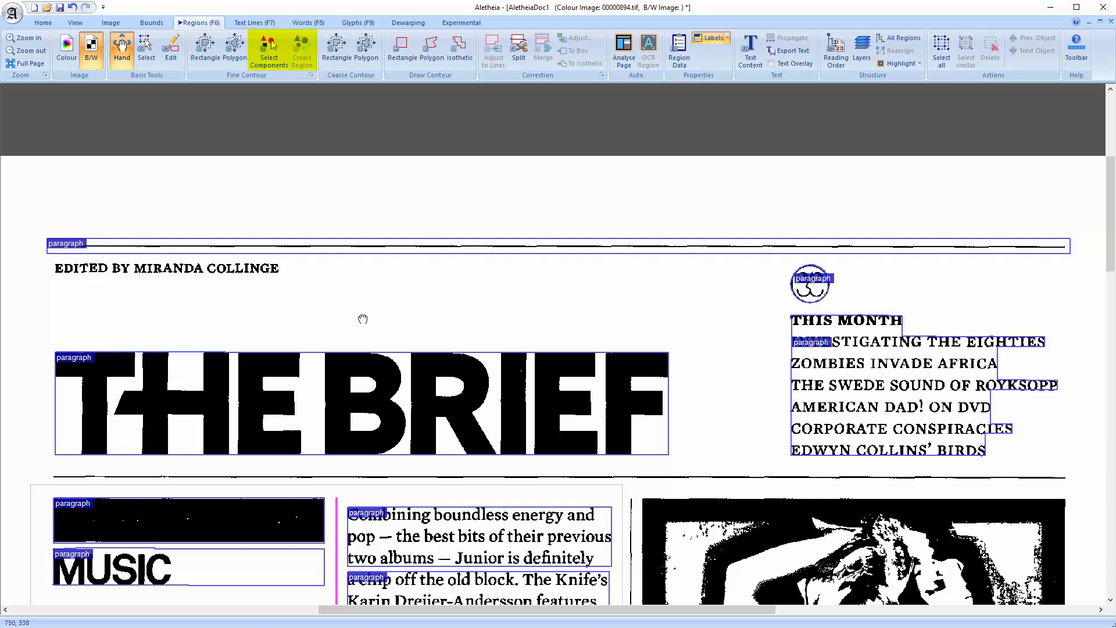
{"action": "left_click", "coordinate": [269, 49]}
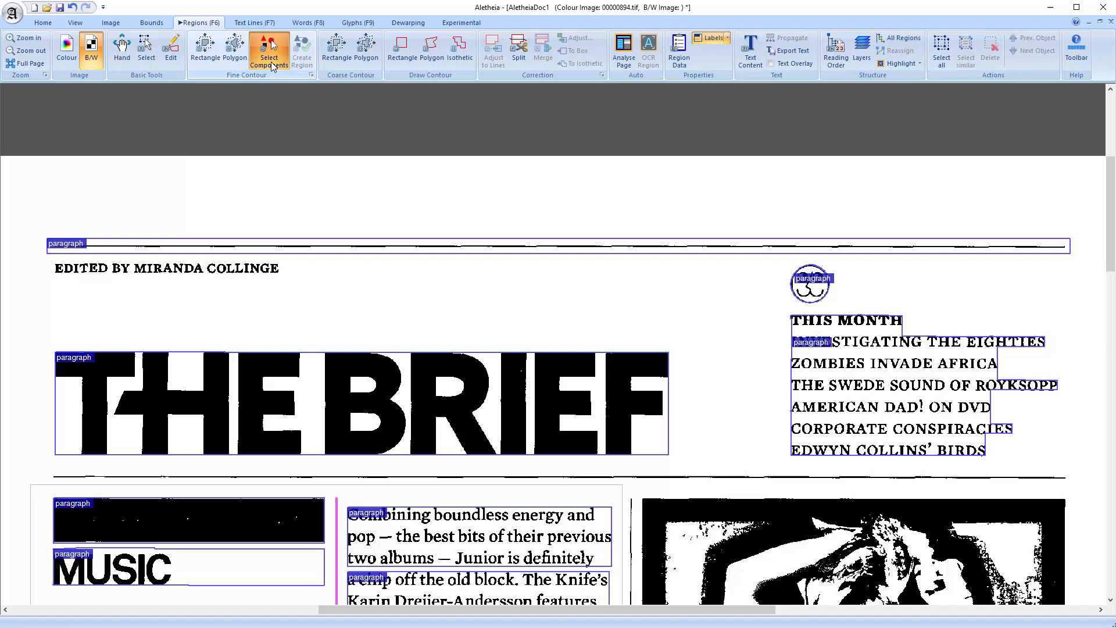
{"action": "scroll", "scroll_direction": "down", "scroll_amount": 3}
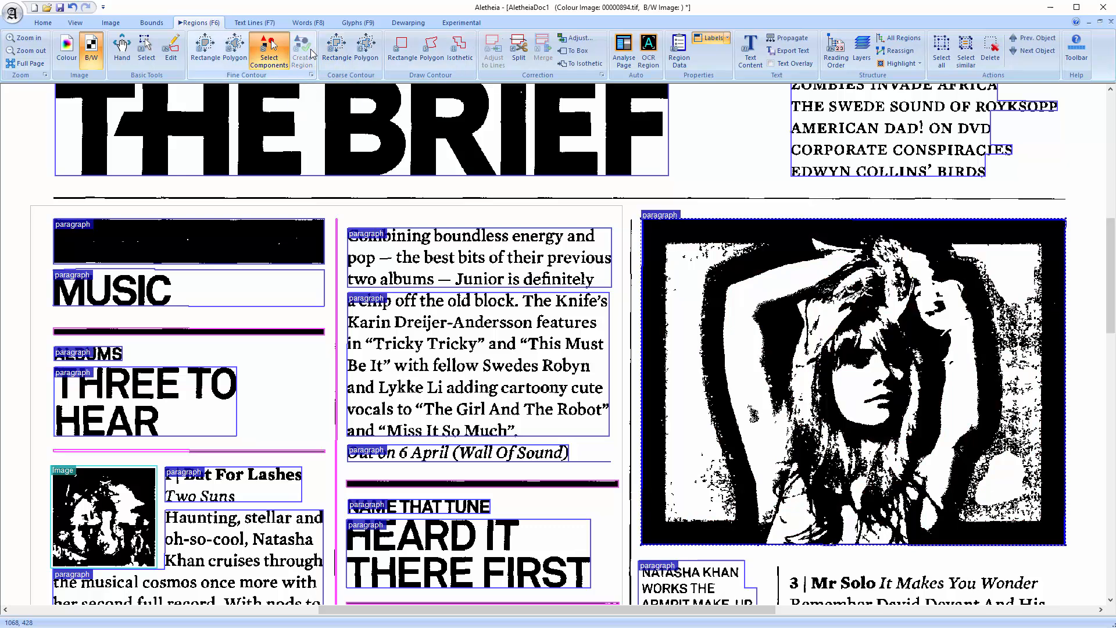
{"action": "mouse_move", "coordinate": [679, 345]}
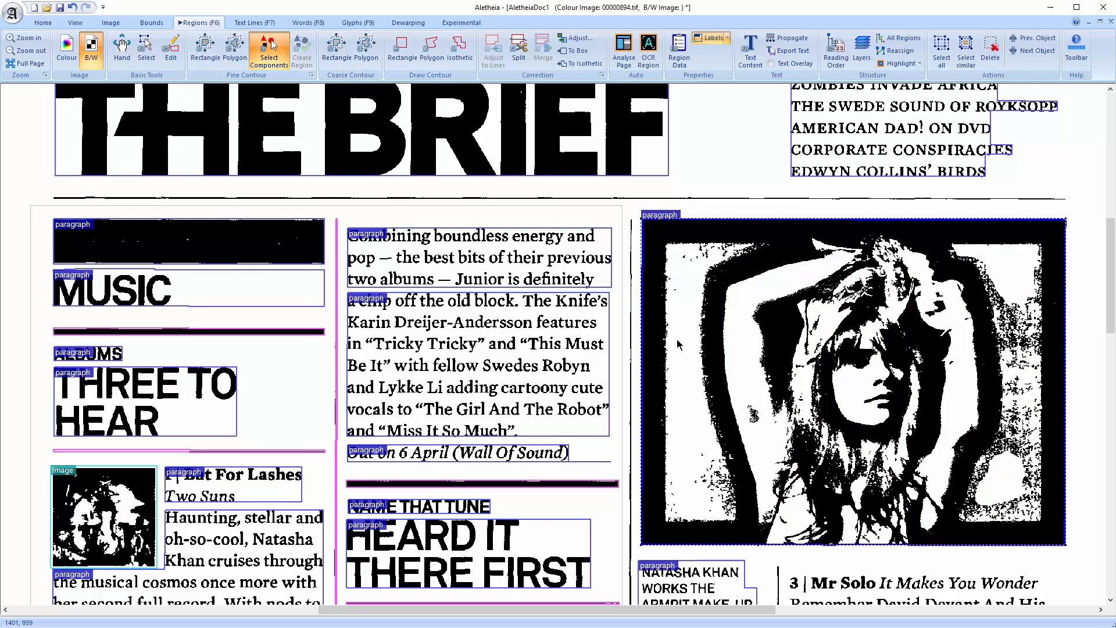
{"action": "left_click", "coordinate": [67, 44]}
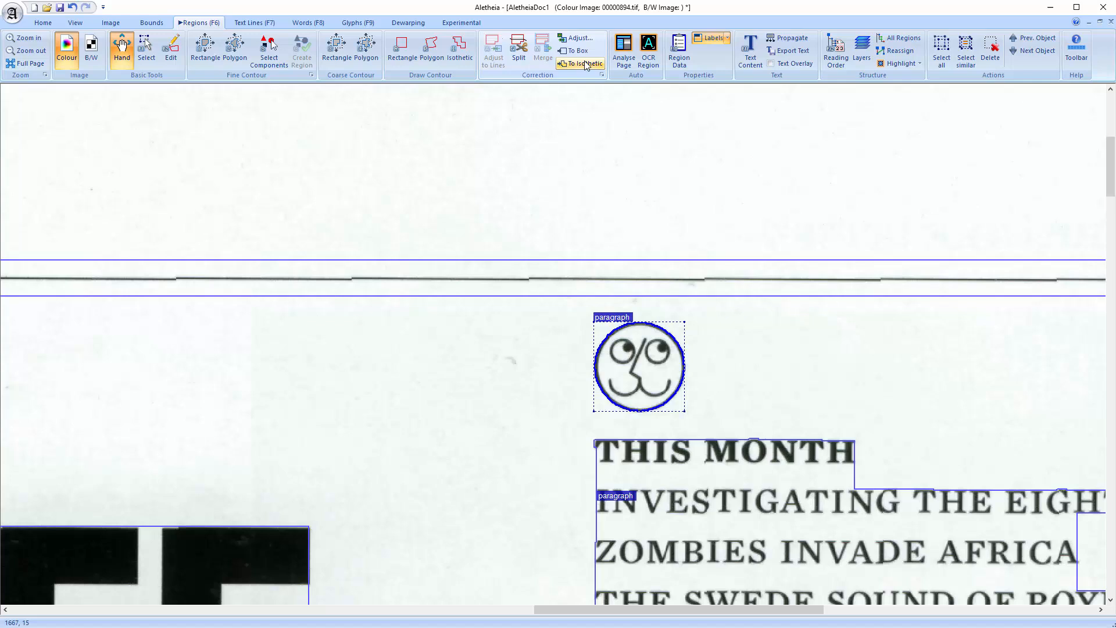
- Convert the smiley's circular outline to its rectangular bounding box, confirming Yes
{"action": "left_click", "coordinate": [578, 50]}
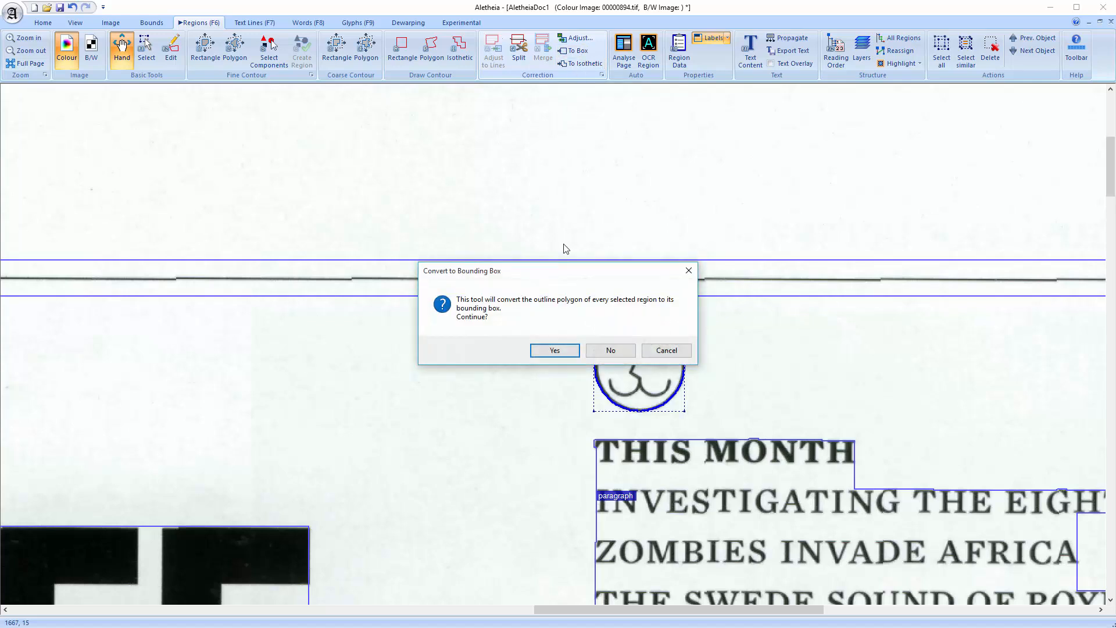
{"action": "left_click", "coordinate": [554, 349]}
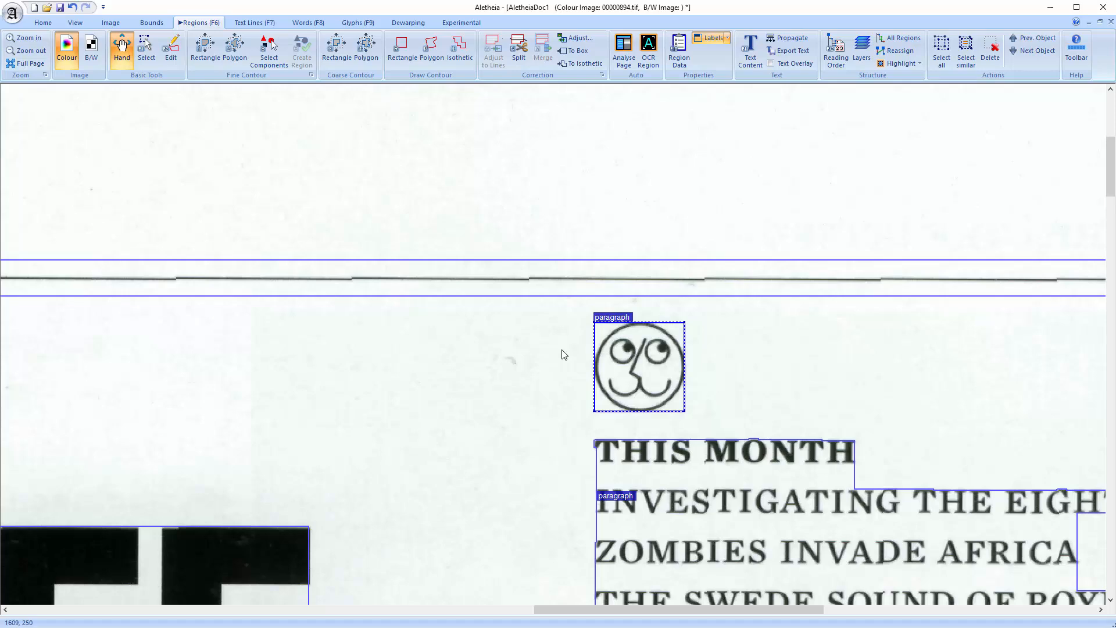
{"action": "mouse_move", "coordinate": [399, 386]}
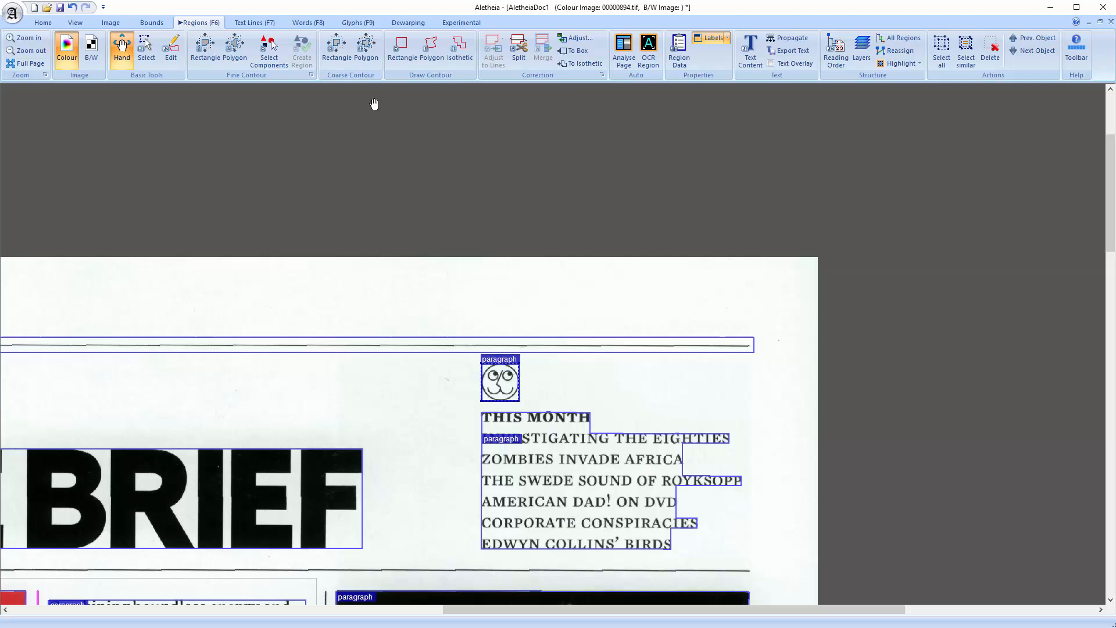
{"action": "left_click", "coordinate": [428, 48]}
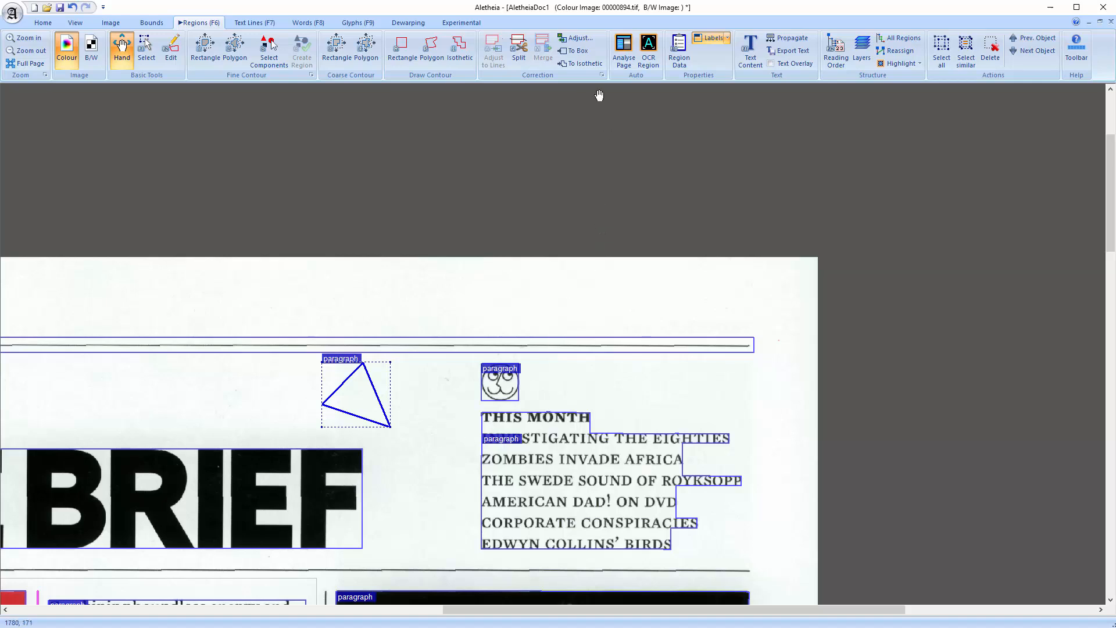
{"action": "left_click", "coordinate": [582, 62]}
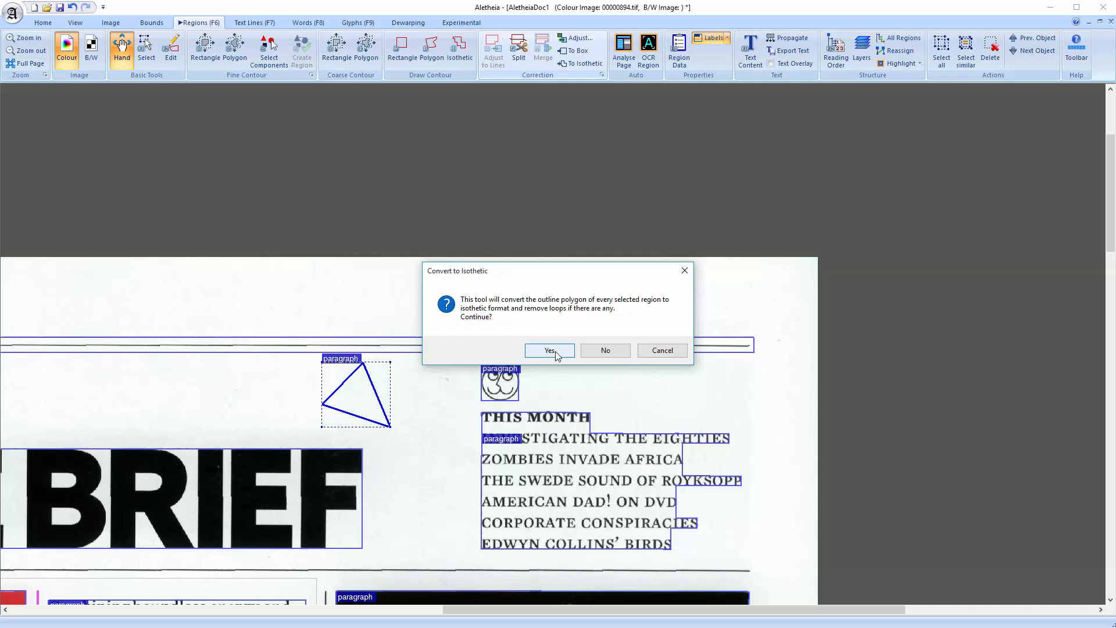
{"action": "left_click", "coordinate": [549, 351]}
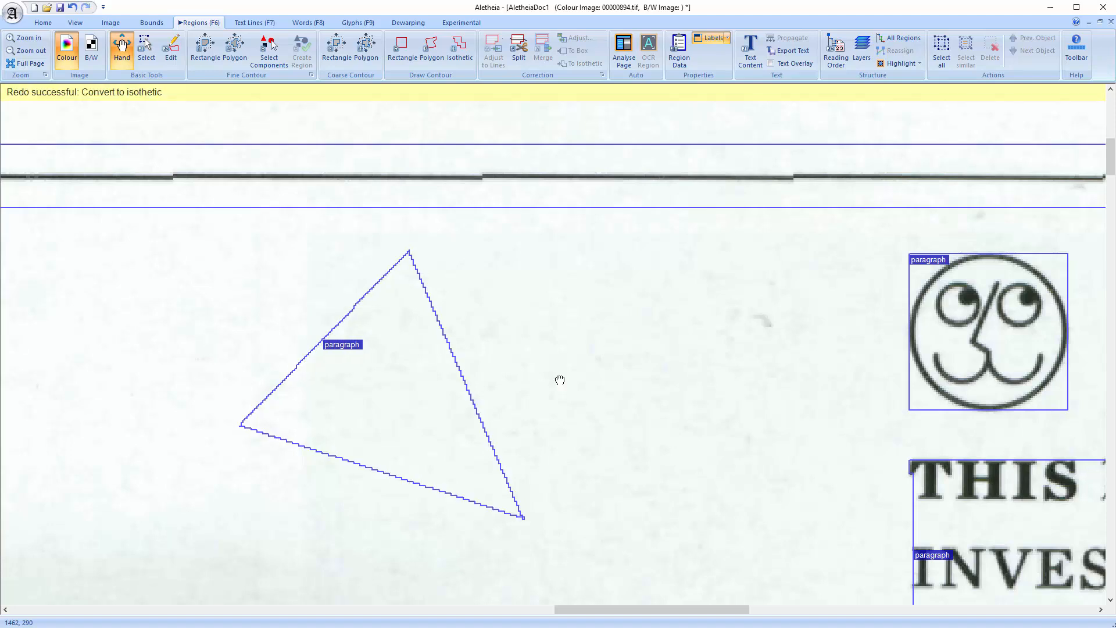
{"action": "left_click", "coordinate": [76, 6]}
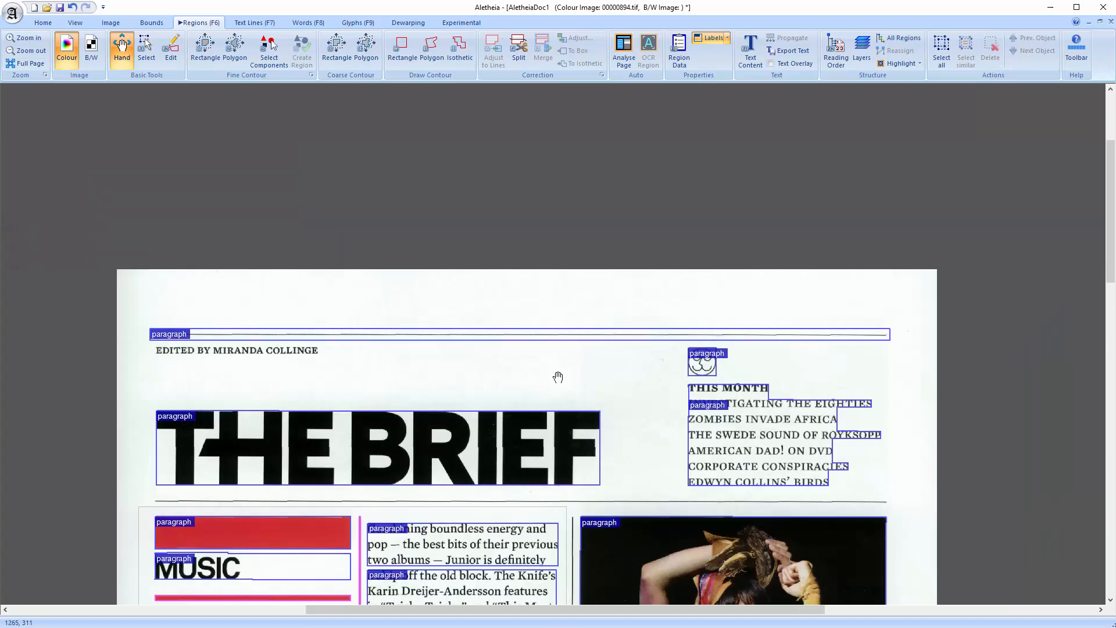
- Set the top rule as Separator and THE BRIEF region's text type to heading in Region Data
{"action": "scroll", "scroll_direction": "down", "scroll_amount": 3}
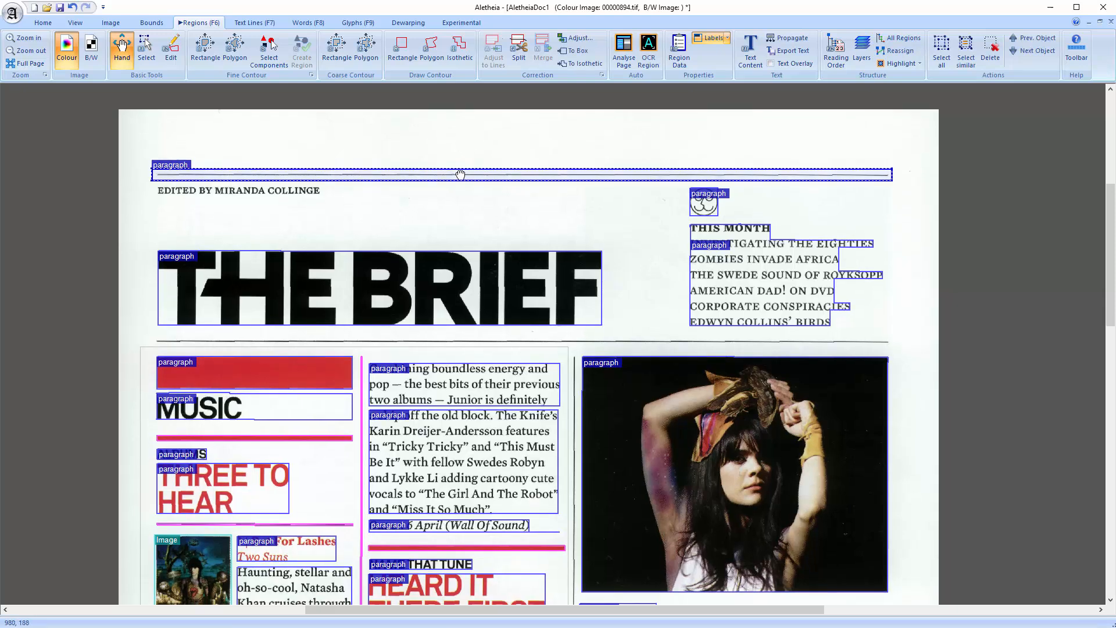
{"action": "left_click", "coordinate": [679, 47]}
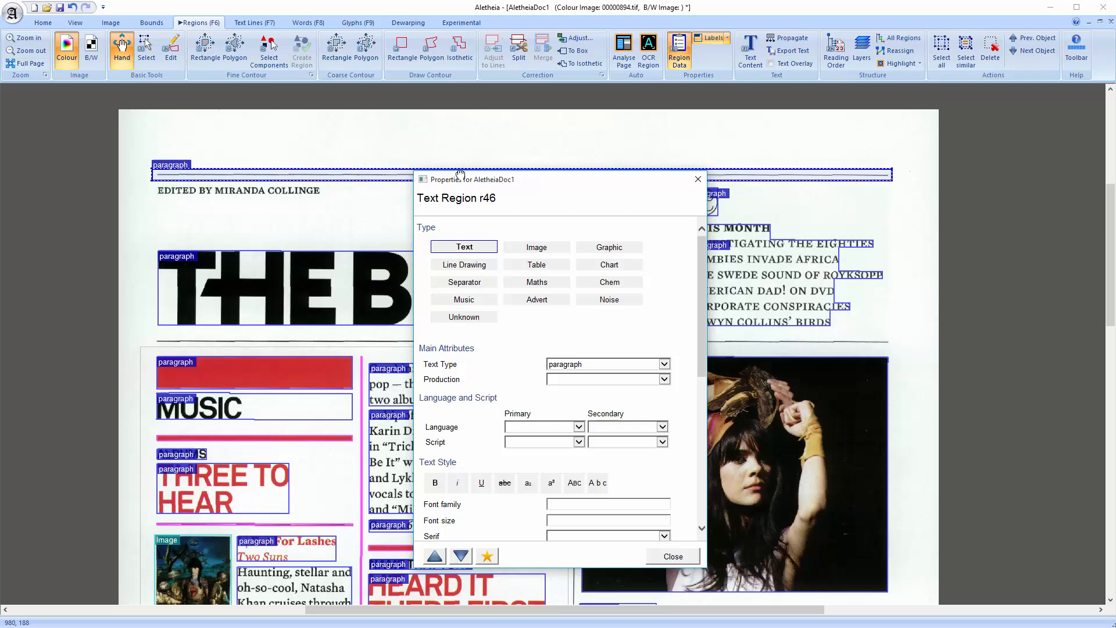
{"action": "left_click", "coordinate": [749, 48]}
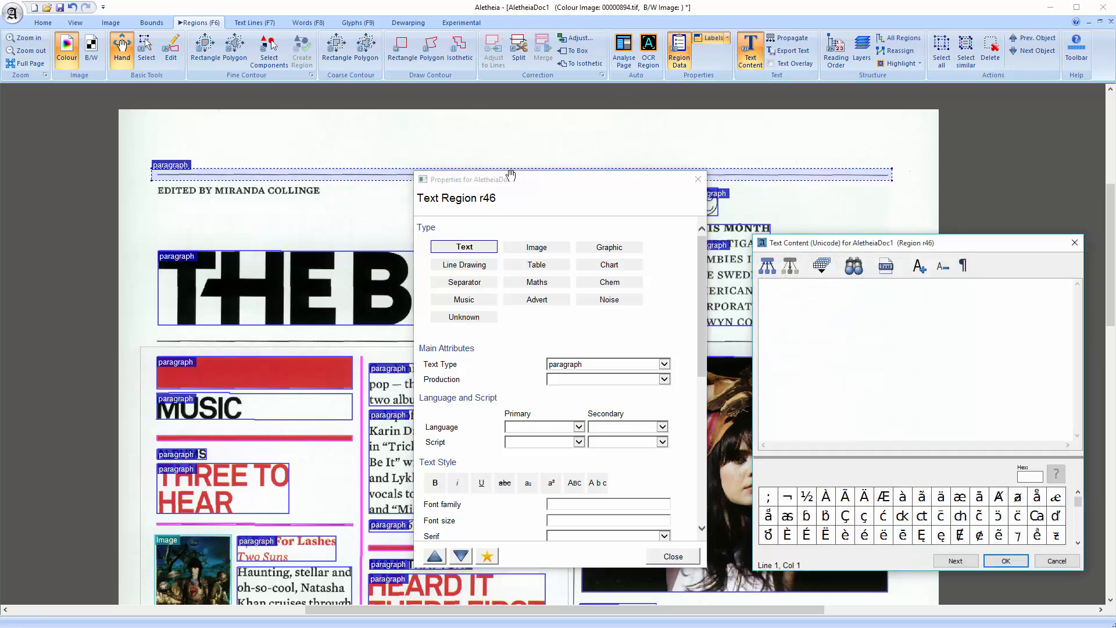
{"action": "left_click", "coordinate": [463, 281]}
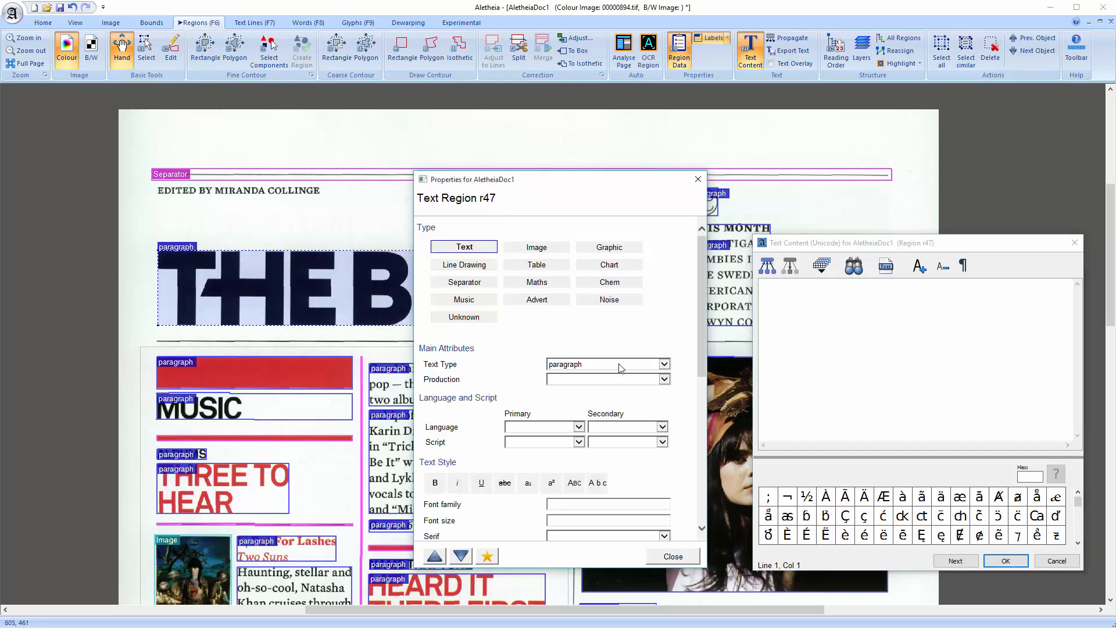
{"action": "left_click", "coordinate": [662, 364]}
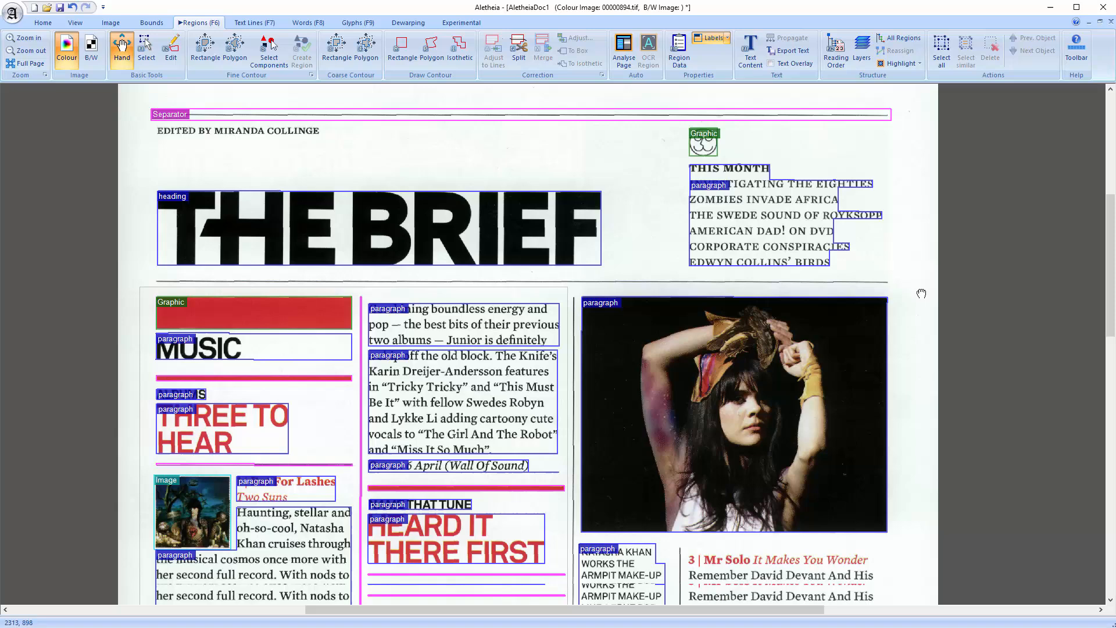
- Run OCR on the NATASHA KHAN pull-quote region with English and Colour settings
{"action": "scroll", "scroll_direction": "down", "scroll_amount": 3}
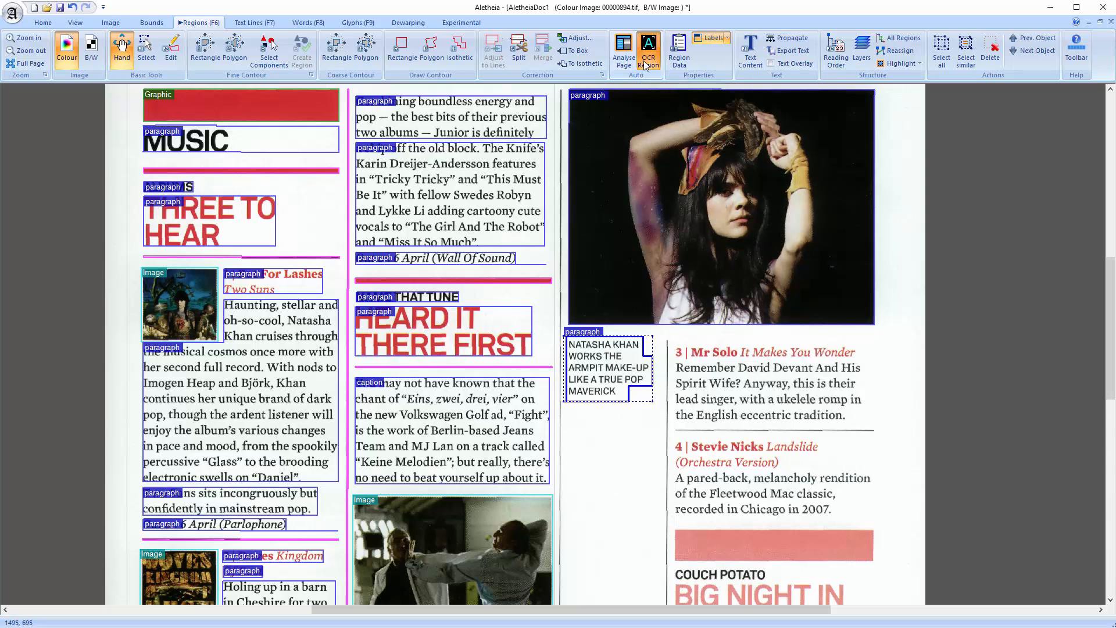
{"action": "left_click", "coordinate": [648, 45]}
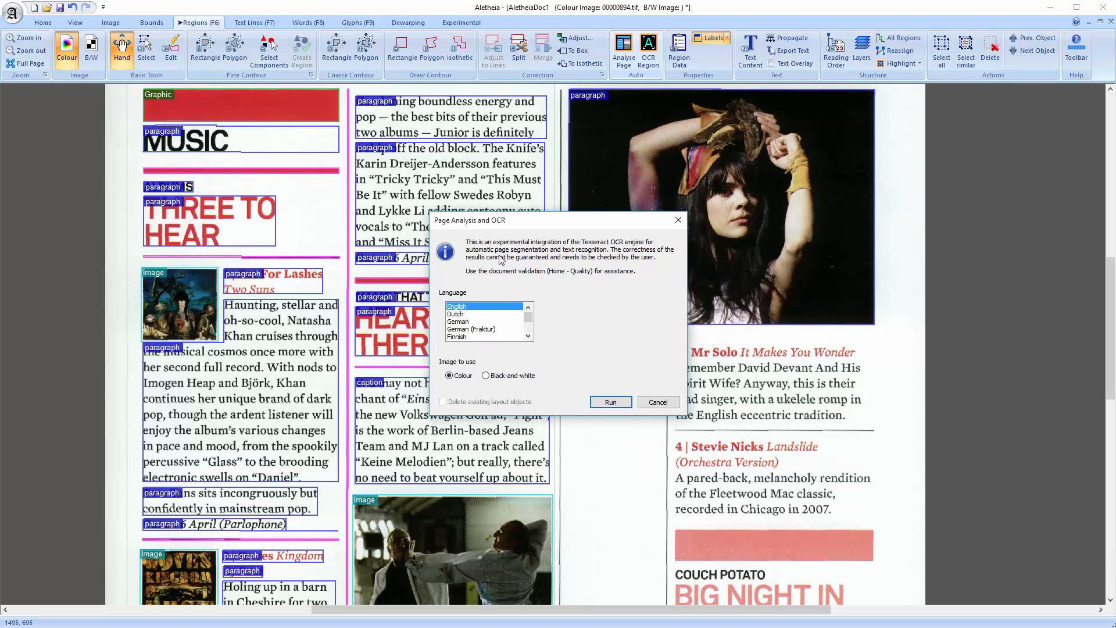
{"action": "left_click", "coordinate": [610, 401]}
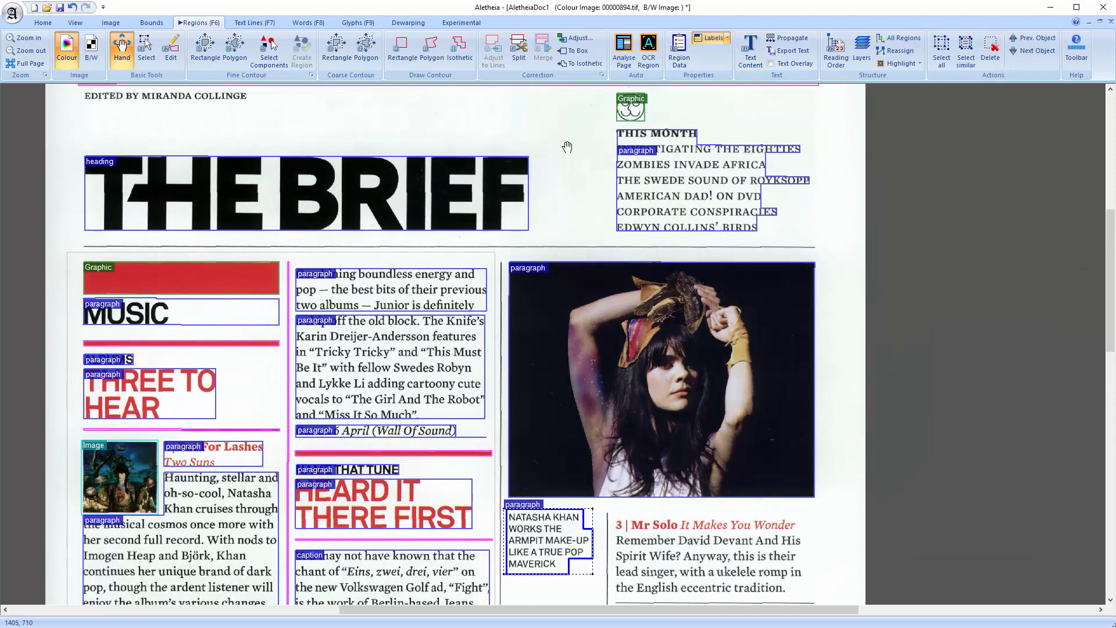
- Create an ordered reading group starting at THE BRIEF and running down the first column's regions
{"action": "left_click", "coordinate": [835, 48]}
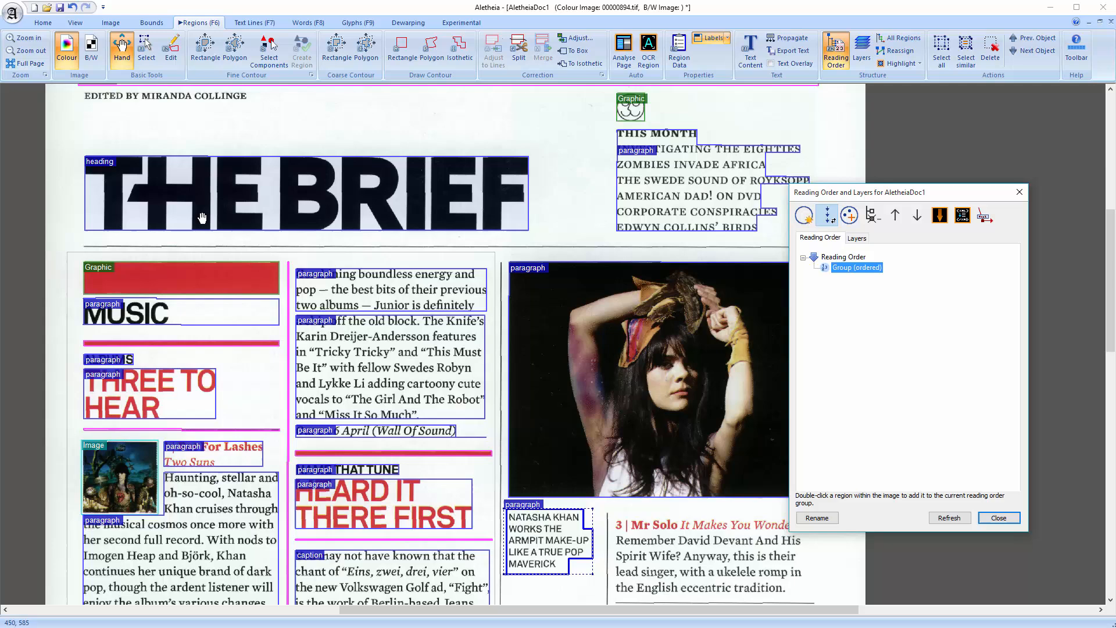
{"action": "double_click", "coordinate": [185, 311]}
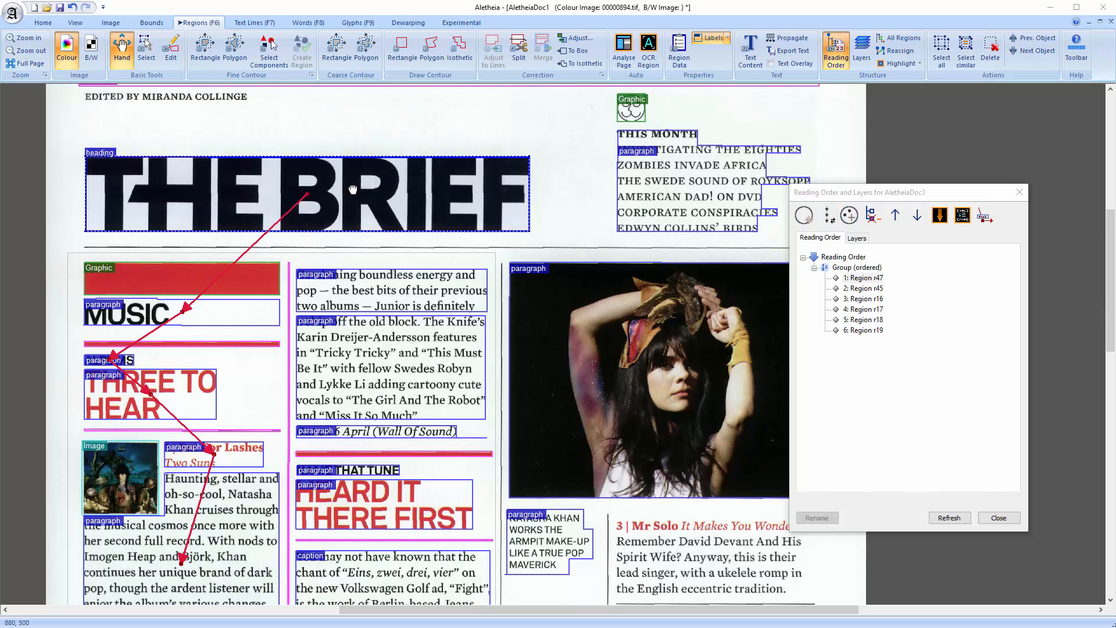
{"action": "left_click", "coordinate": [150, 396]}
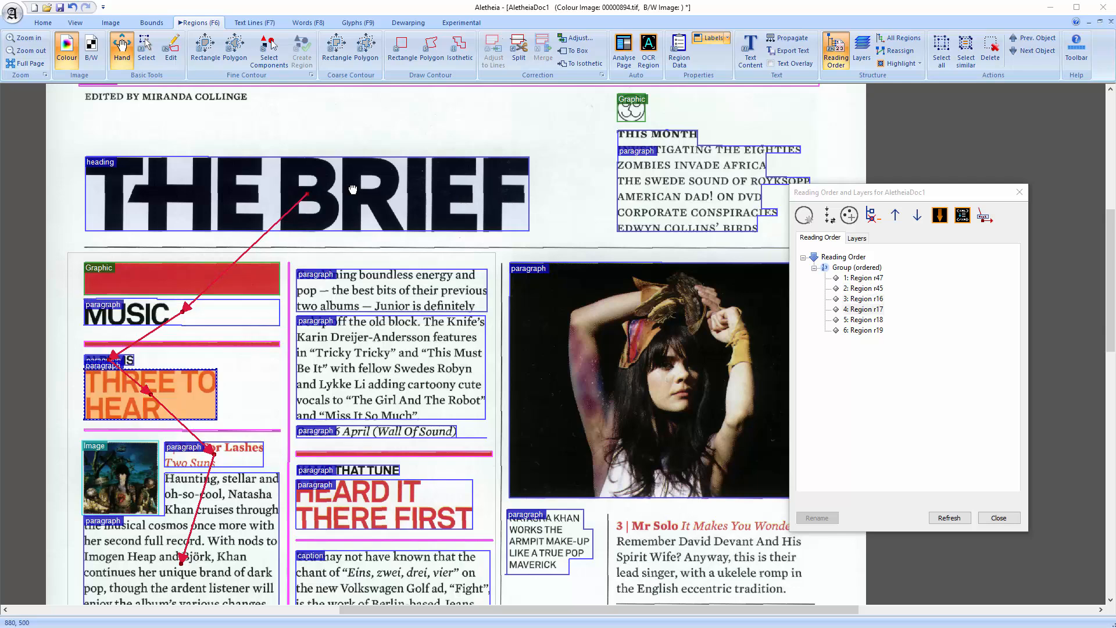
{"action": "scroll", "scroll_direction": "down", "scroll_amount": 3}
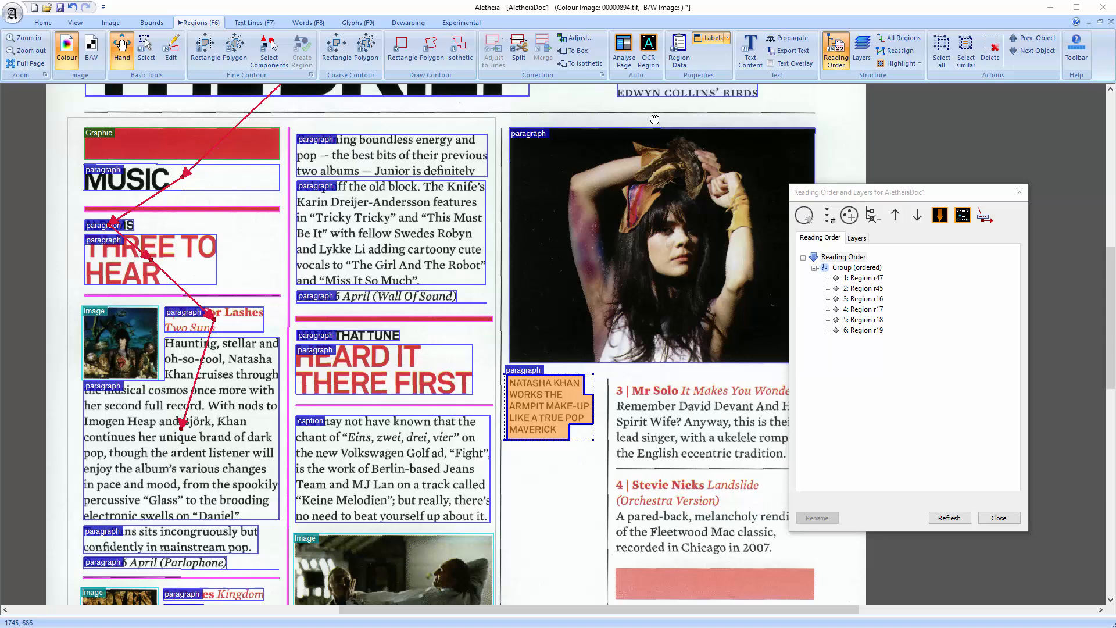
{"action": "left_click", "coordinate": [253, 22]}
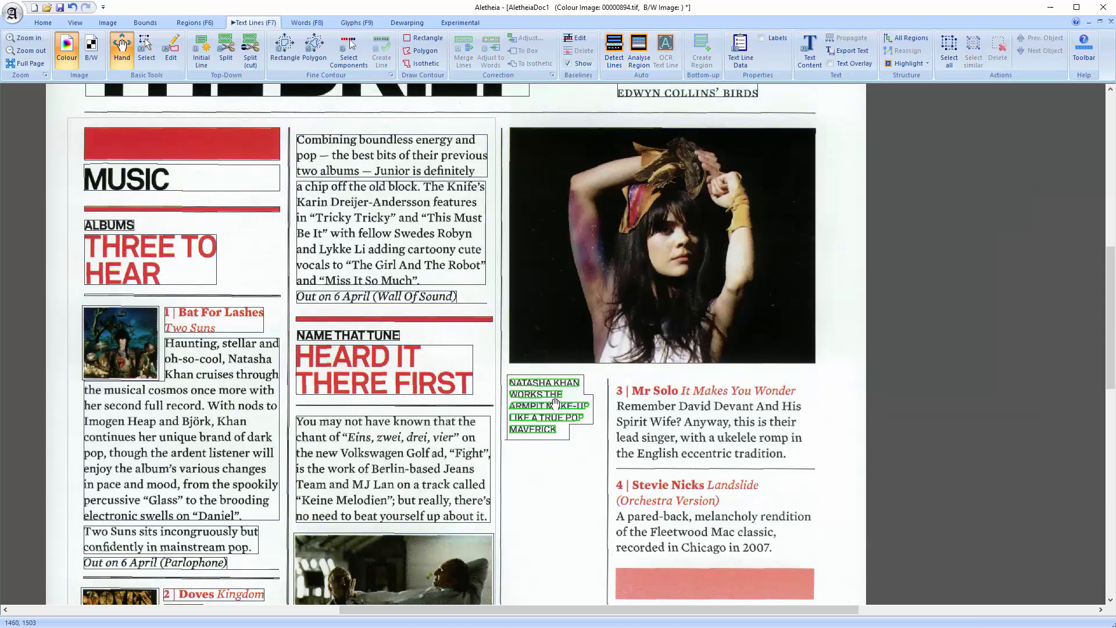
- Select Text Region r48, the NATASHA KHAN pull-quote, in the Regions list and close the list
{"action": "left_click", "coordinate": [190, 22]}
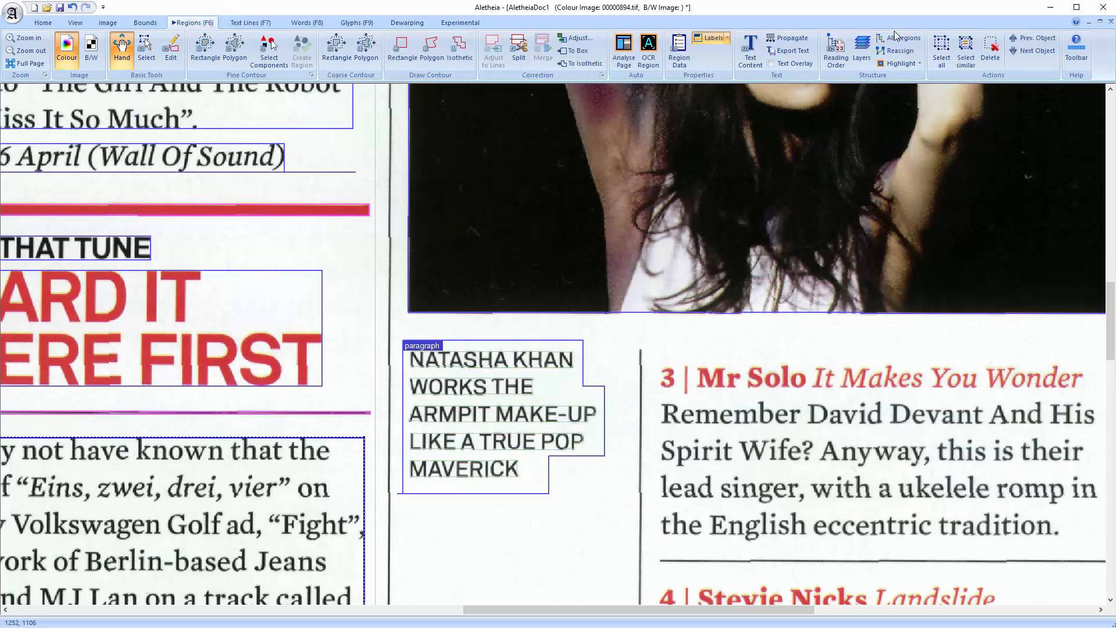
{"action": "left_click", "coordinate": [900, 37]}
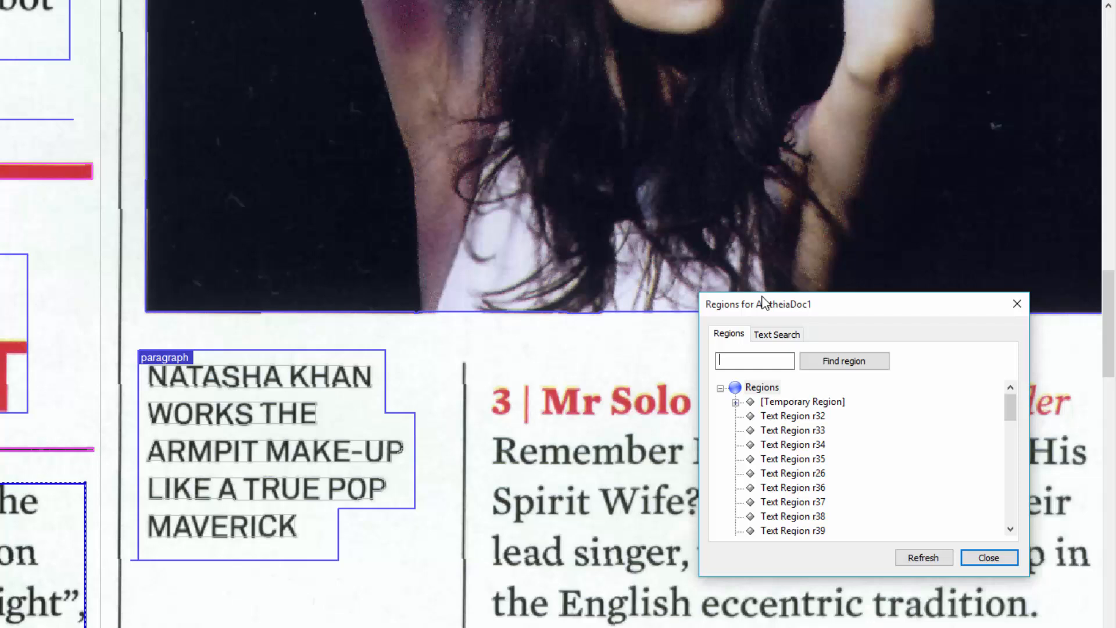
{"action": "left_click", "coordinate": [276, 423]}
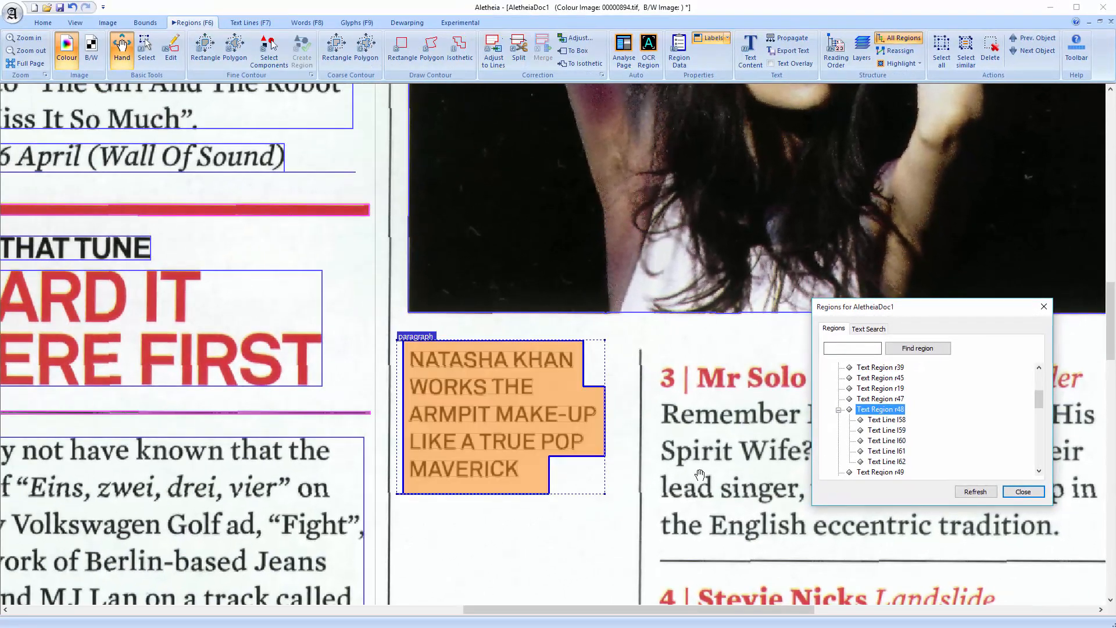
{"action": "left_click", "coordinate": [1023, 490]}
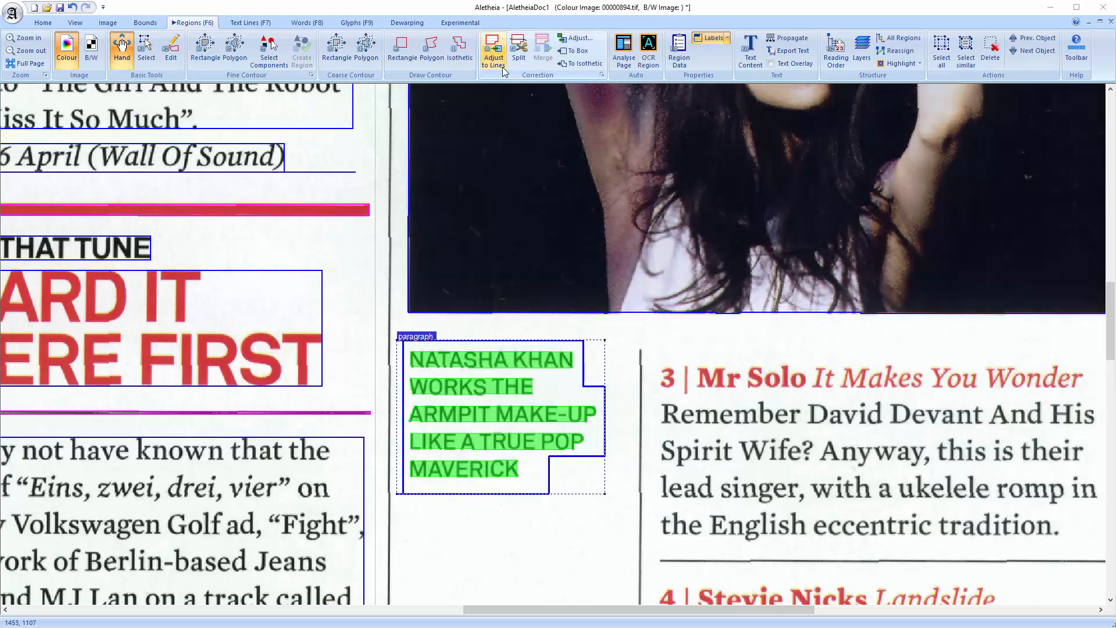
{"action": "mouse_move", "coordinate": [502, 70]}
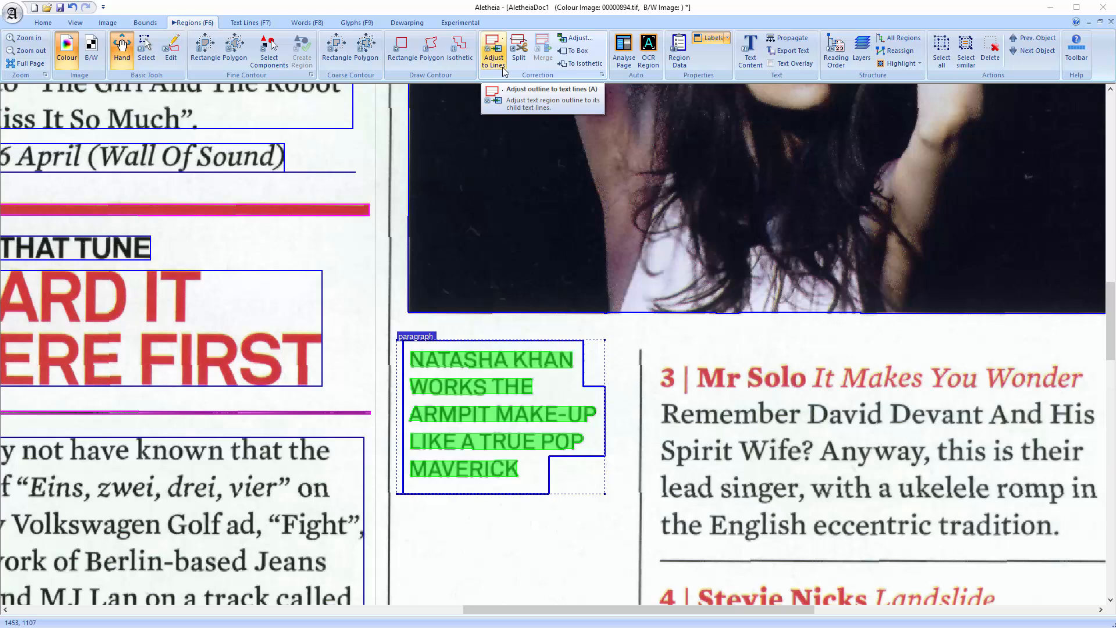
- Refit the NATASHA KHAN region outline to its five text lines with Adjust to Lines, confirming Yes
{"action": "left_click", "coordinate": [493, 53]}
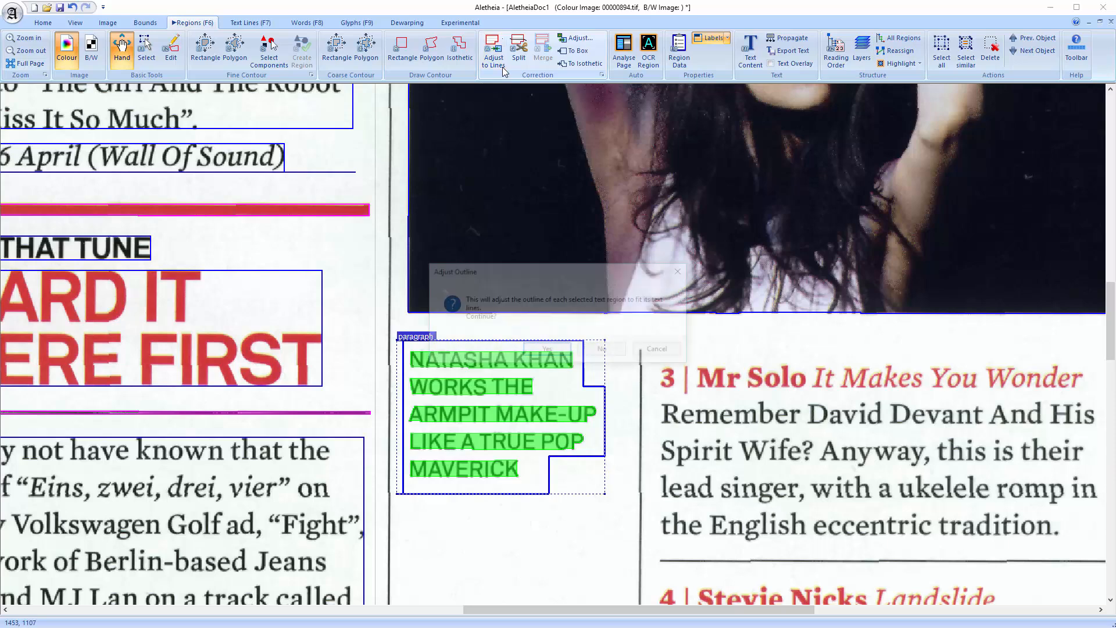
{"action": "left_click", "coordinate": [546, 349]}
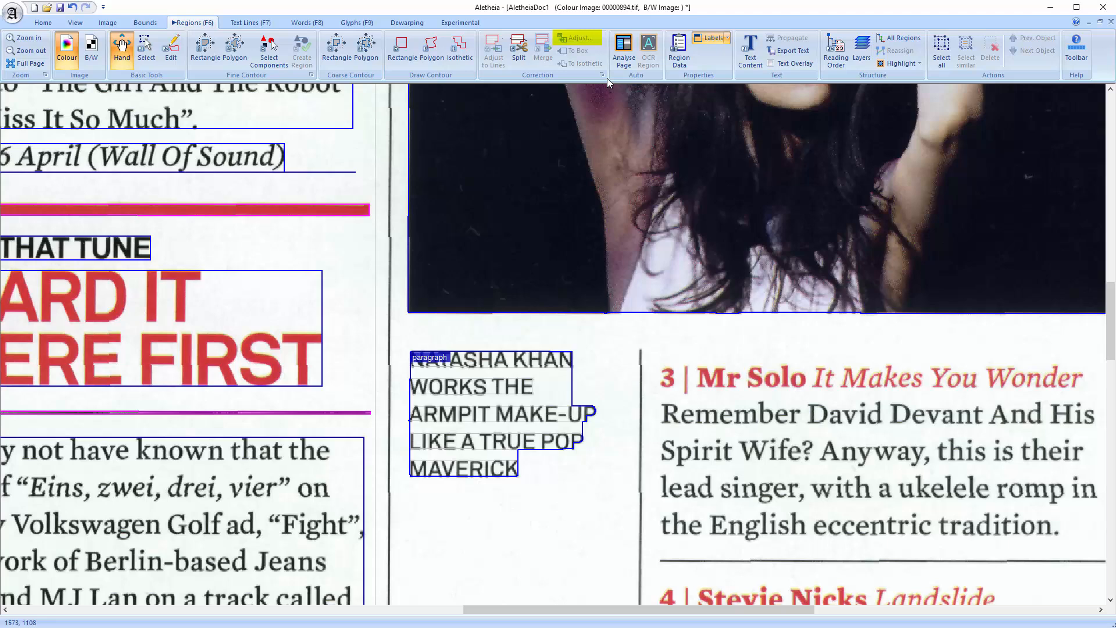
{"action": "mouse_move", "coordinate": [579, 37]}
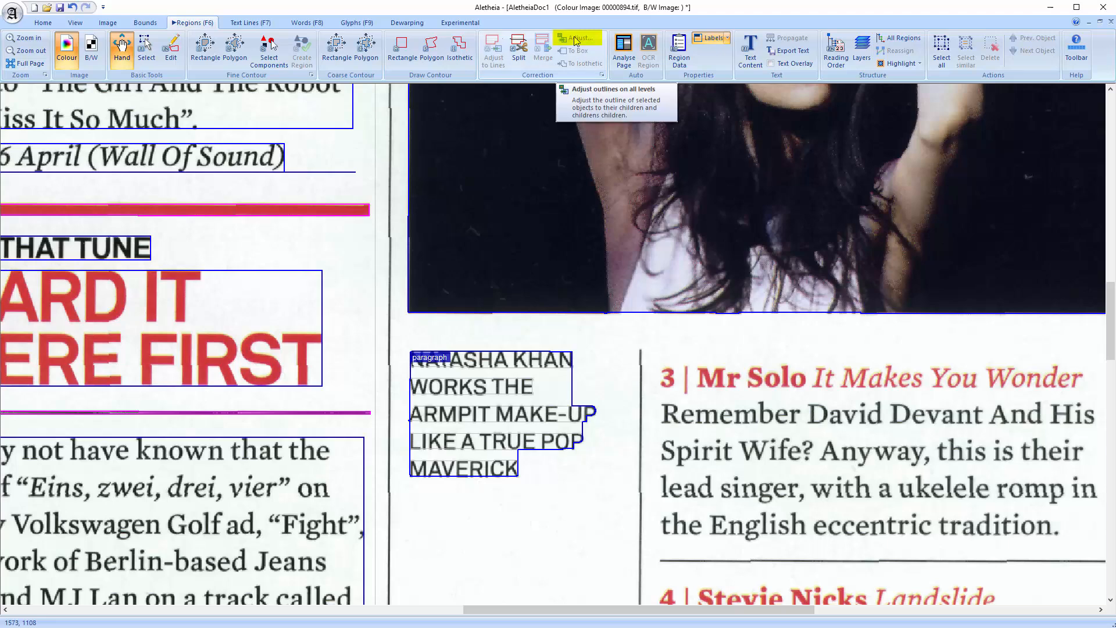
{"action": "mouse_move", "coordinate": [605, 540]}
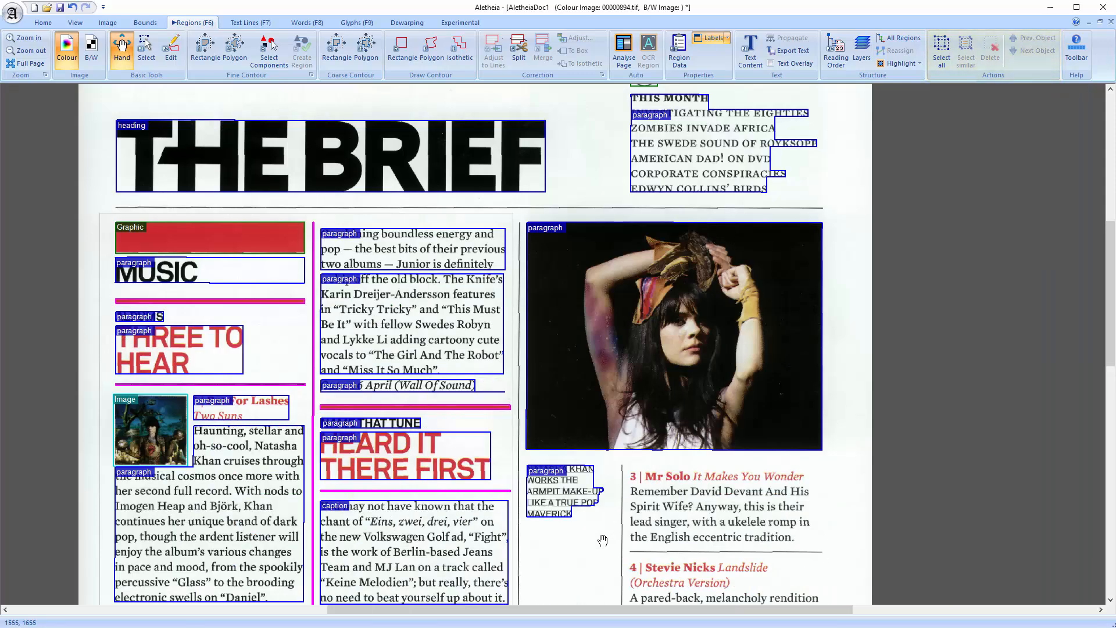
{"action": "mouse_move", "coordinate": [964, 49]}
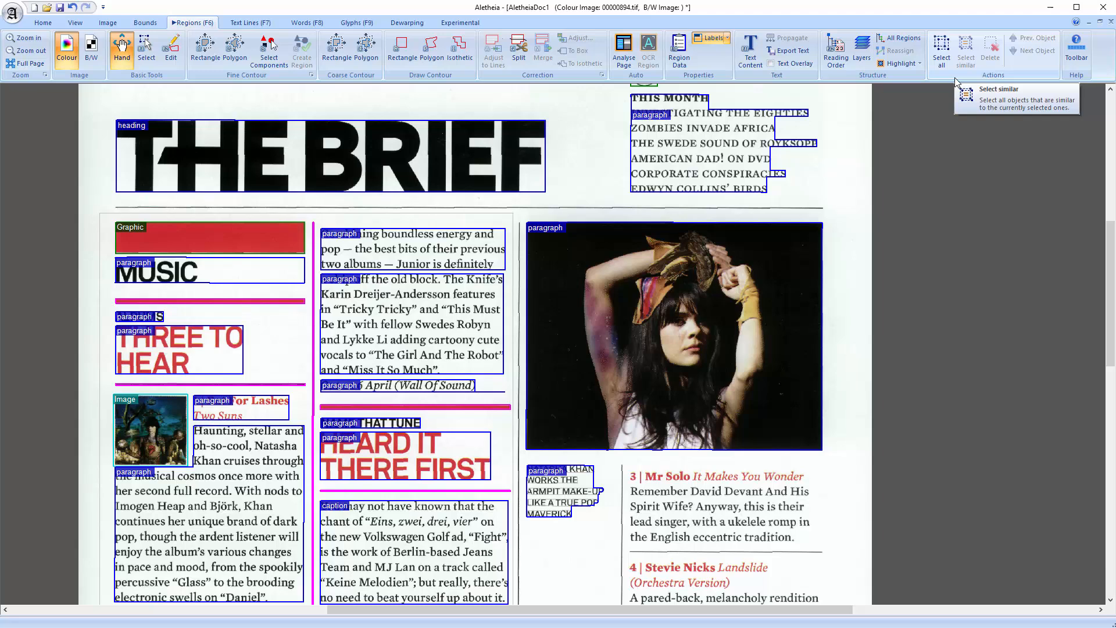
{"action": "mouse_move", "coordinate": [957, 98]}
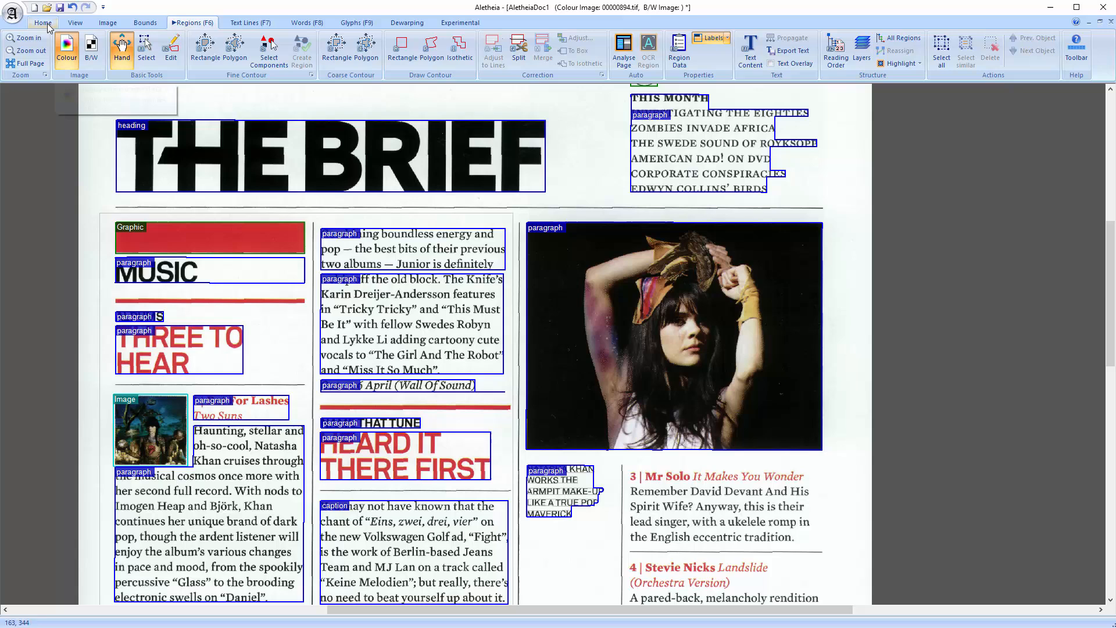
- Show reading order arrows and export a screenshot of the annotated page via Export > Screenshot
{"action": "left_click", "coordinate": [14, 12]}
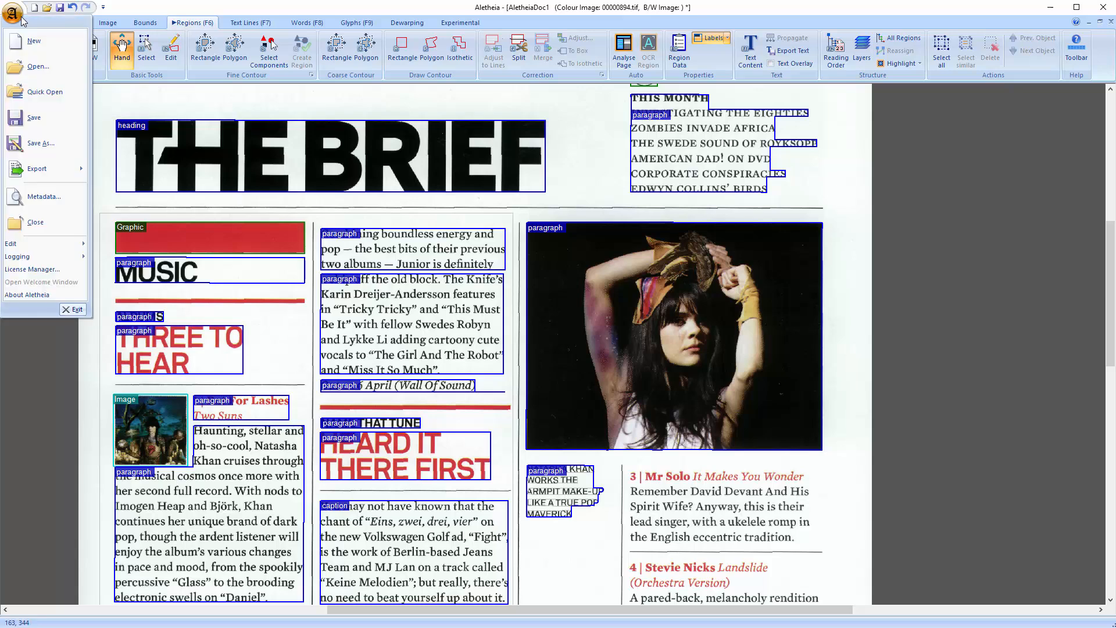
{"action": "left_click", "coordinate": [36, 168]}
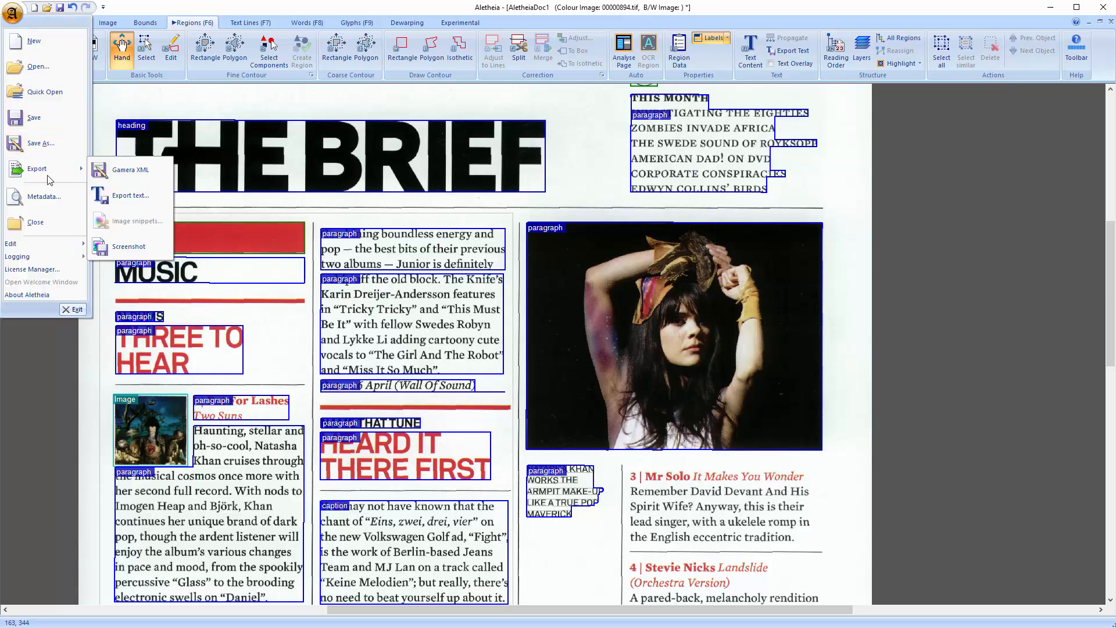
{"action": "left_click", "coordinate": [130, 196]}
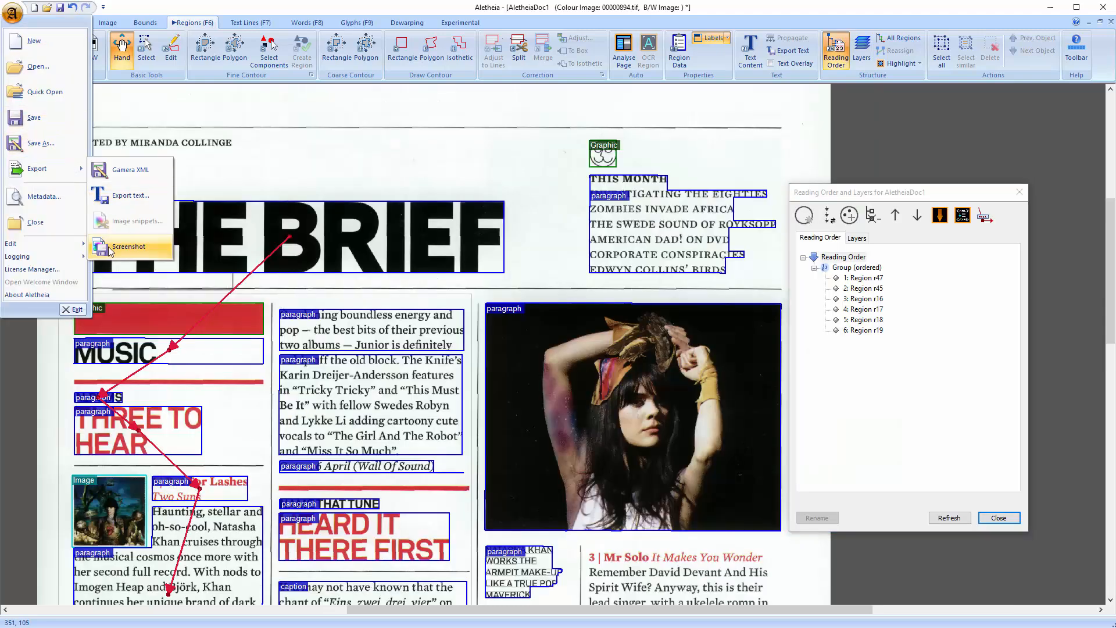
{"action": "left_click", "coordinate": [128, 246]}
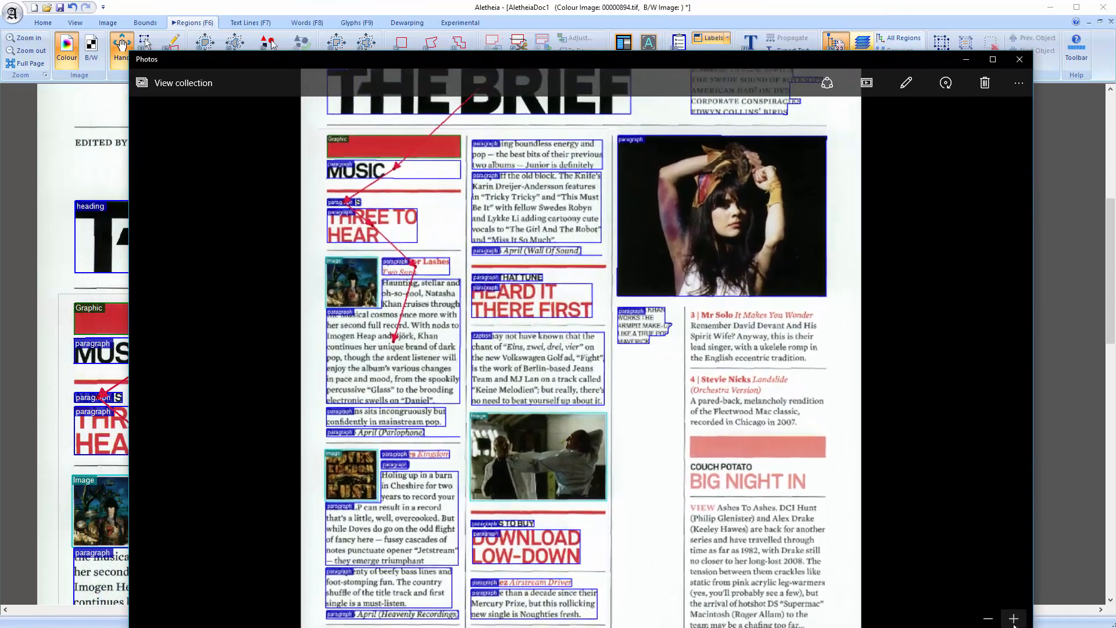
- Zoom out to review the exported screenshot in Photos, then close the viewer
{"action": "scroll", "scroll_direction": "down", "scroll_amount": 3}
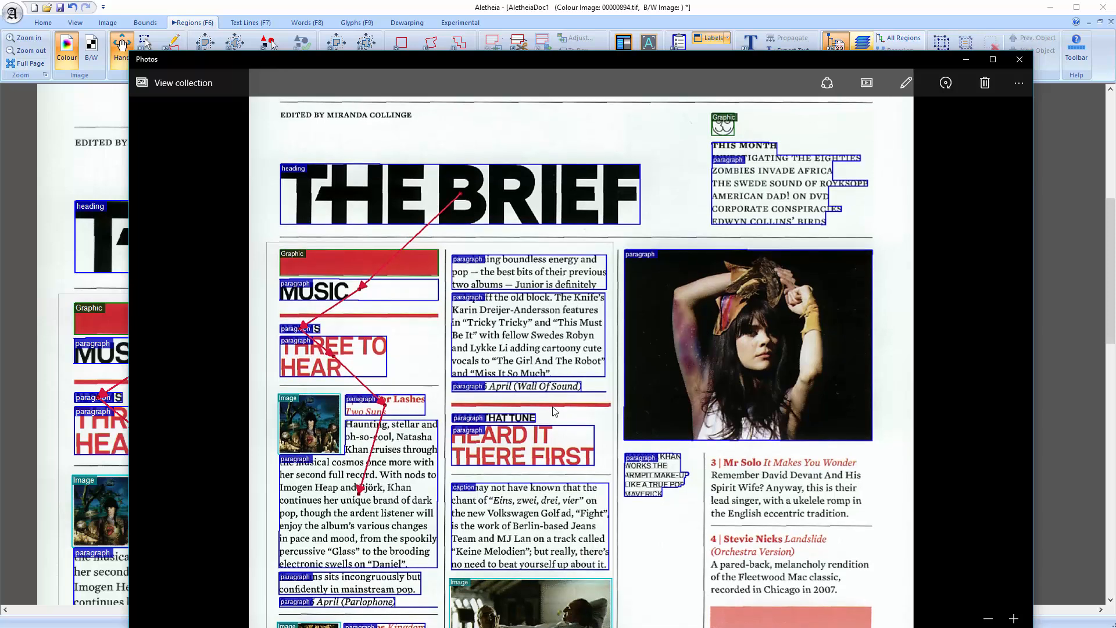
{"action": "left_click", "coordinate": [1018, 58]}
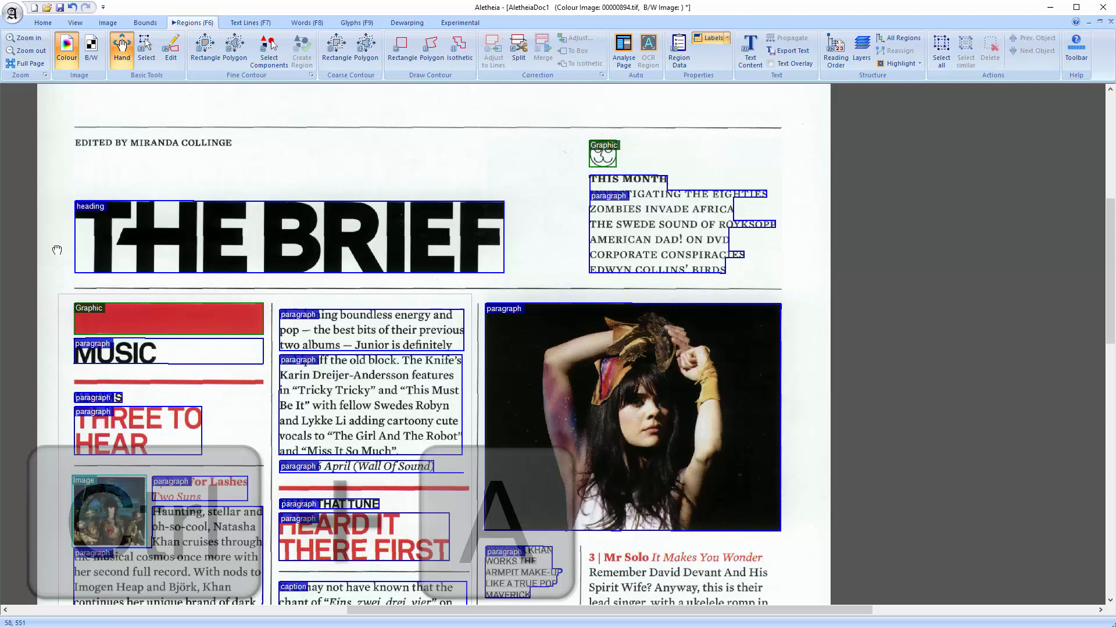
- Select all regions with Ctrl+A and start Export > Image snippets to the export folder
{"action": "key", "text": "Ctrl+A"}
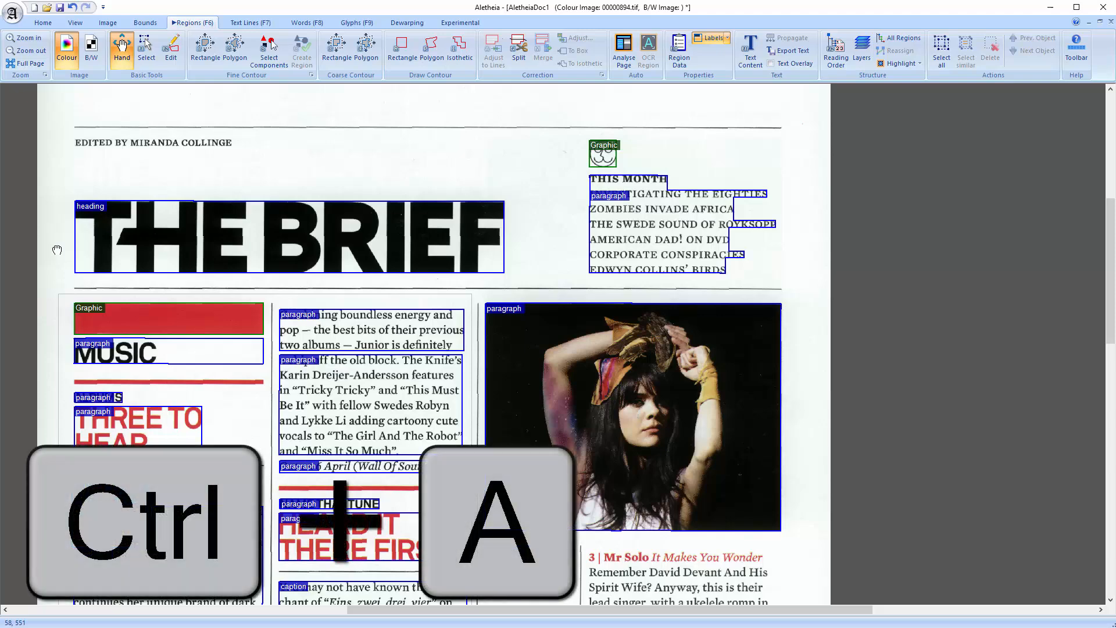
{"action": "key", "text": "Ctrl+A"}
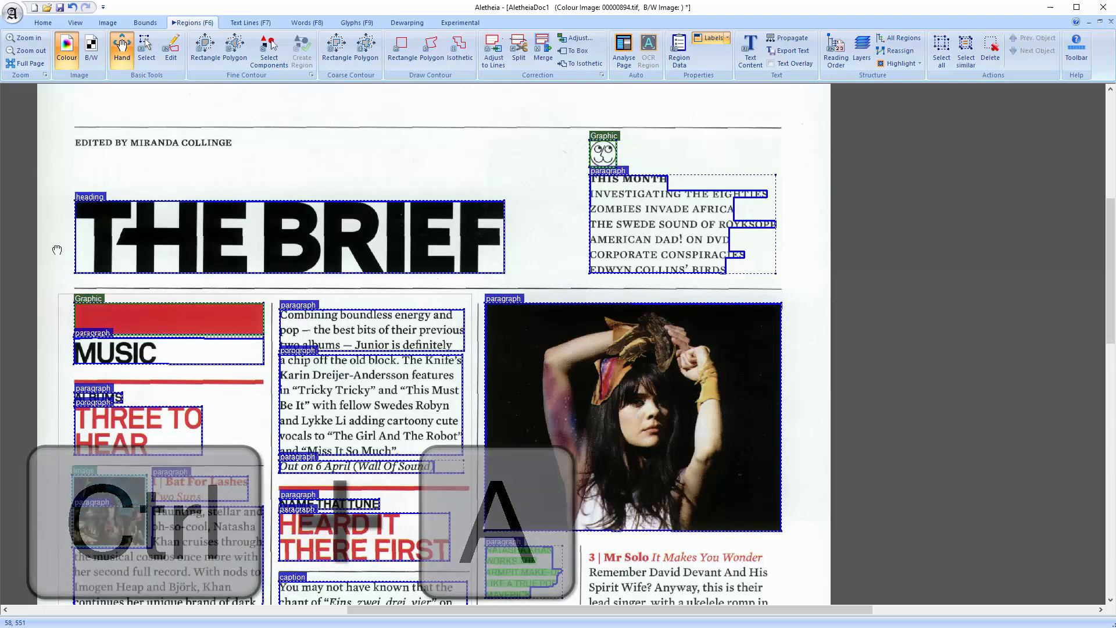
{"action": "left_click", "coordinate": [13, 14]}
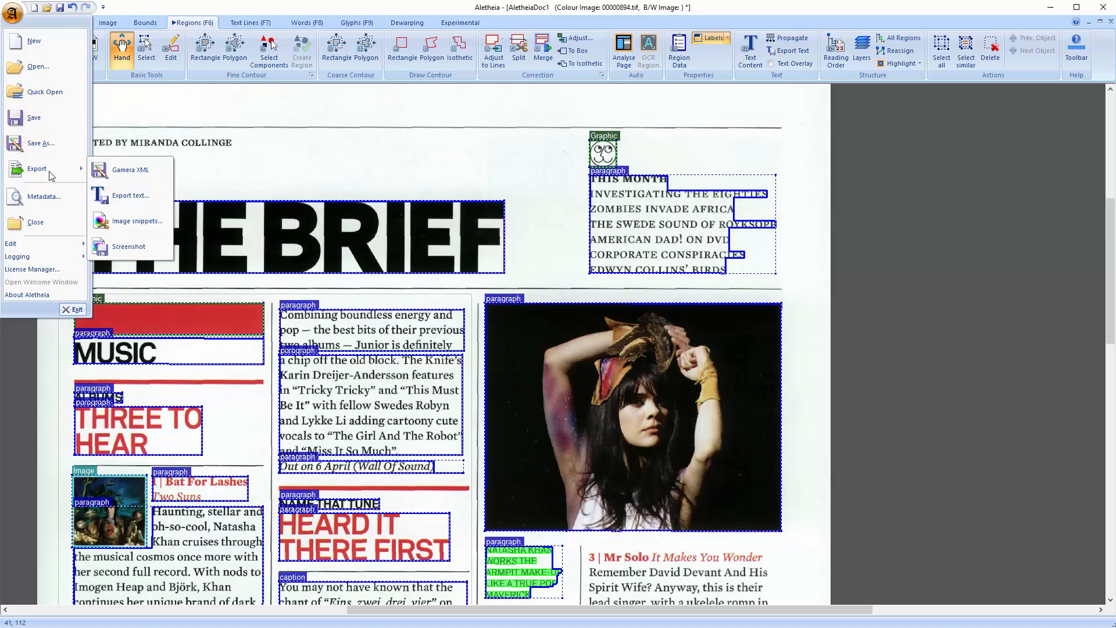
{"action": "left_click", "coordinate": [137, 221]}
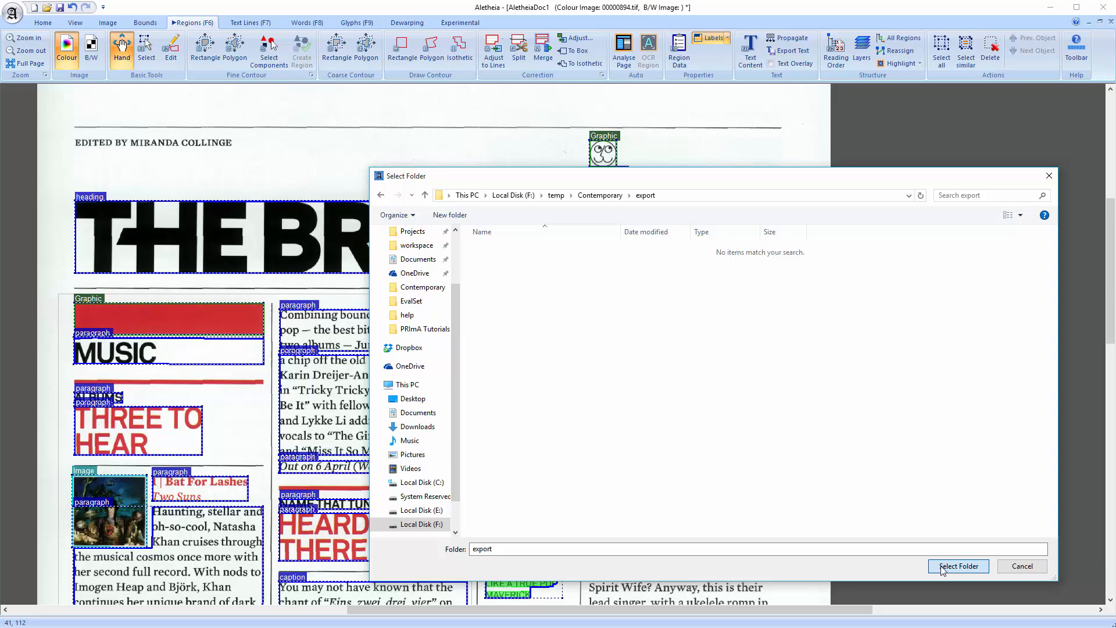
- Confirm the export folder and scroll through its 34 .tif region snippet files
{"action": "left_click", "coordinate": [958, 566]}
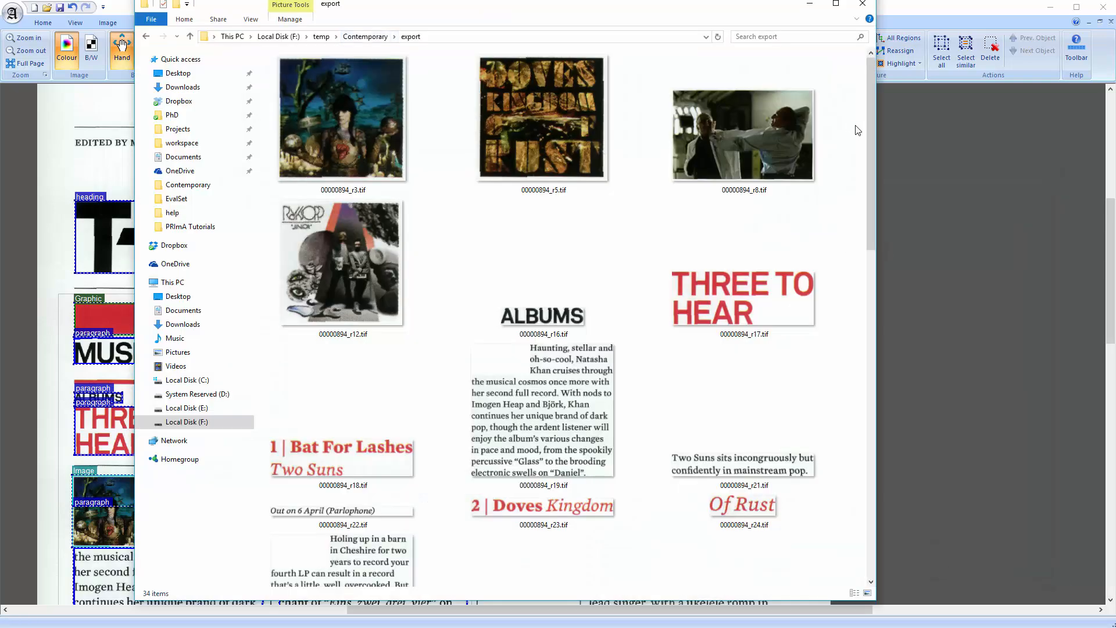
{"action": "scroll", "scroll_direction": "down", "scroll_amount": 3}
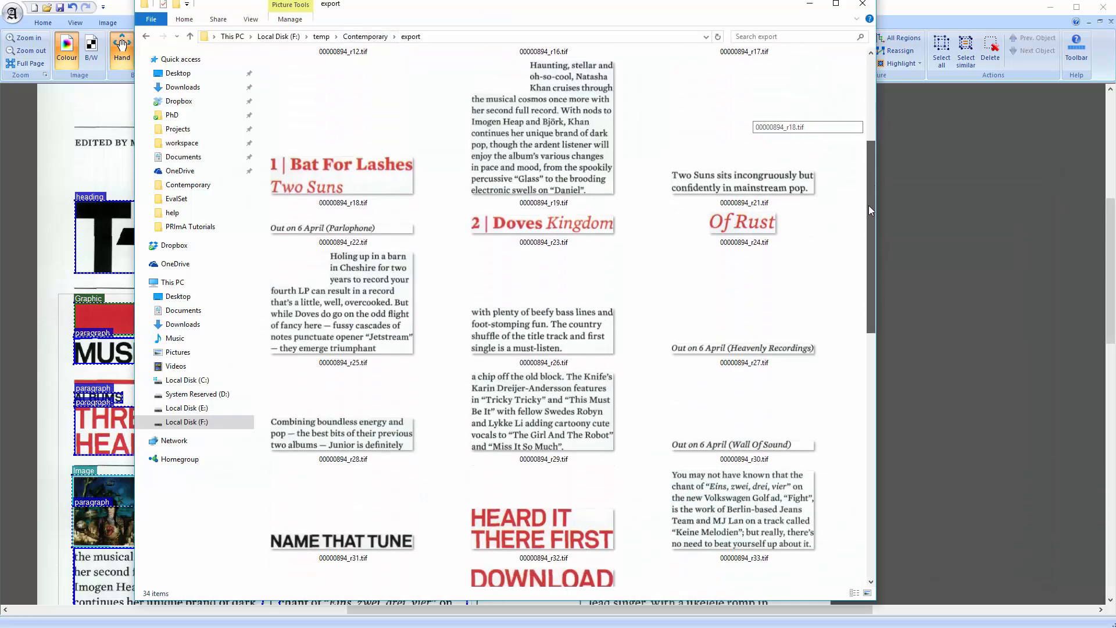
{"action": "scroll", "scroll_direction": "down", "scroll_amount": 3}
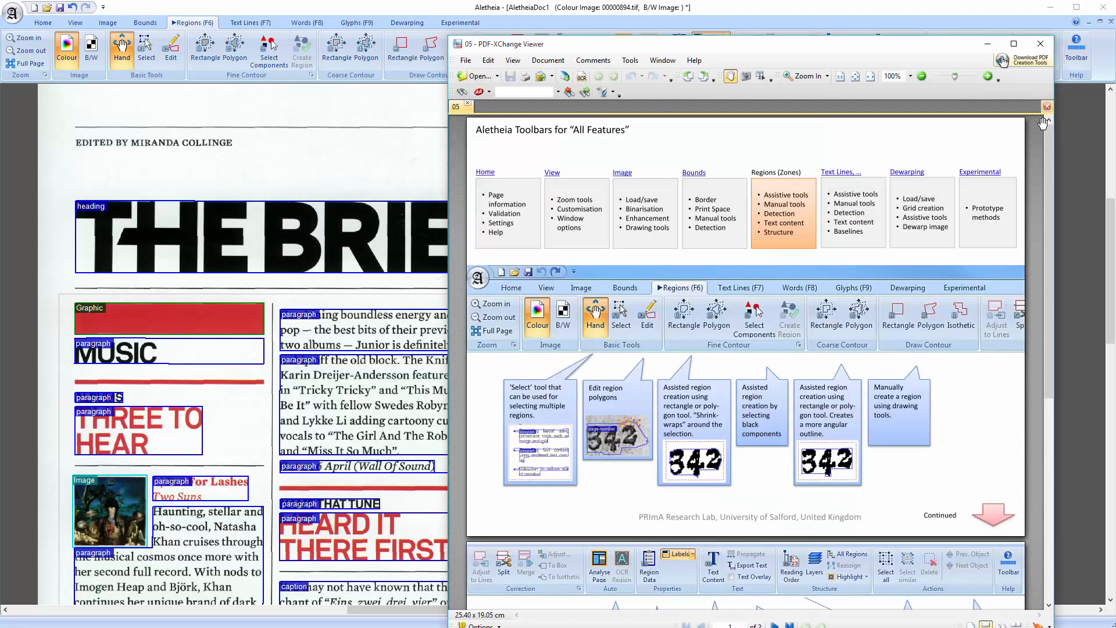
- Close the Aletheia toolbar guide in PDF-XChange Viewer, leaving Aletheia's welcome window
{"action": "scroll", "scroll_direction": "down", "scroll_amount": 3}
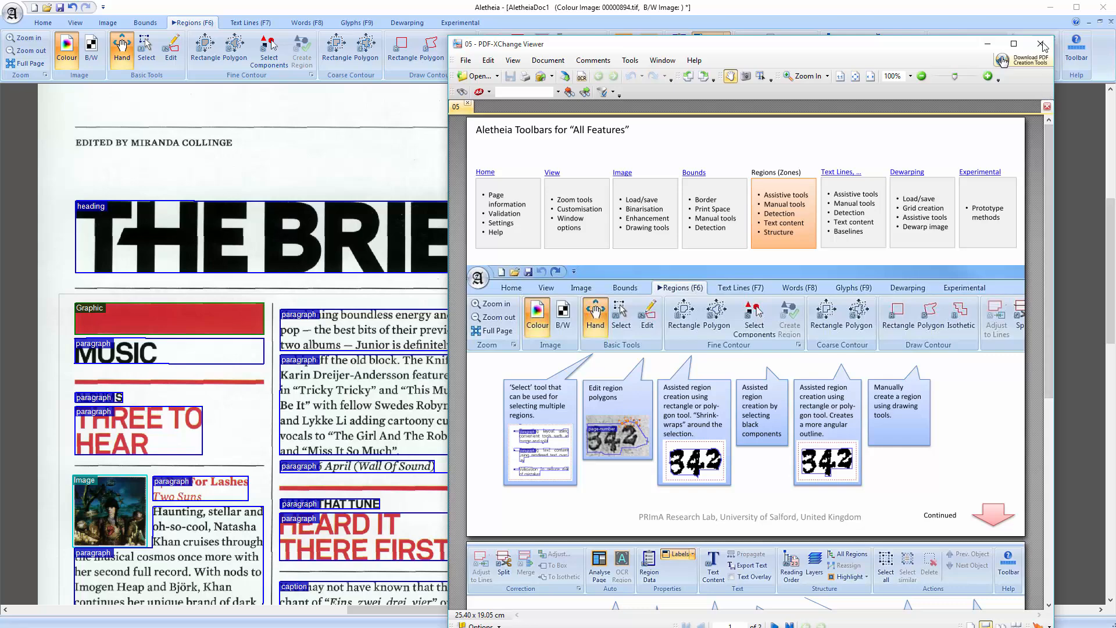
{"action": "left_click", "coordinate": [1039, 43]}
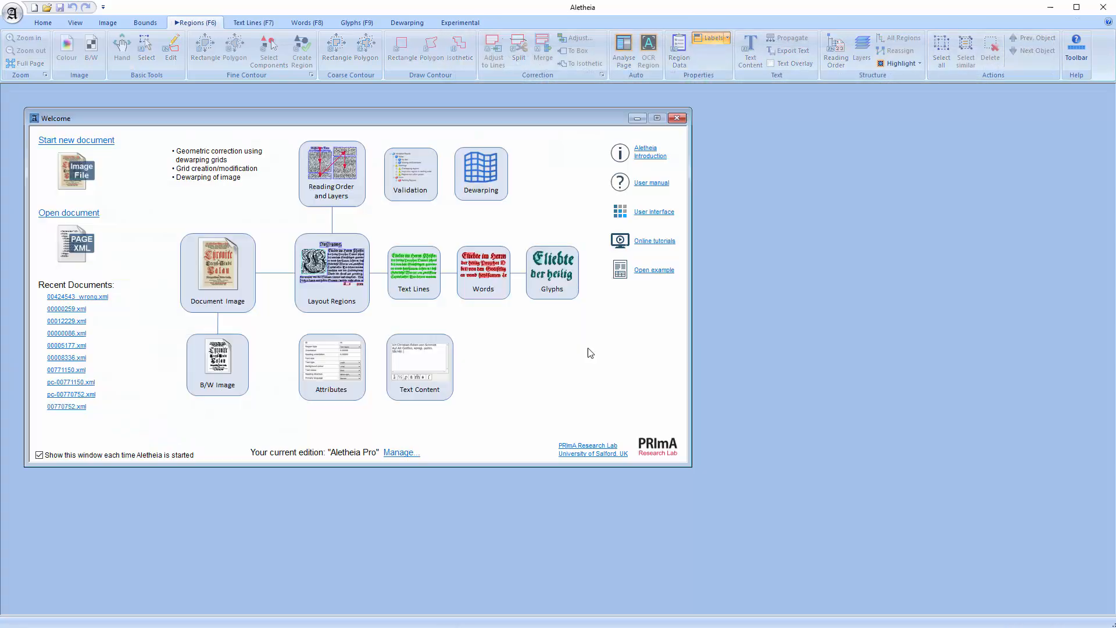